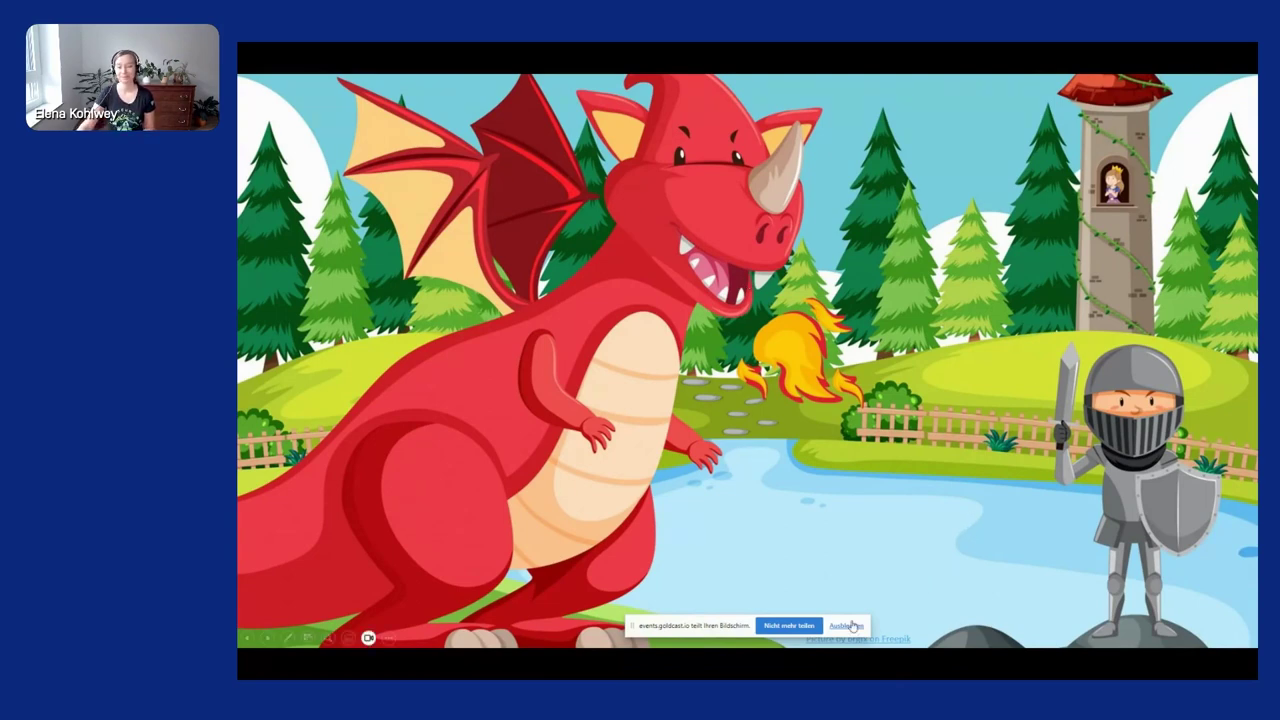
Leave the dragon-and-knight slide show so Neo4j Browser with its saved scripts is in front.
left_click(844, 624)
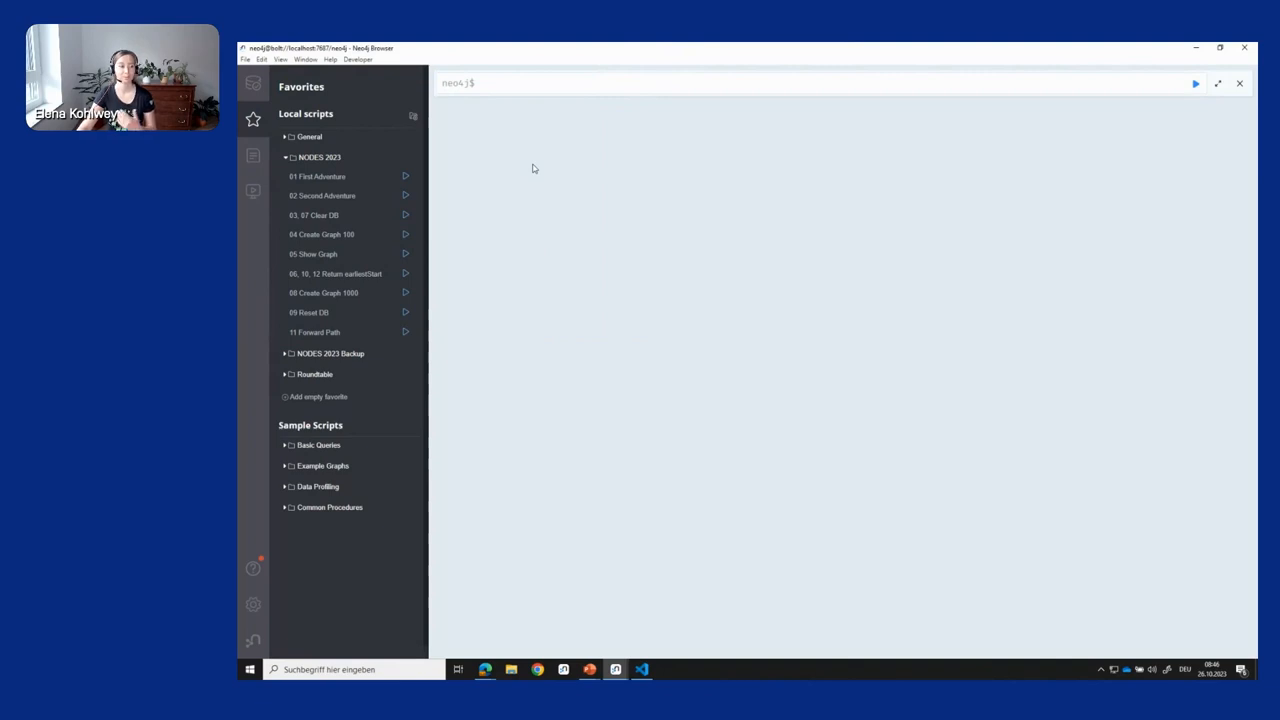
Run the 01 First Adventure script and check the Free the Princess action's properties.
left_click(316, 176)
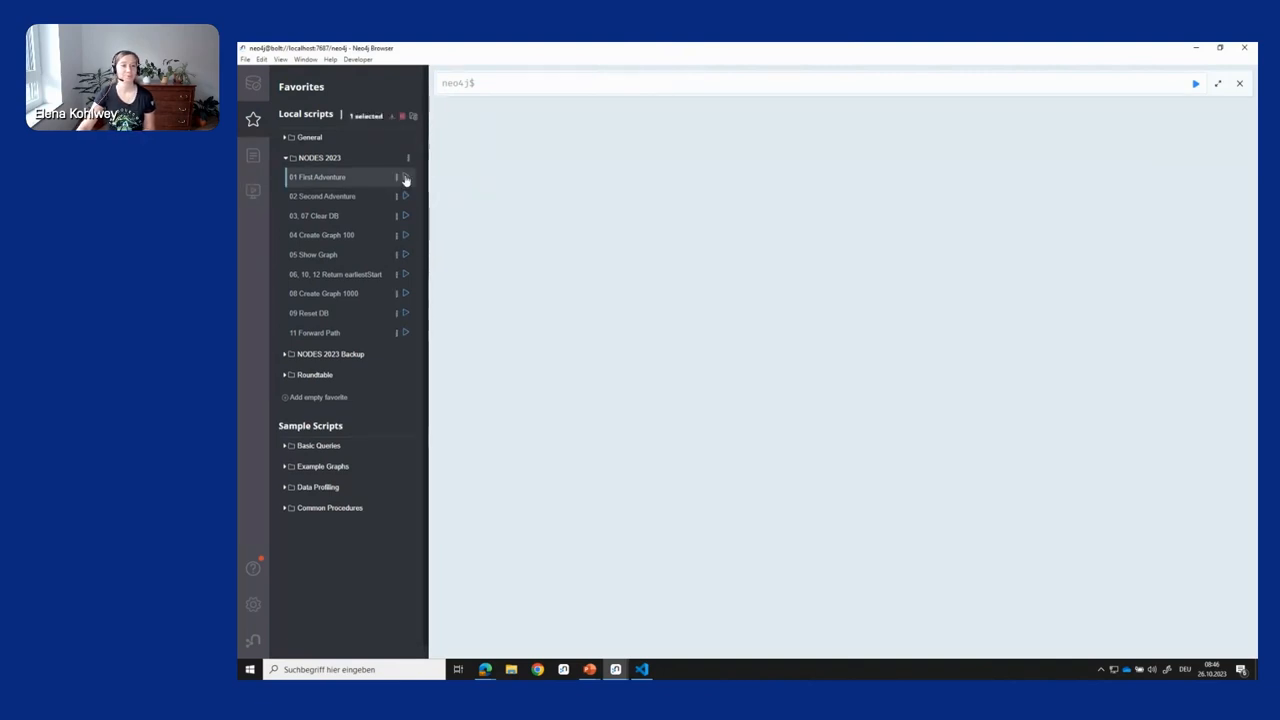
left_click(404, 176)
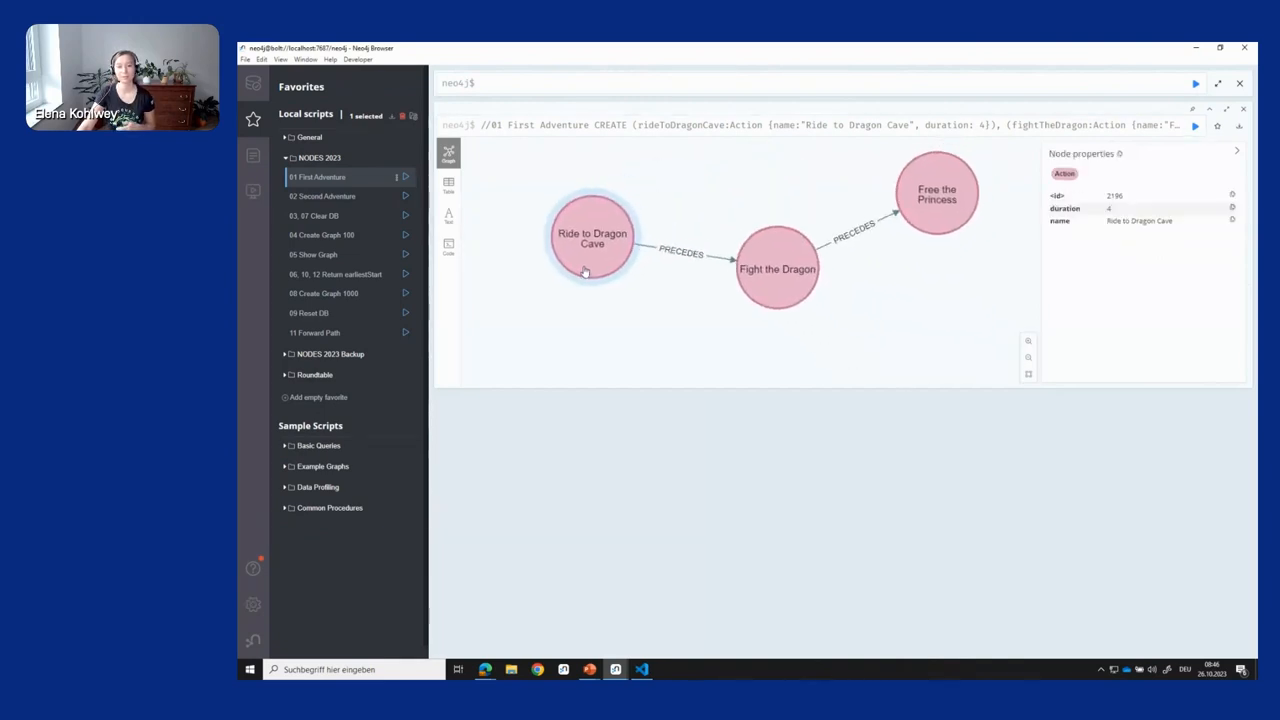
left_click(936, 196)
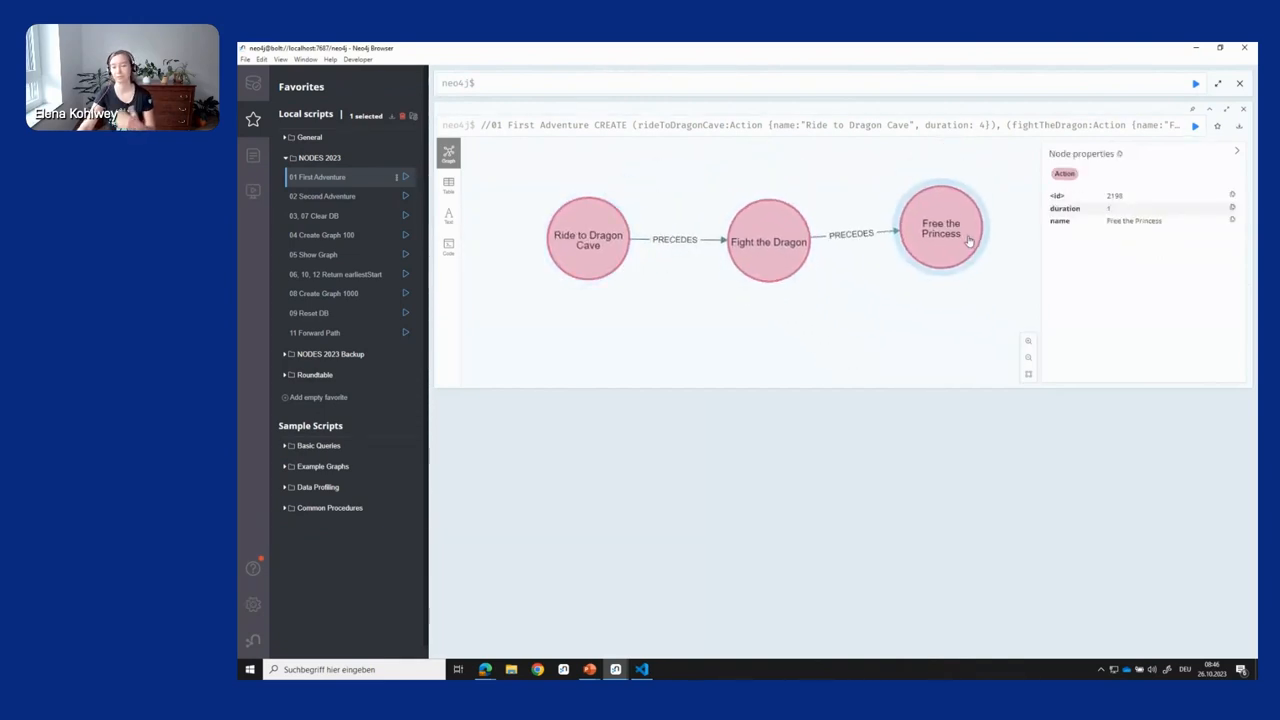
left_click(718, 332)
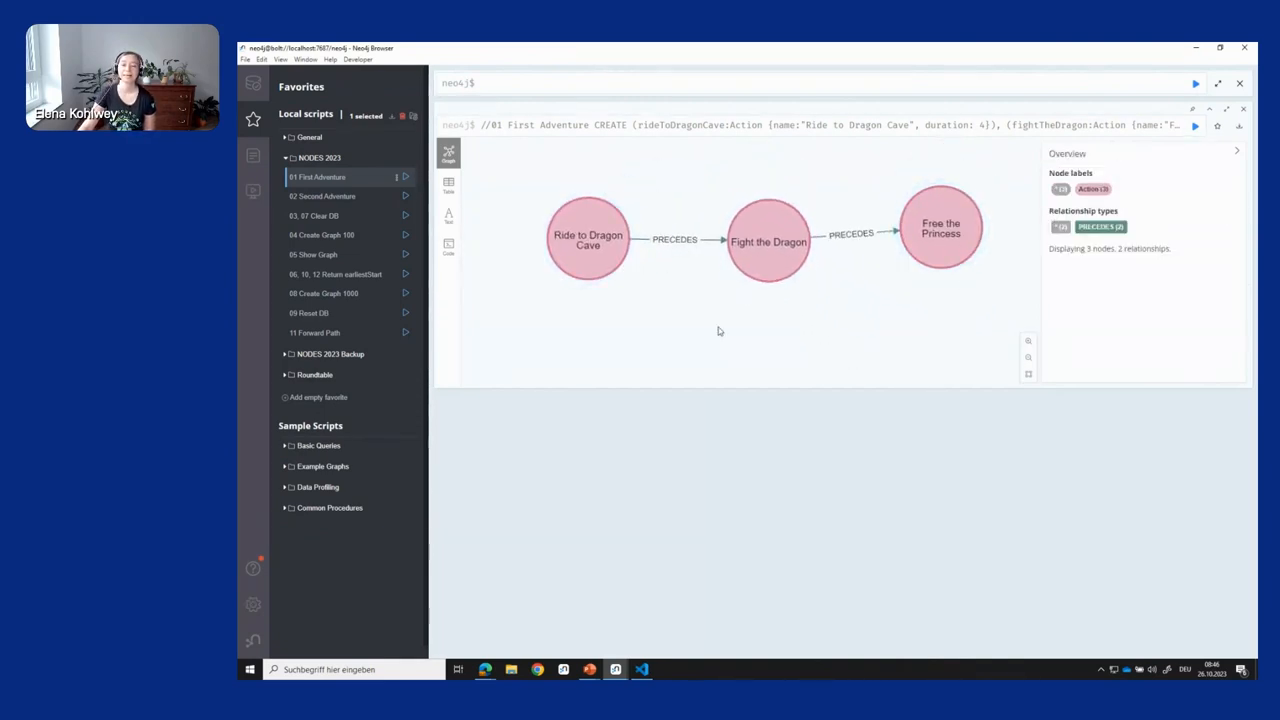
Inspect Ride to Dragon Cave and Fight the Dragon, then launch the 02 Second Adventure script.
left_click(588, 236)
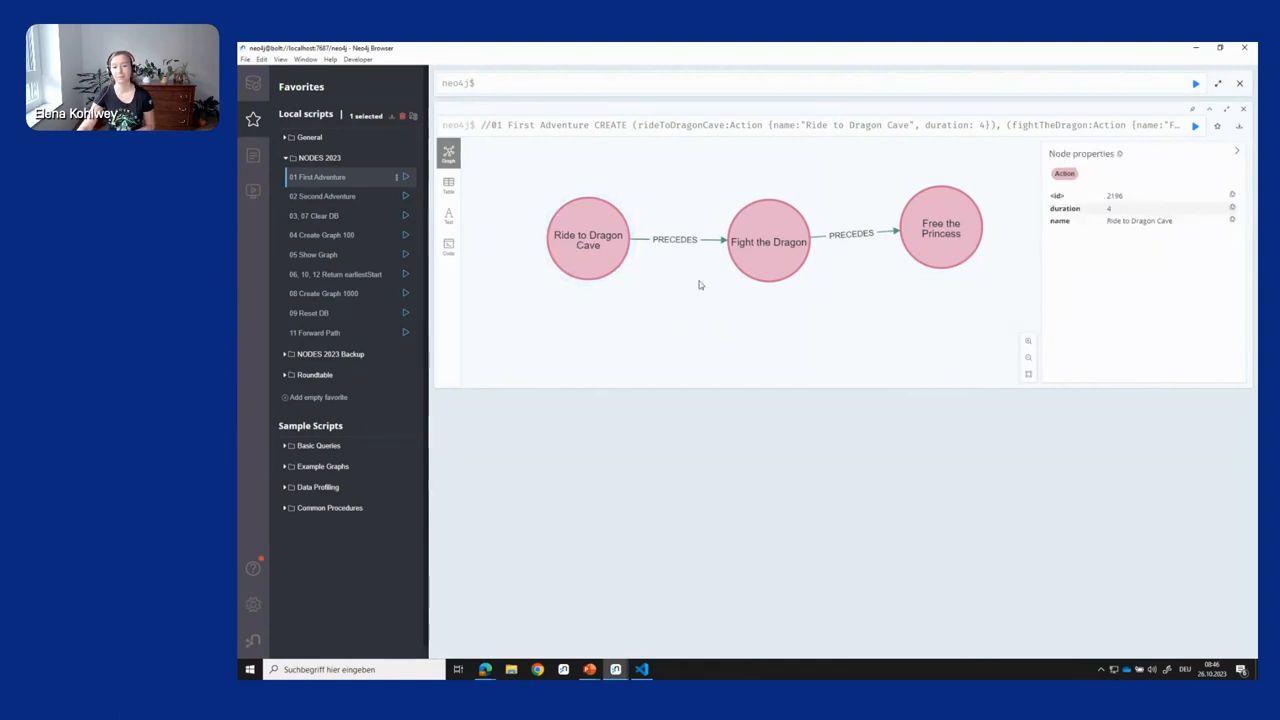
left_click(768, 240)
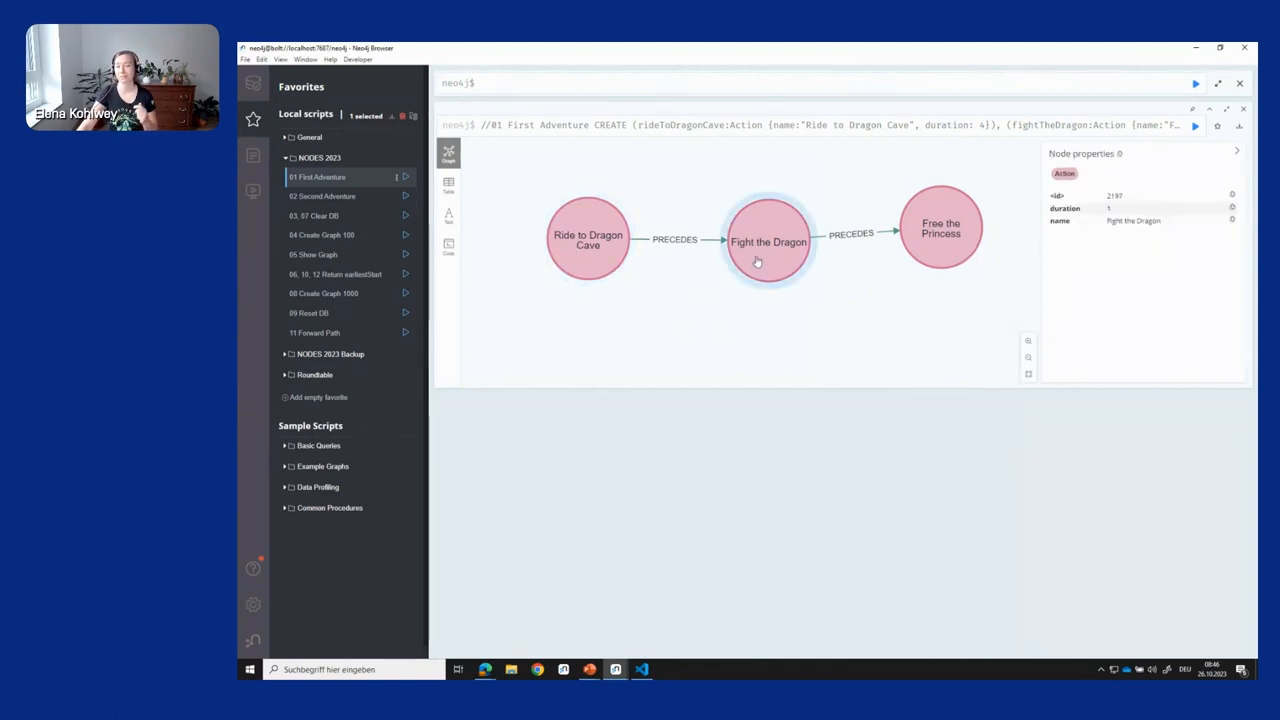
left_click(940, 228)
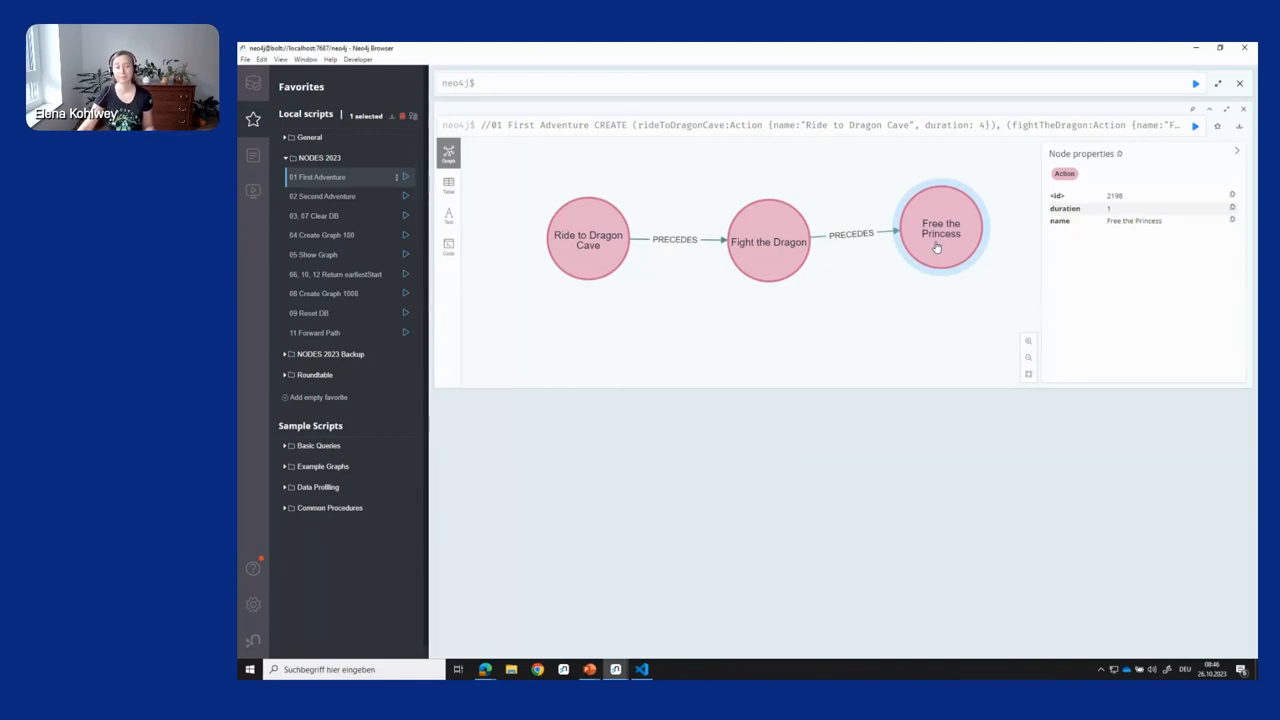
left_click(404, 196)
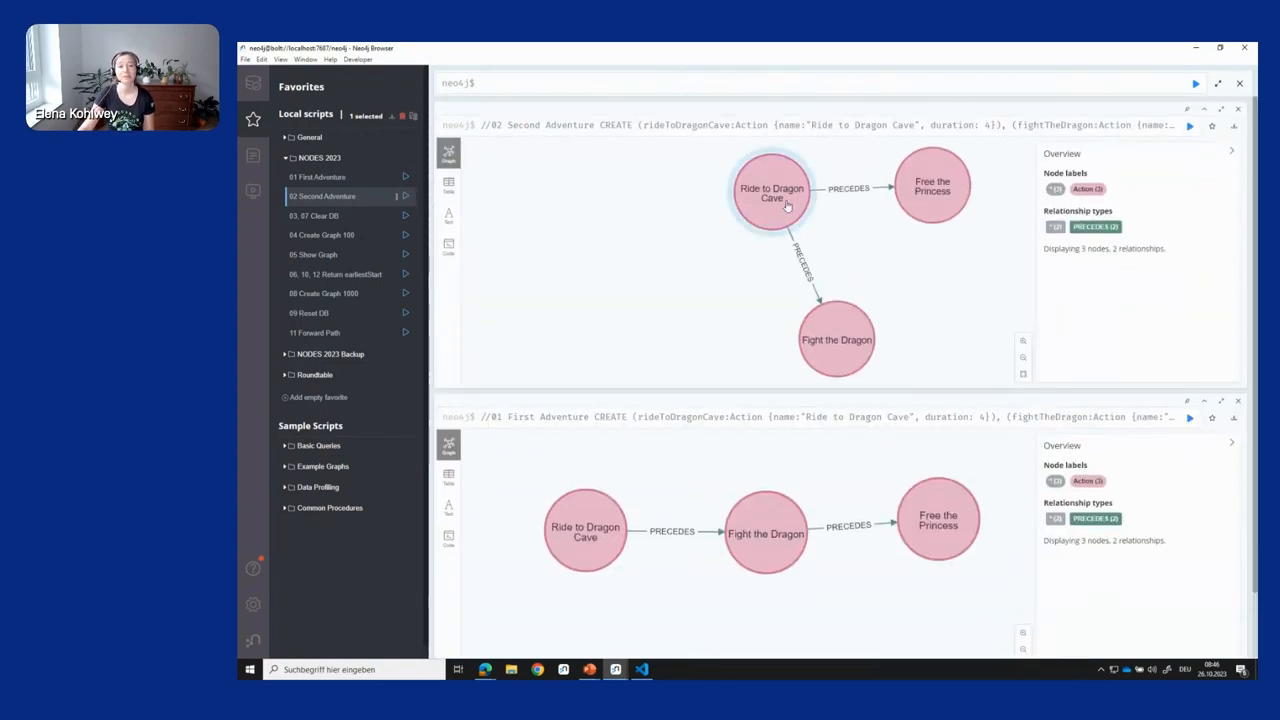
Inspect the Ride to Dragon Cave, Fight the Dragon and Free the Princess nodes' properties in turn.
left_click(772, 192)
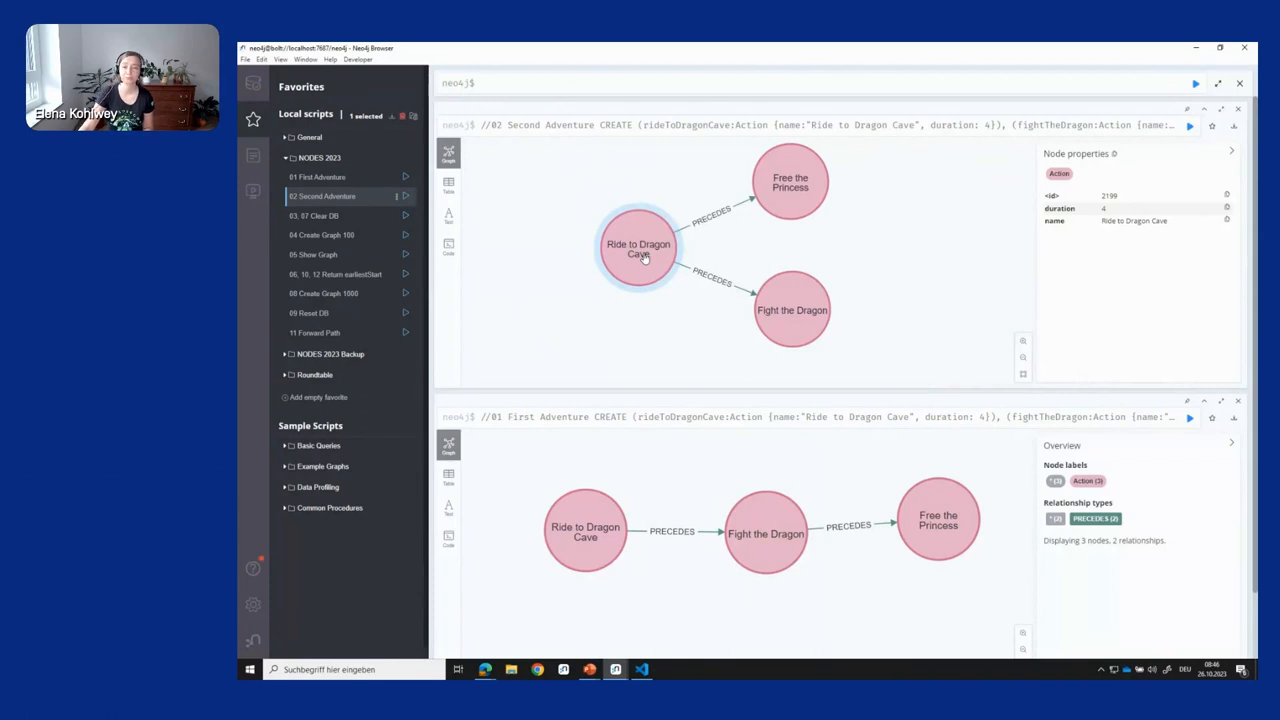
left_click(792, 310)
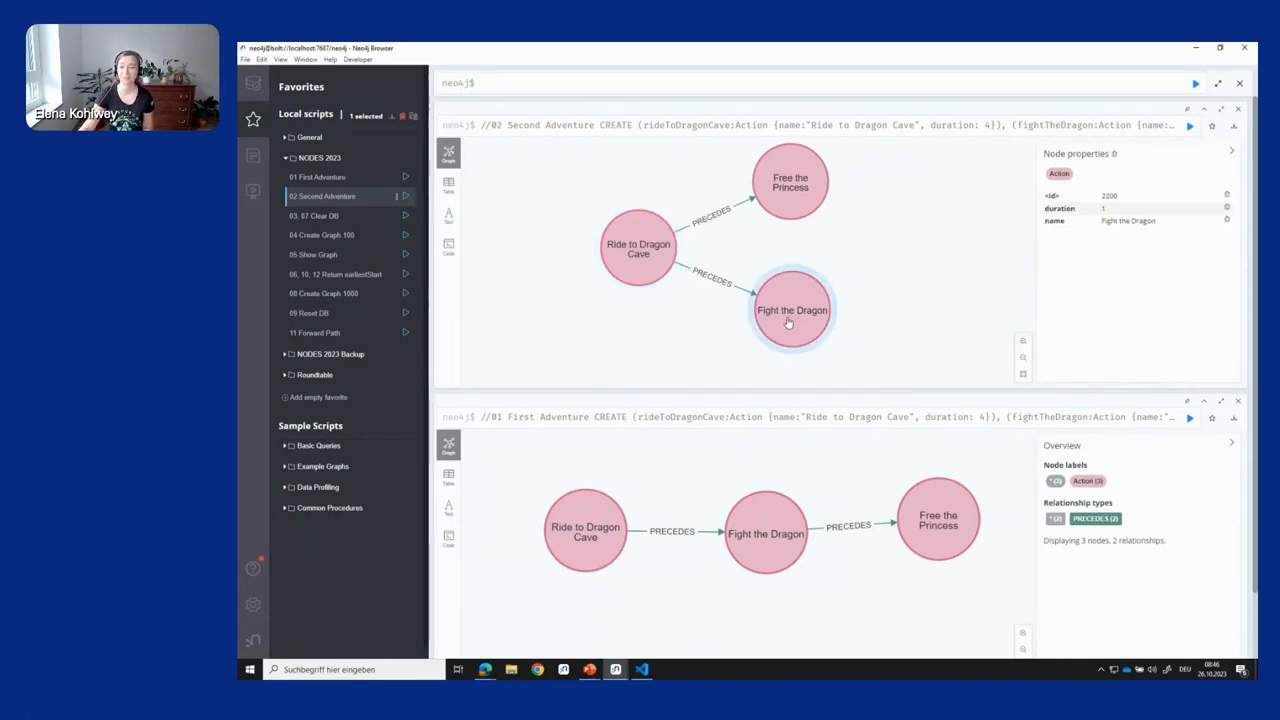
left_click(790, 182)
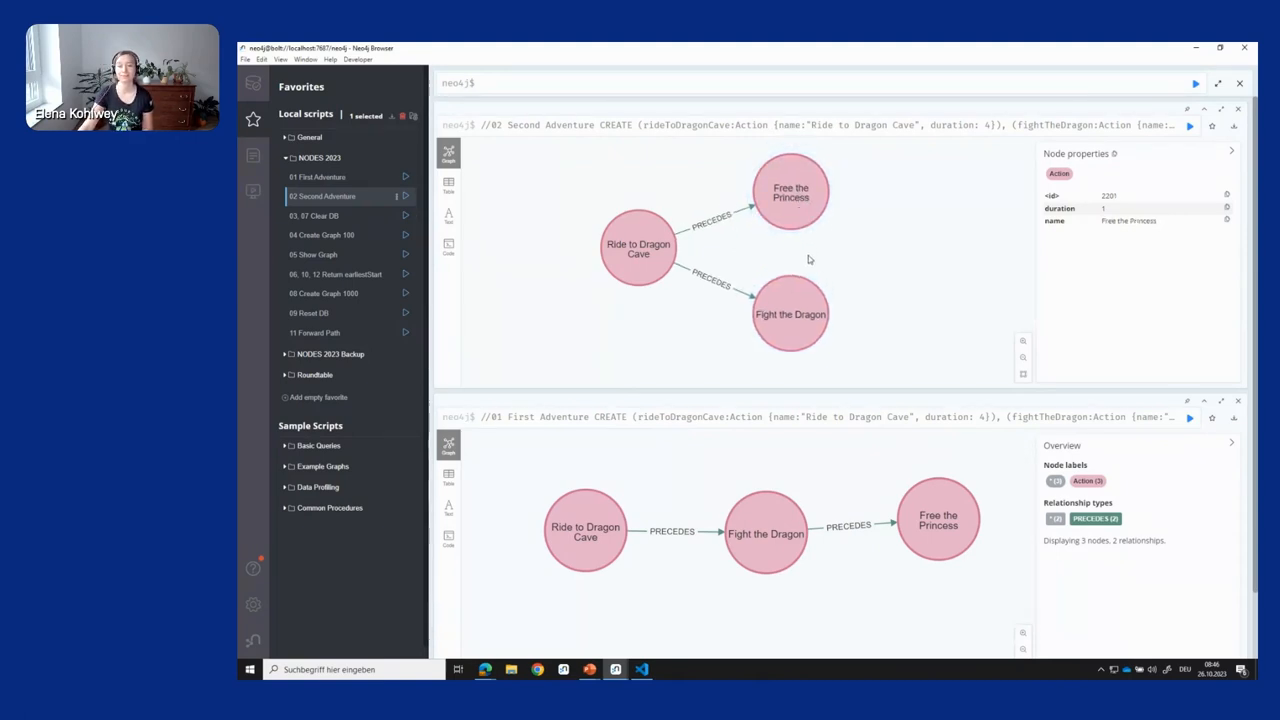
left_click(790, 314)
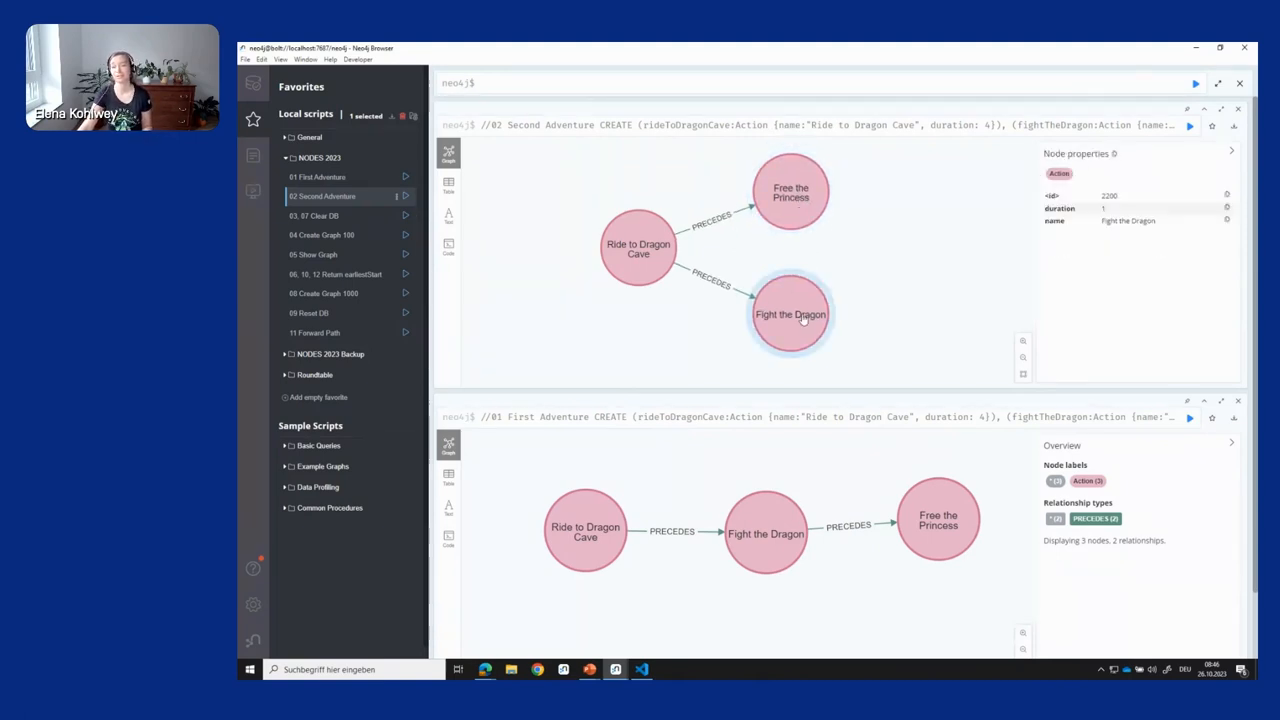
left_click(792, 192)
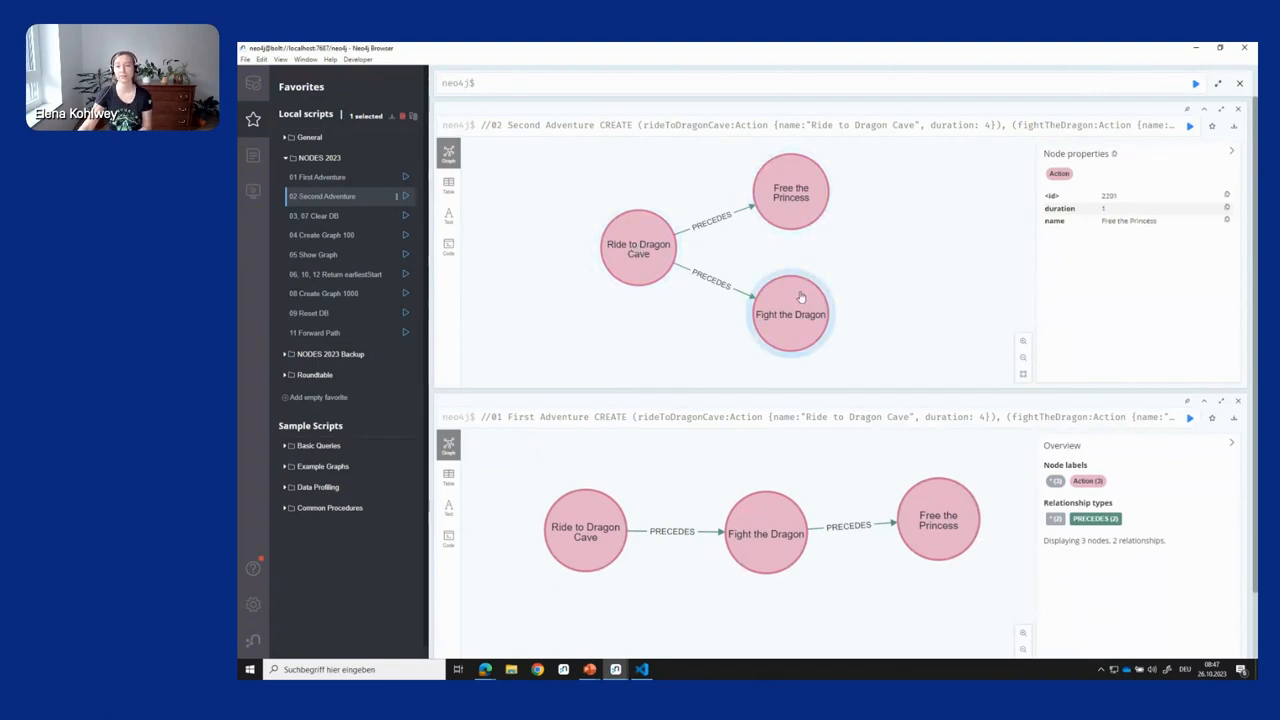
left_click(790, 314)
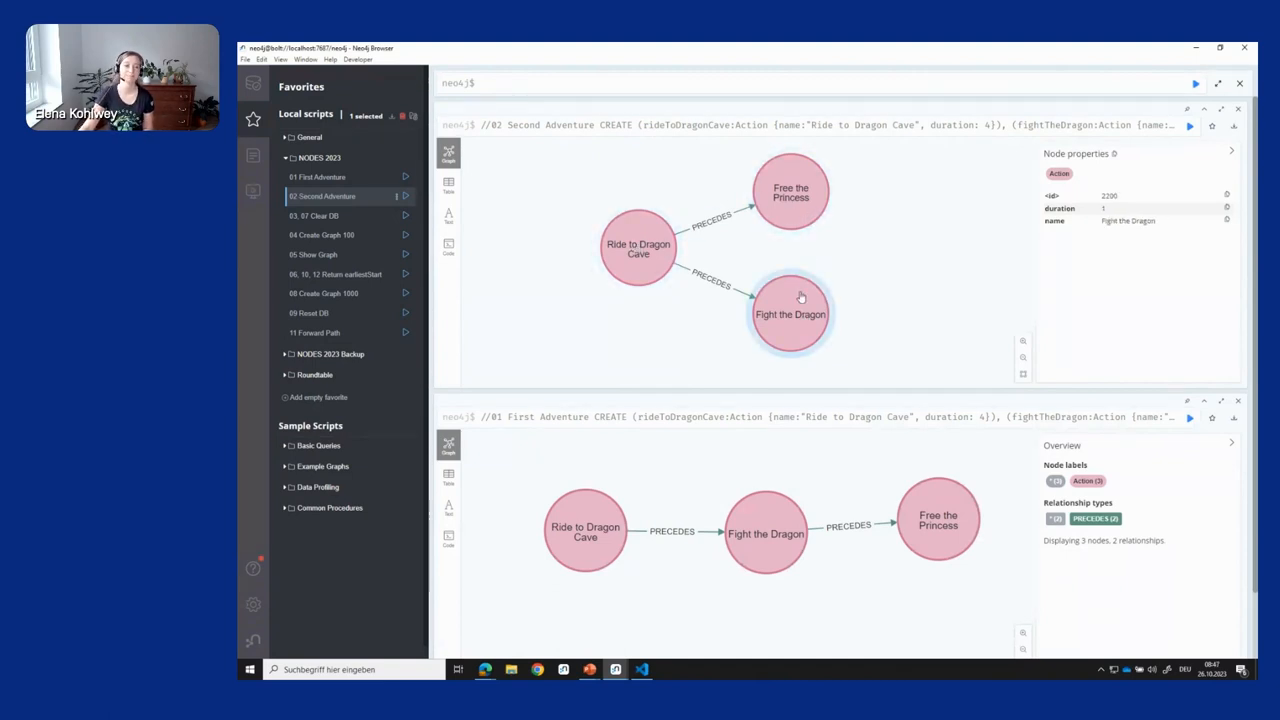
left_click(894, 284)
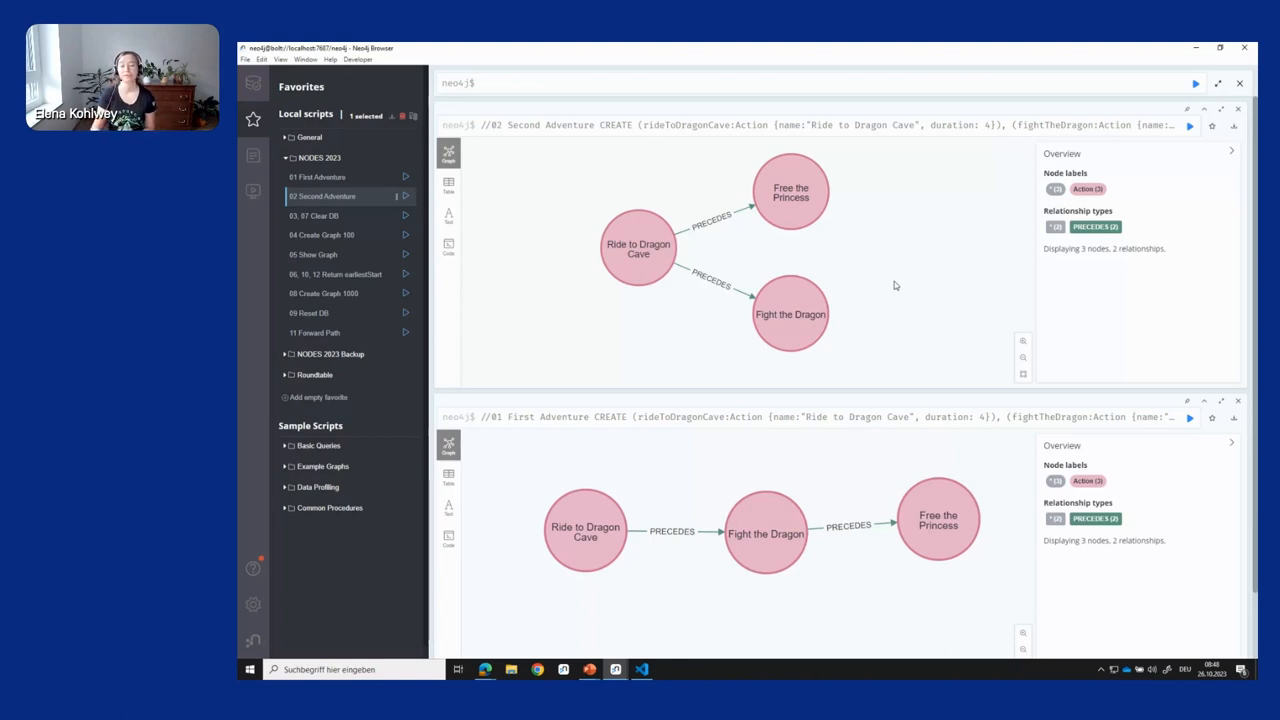
left_click(638, 248)
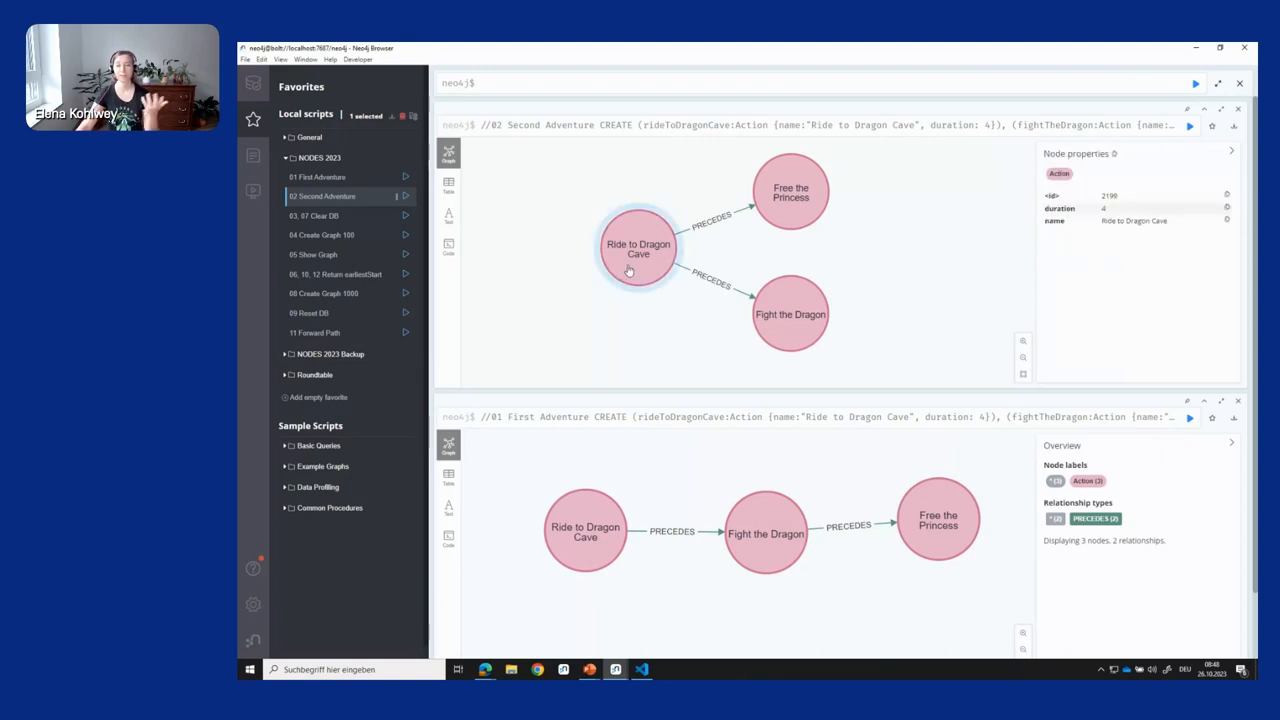
left_click(712, 218)
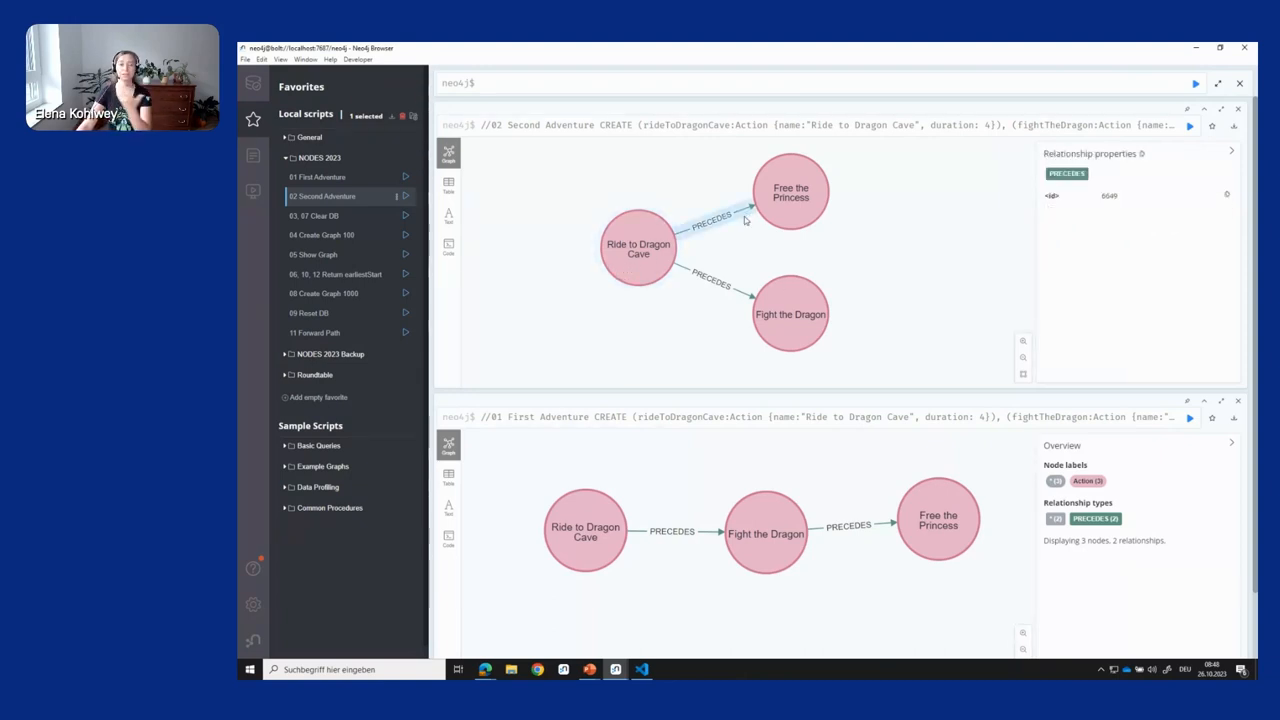
left_click(638, 248)
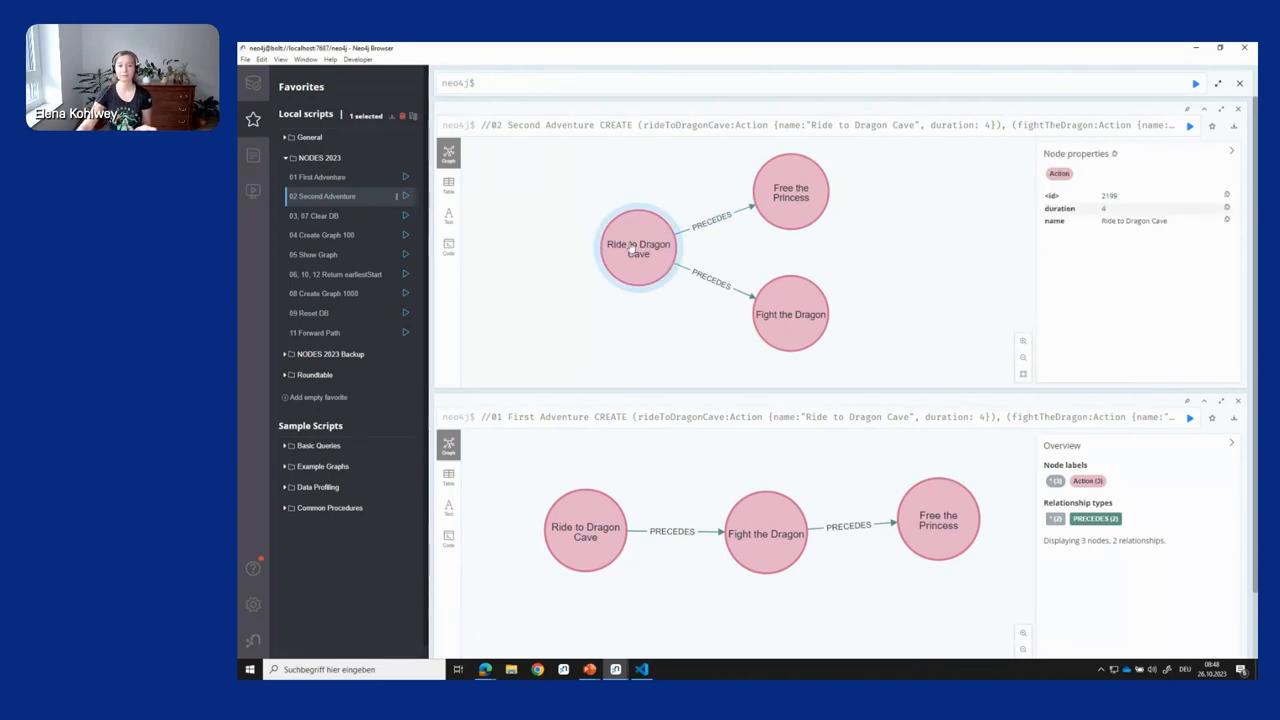
left_click(790, 192)
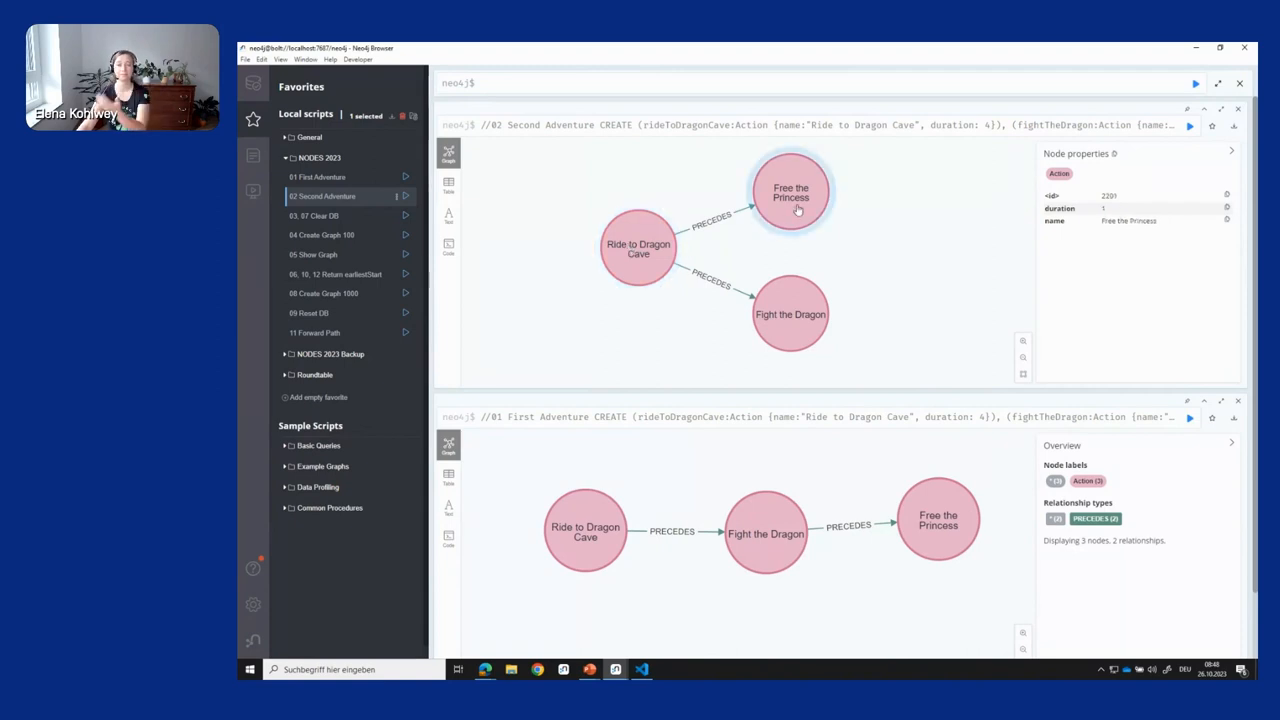
left_click(638, 248)
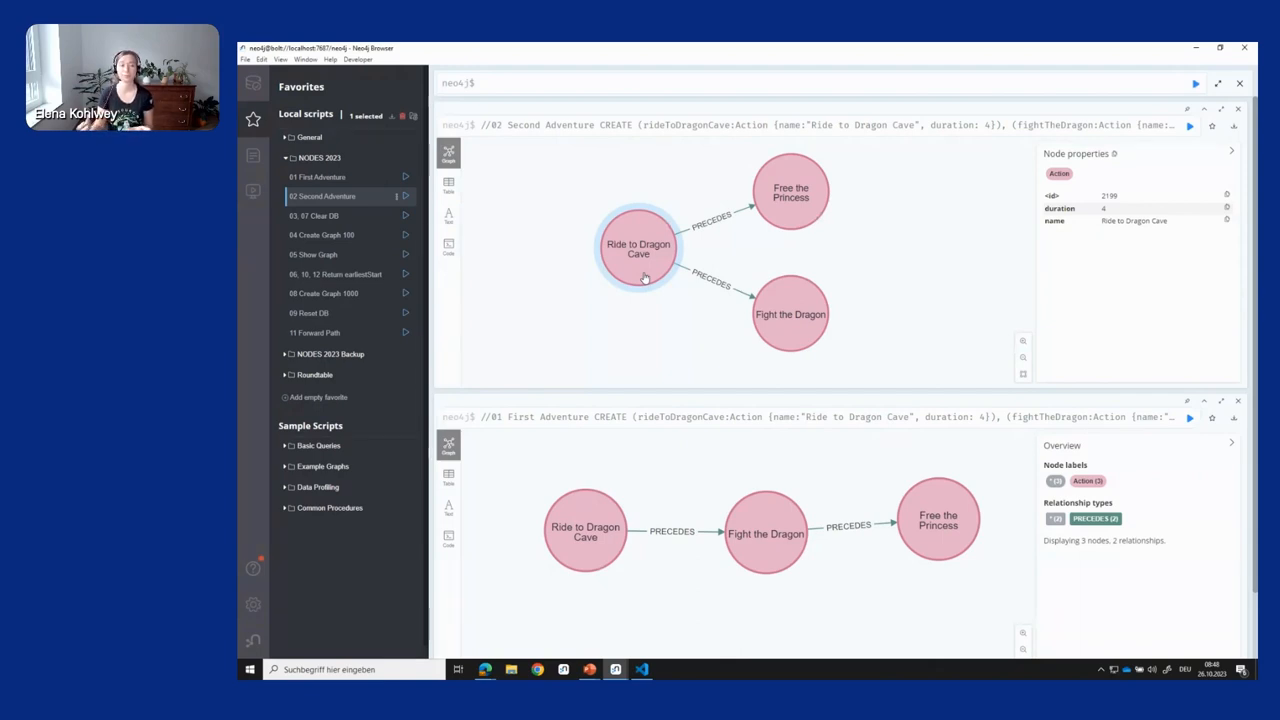
left_click(314, 216)
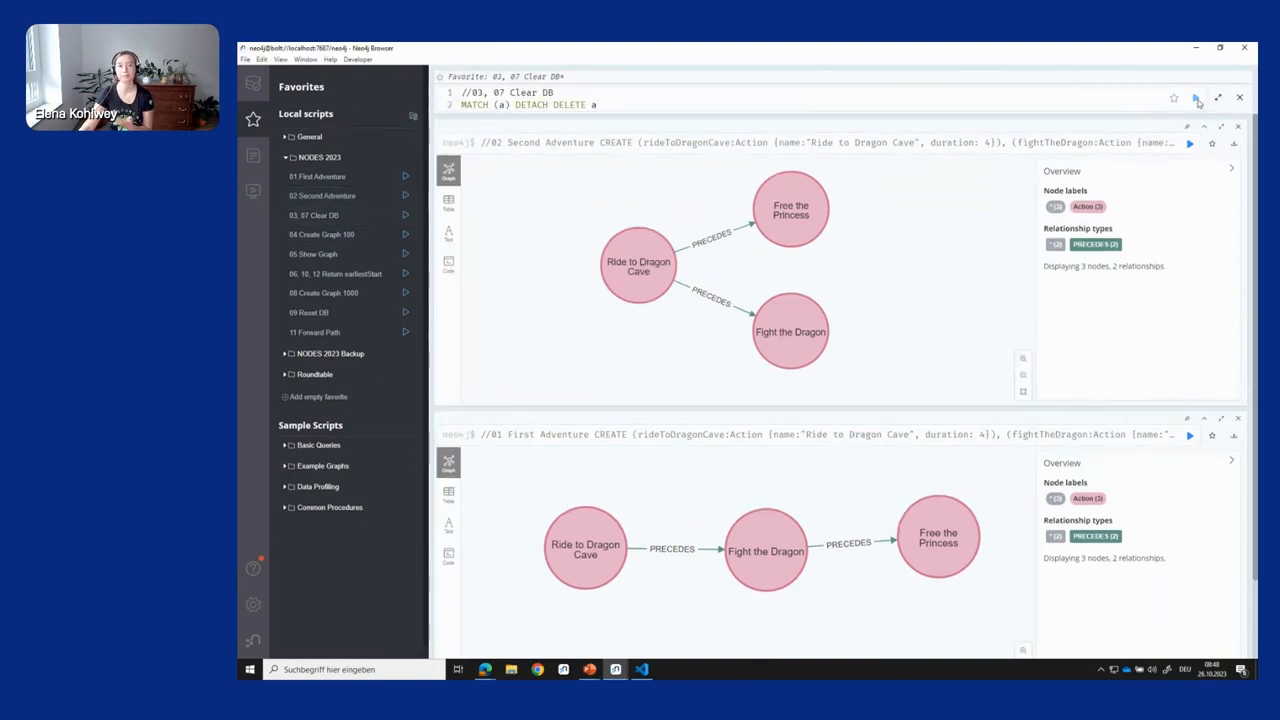
Run the 04 Create Graph 100 script, generateGraphBySeedAndConfig(42, "NODES2023-100").
left_click(1188, 98)
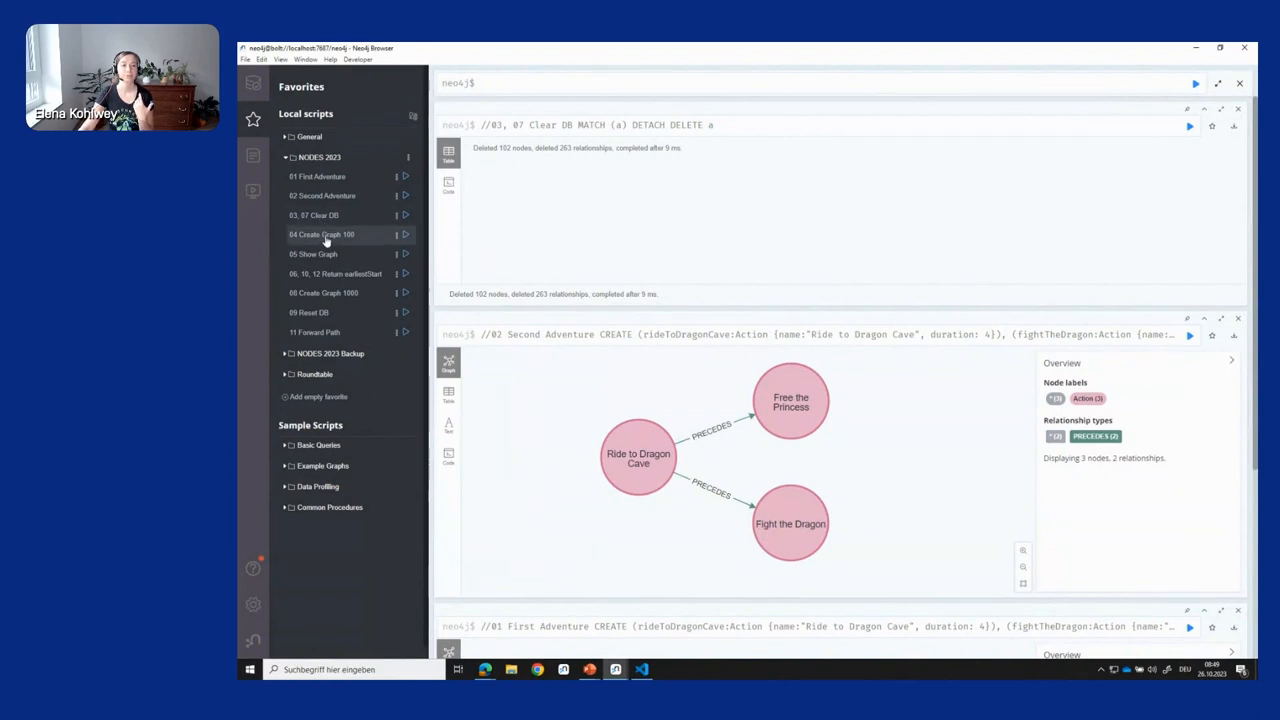
left_click(322, 234)
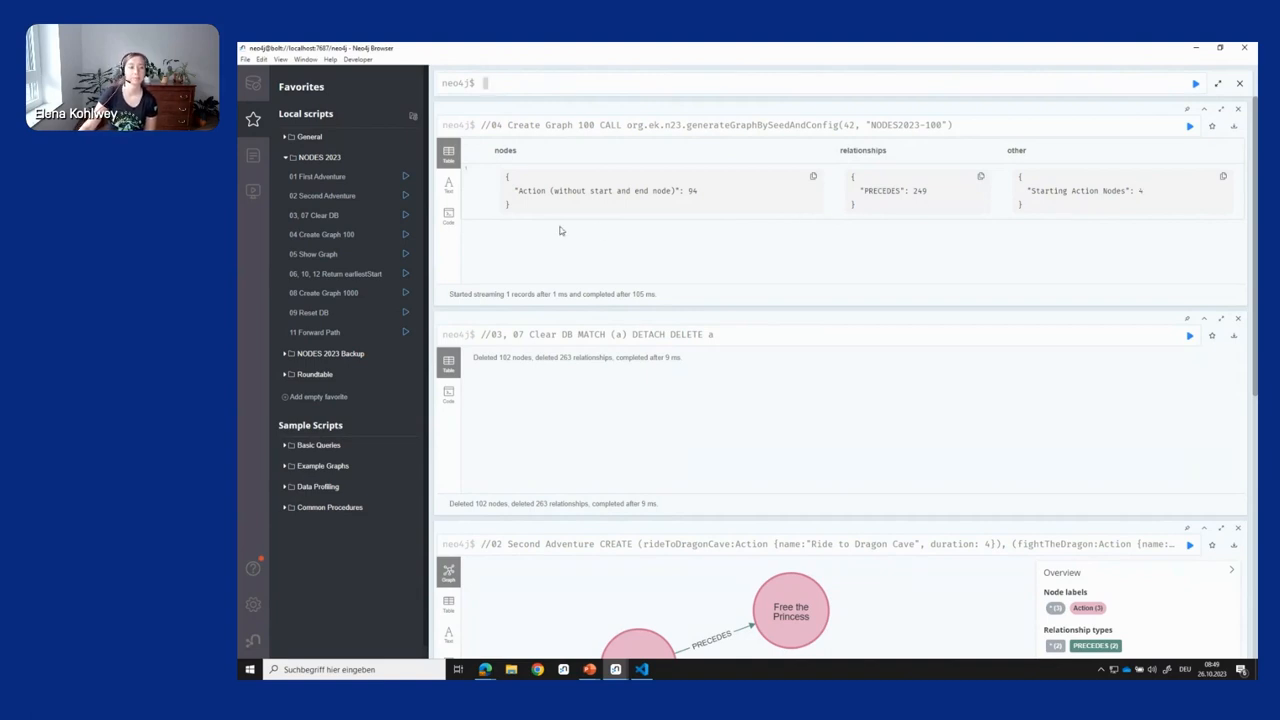
Run 05 Show Graph and inspect an Action node near the start of the network.
left_click(312, 254)
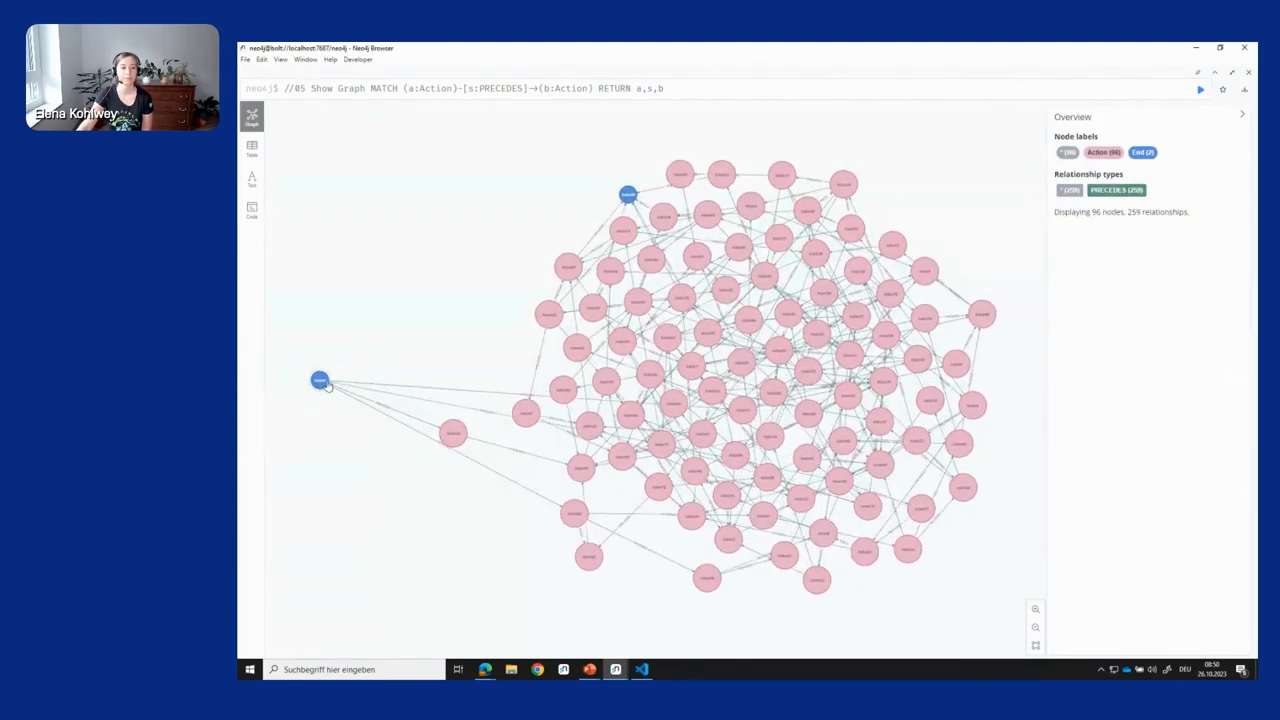
left_click(628, 194)
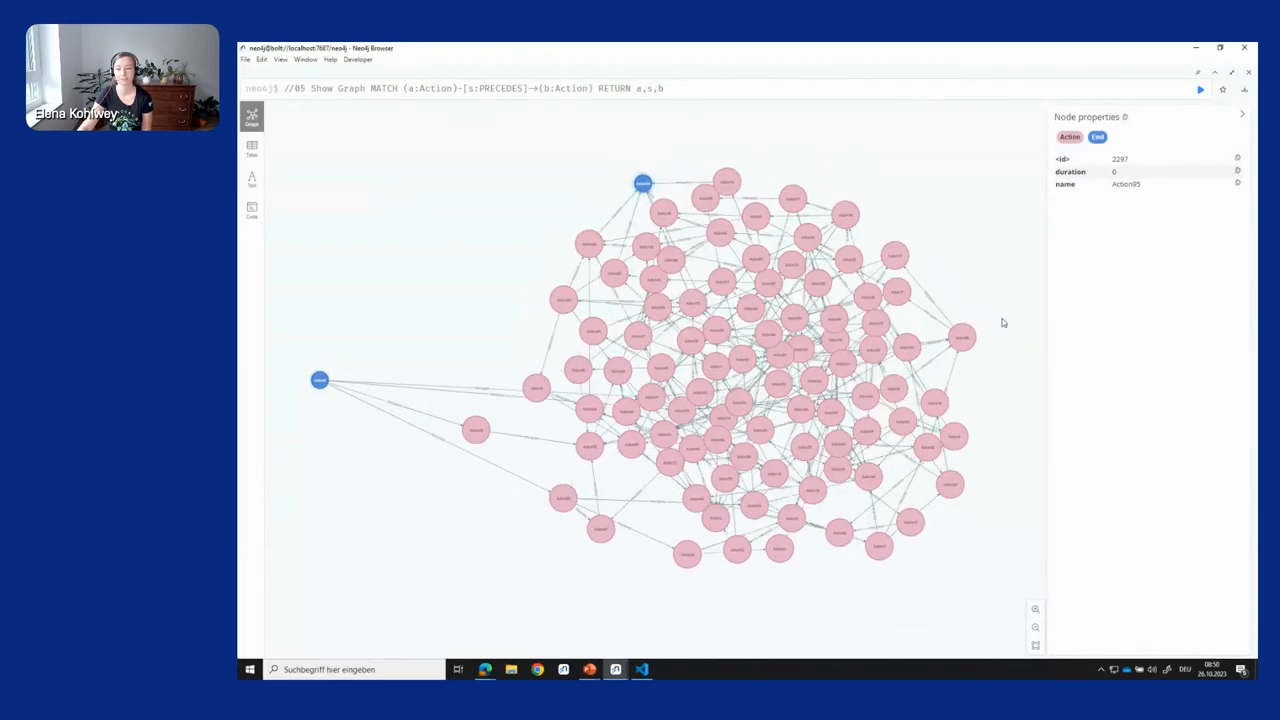
left_click_drag(642, 184, 1028, 380)
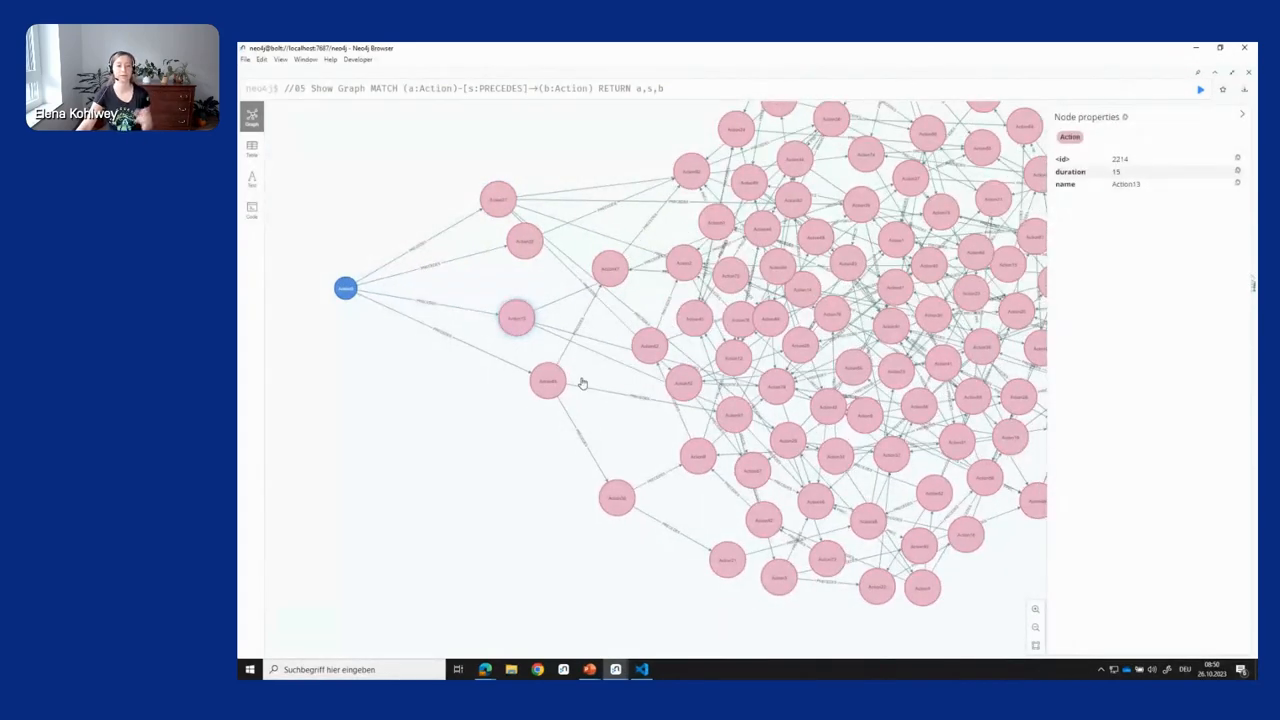
left_click(516, 396)
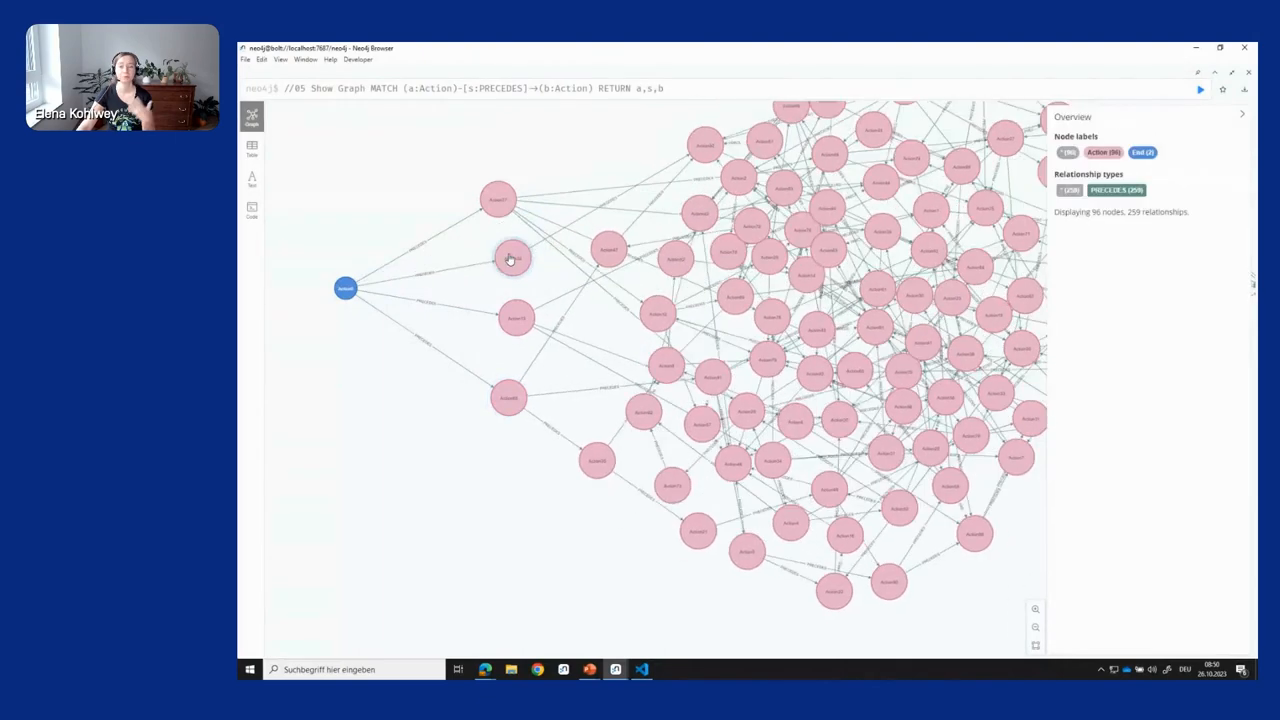
left_click(512, 258)
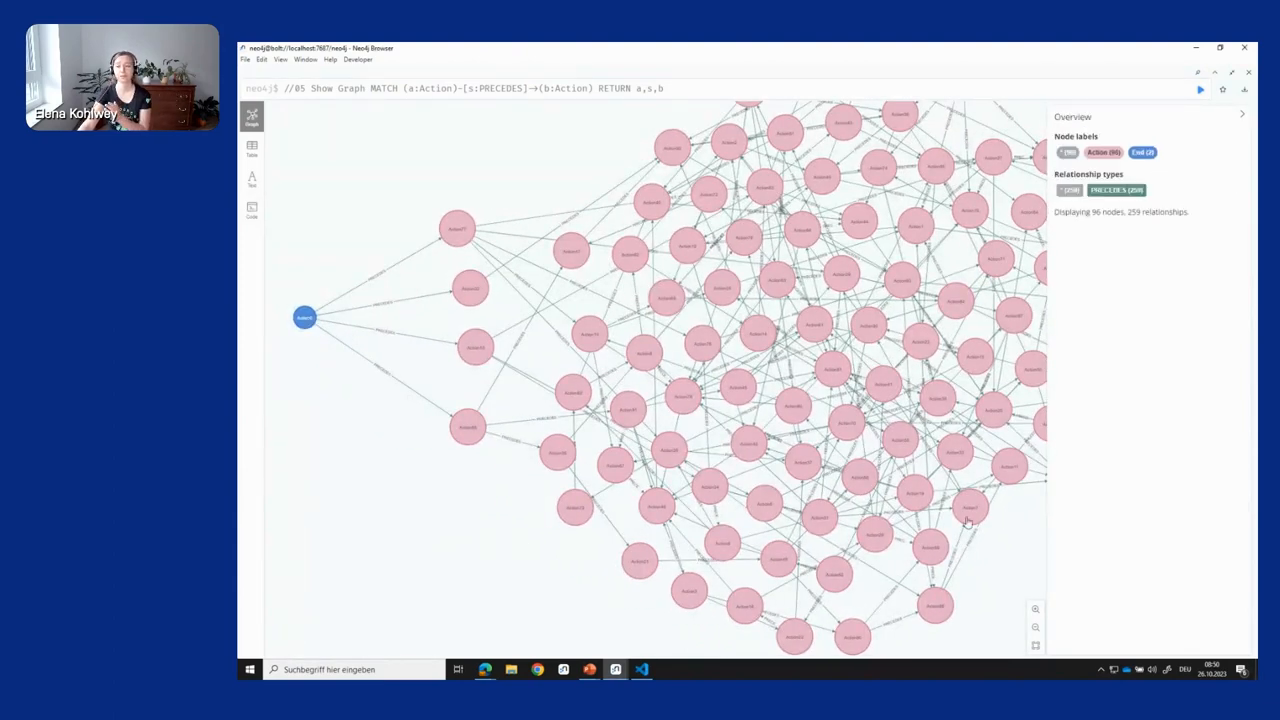
Check the durations of nodes after the start and a PRECEDES relationship's properties.
left_click_drag(304, 316, 892, 318)
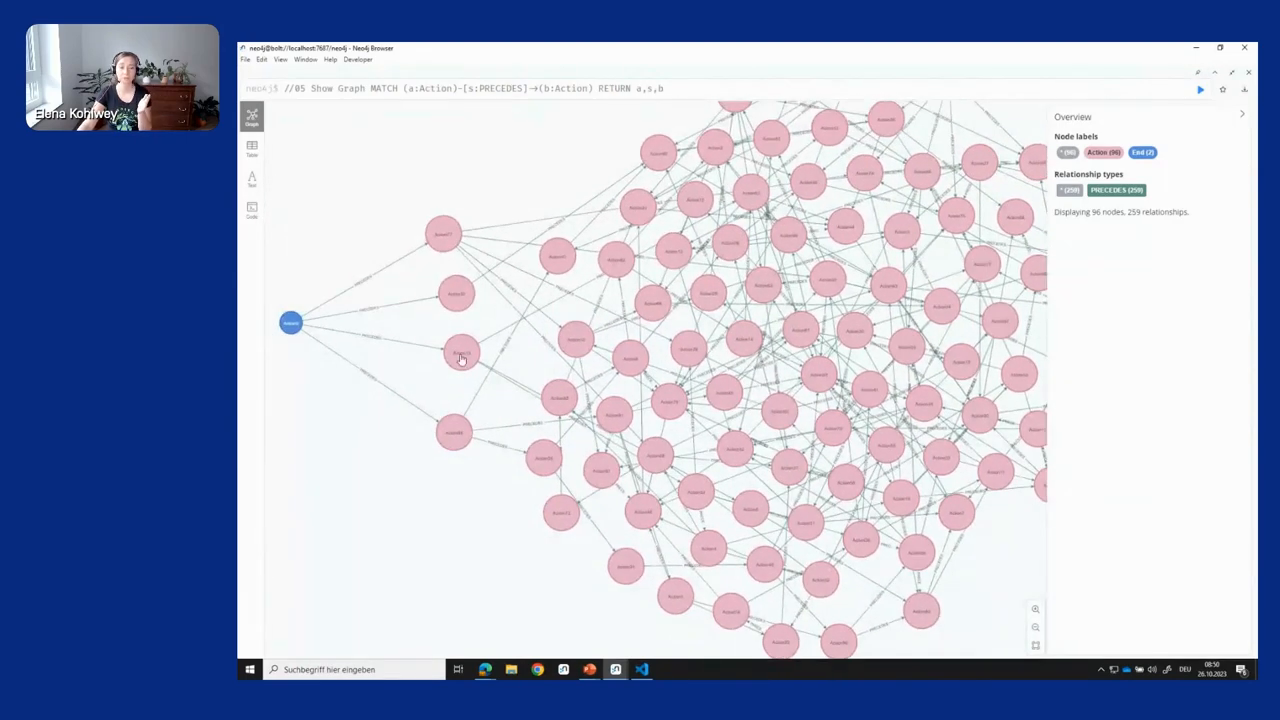
left_click(444, 232)
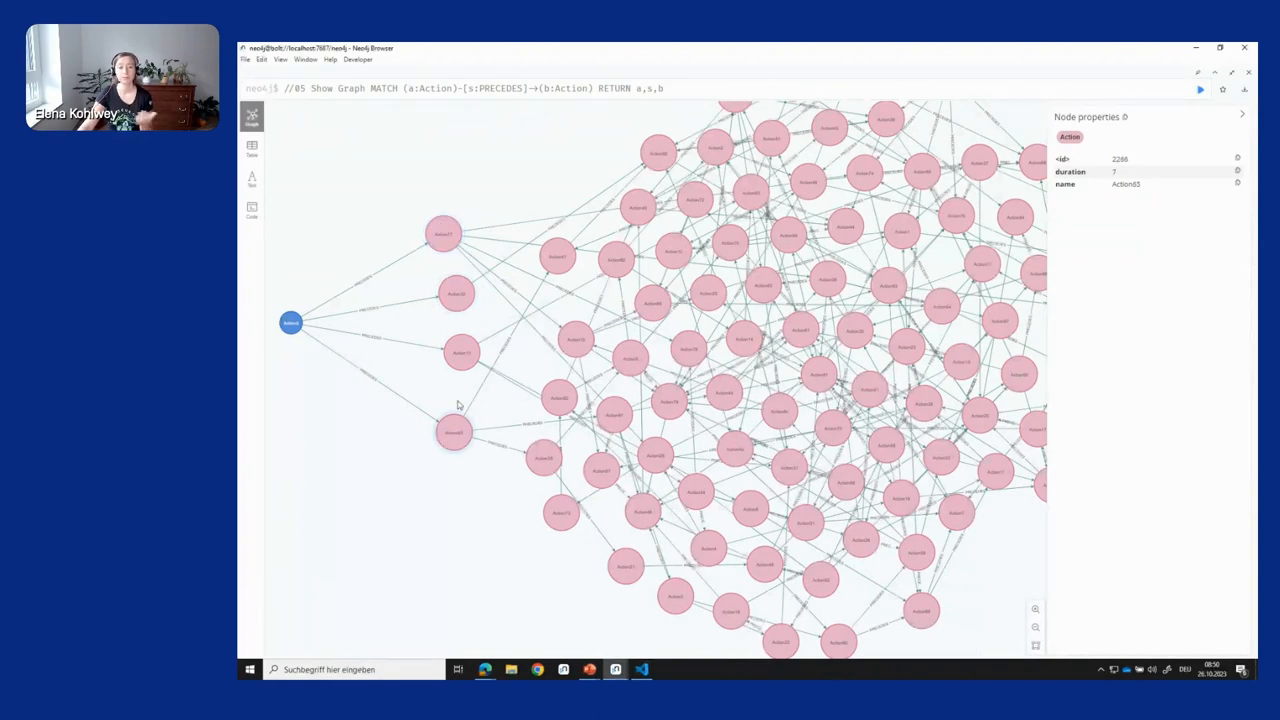
left_click(444, 234)
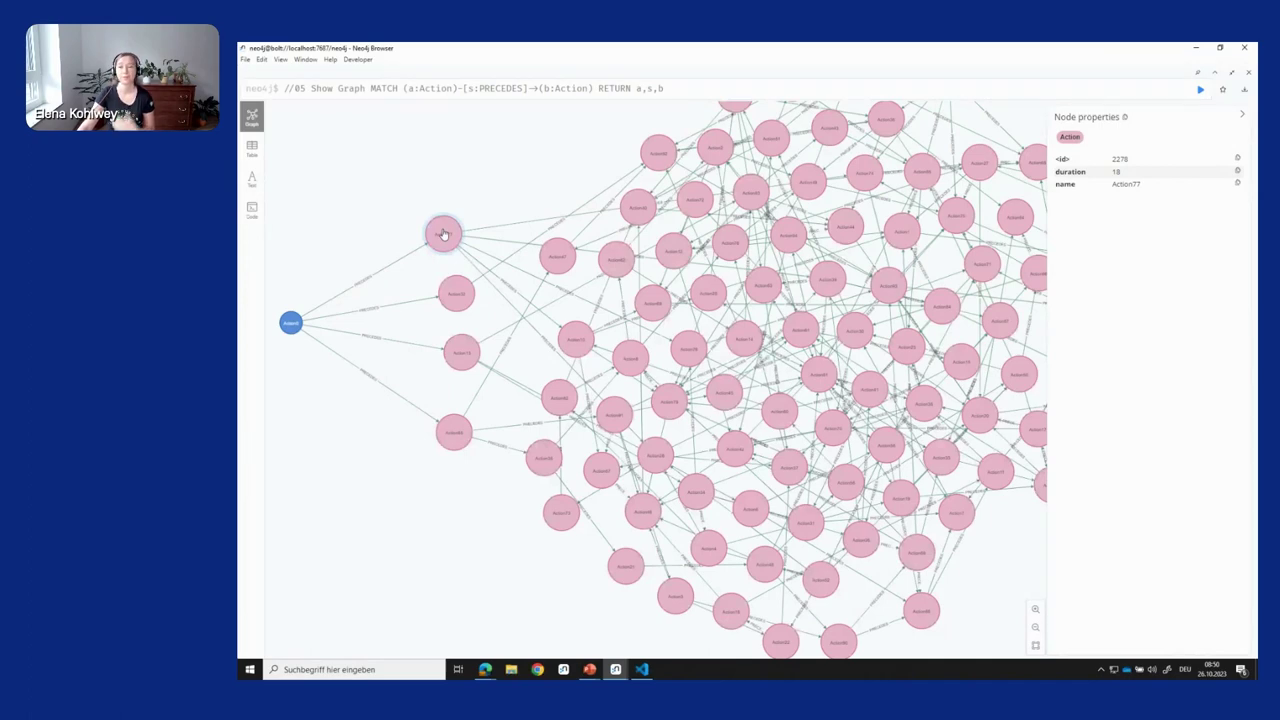
left_click(444, 234)
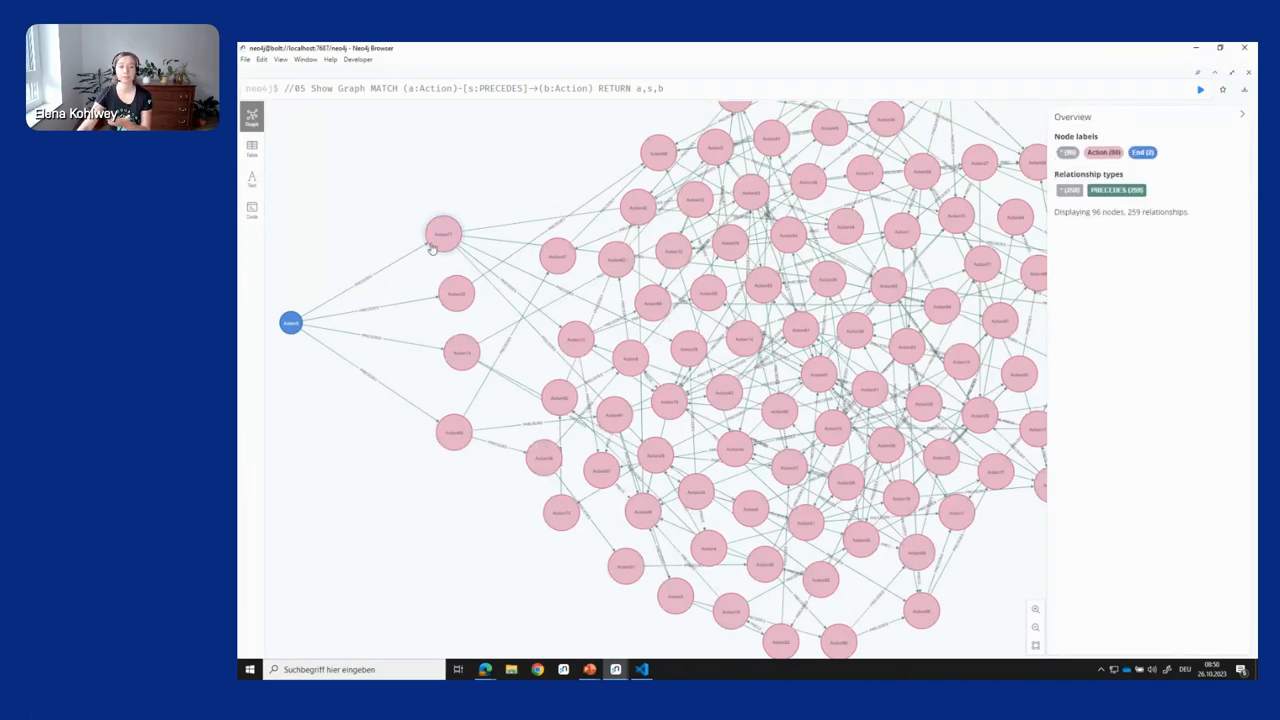
left_click(444, 234)
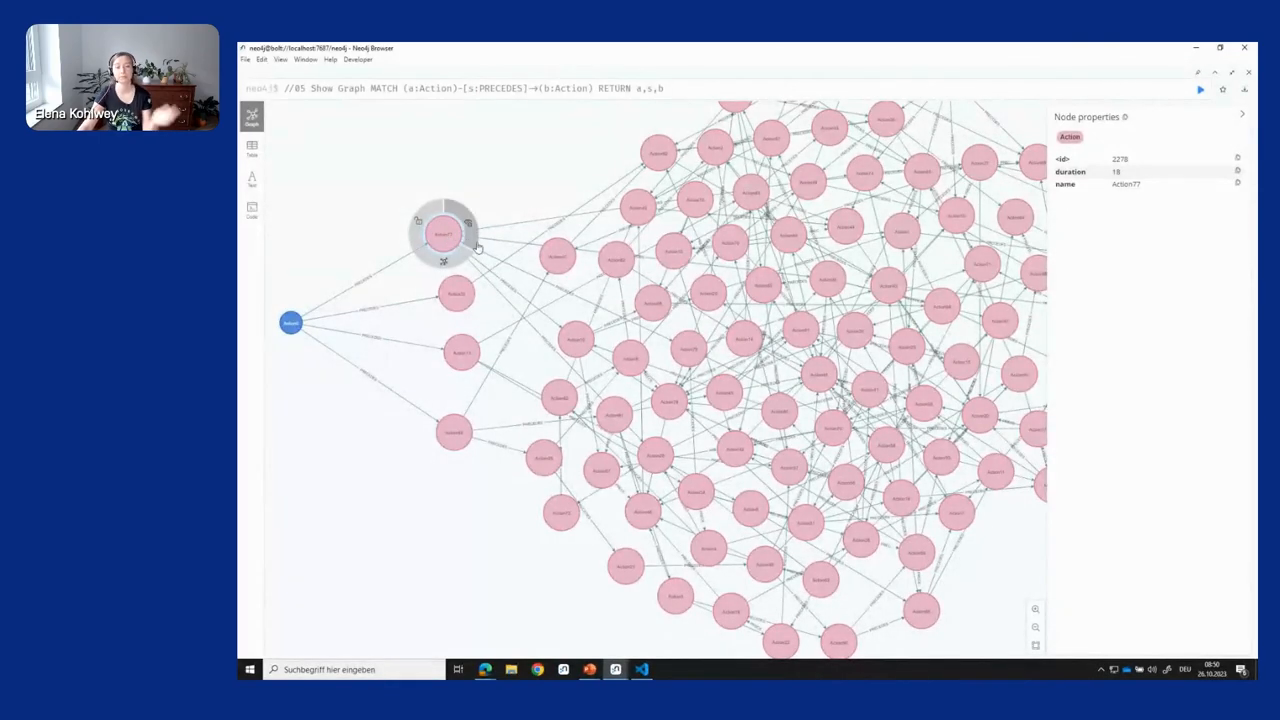
left_click(688, 350)
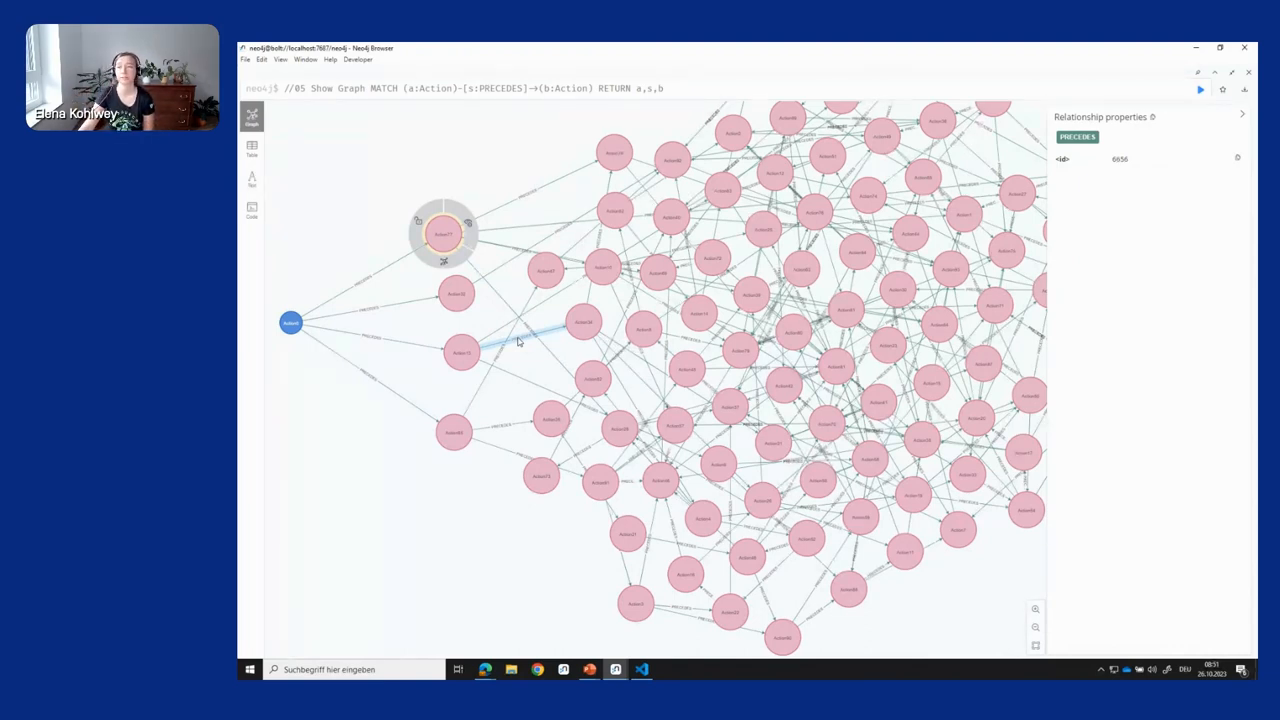
Leave the fullscreen graph and inspect two Action nodes in the embedded result view.
left_click(252, 118)
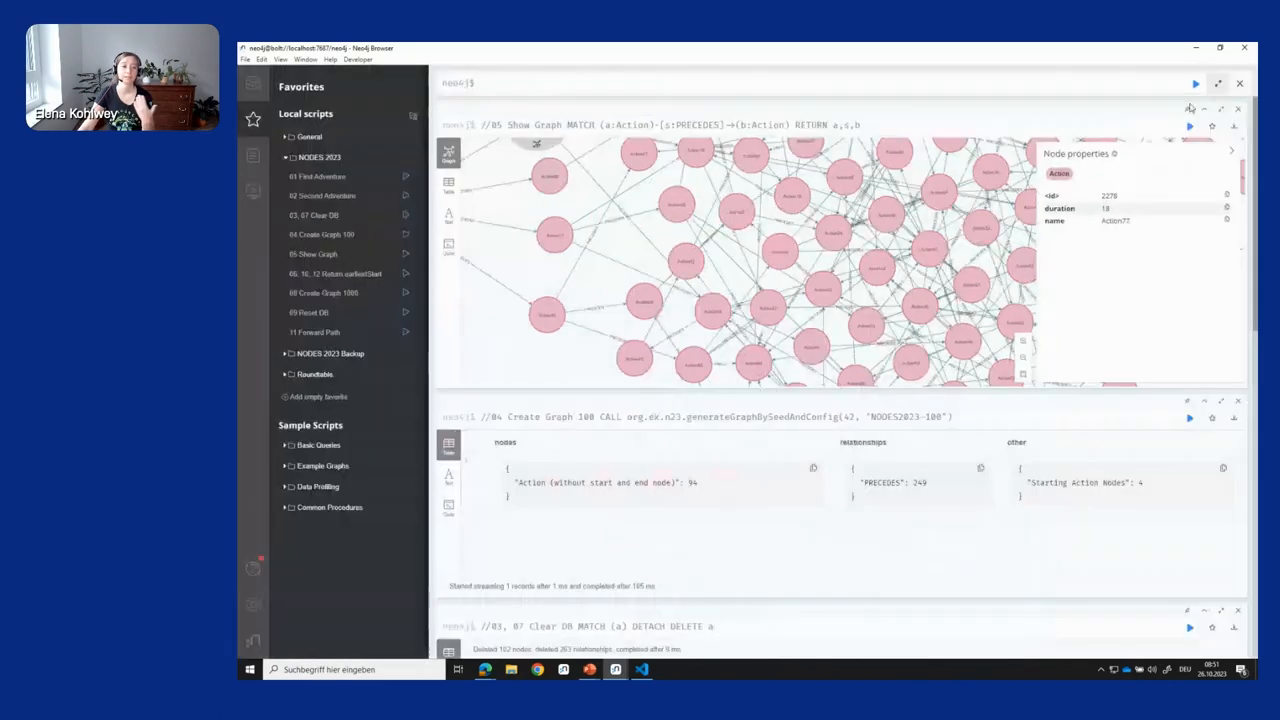
left_click(790, 200)
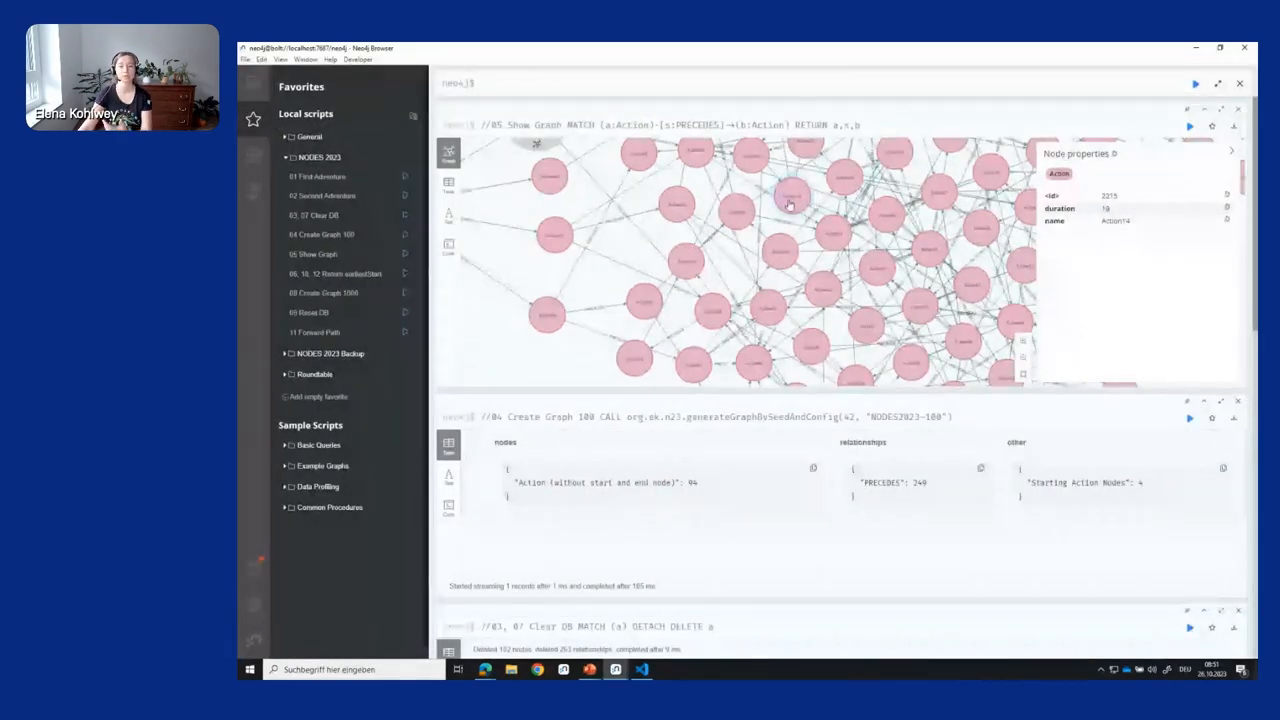
left_click(790, 200)
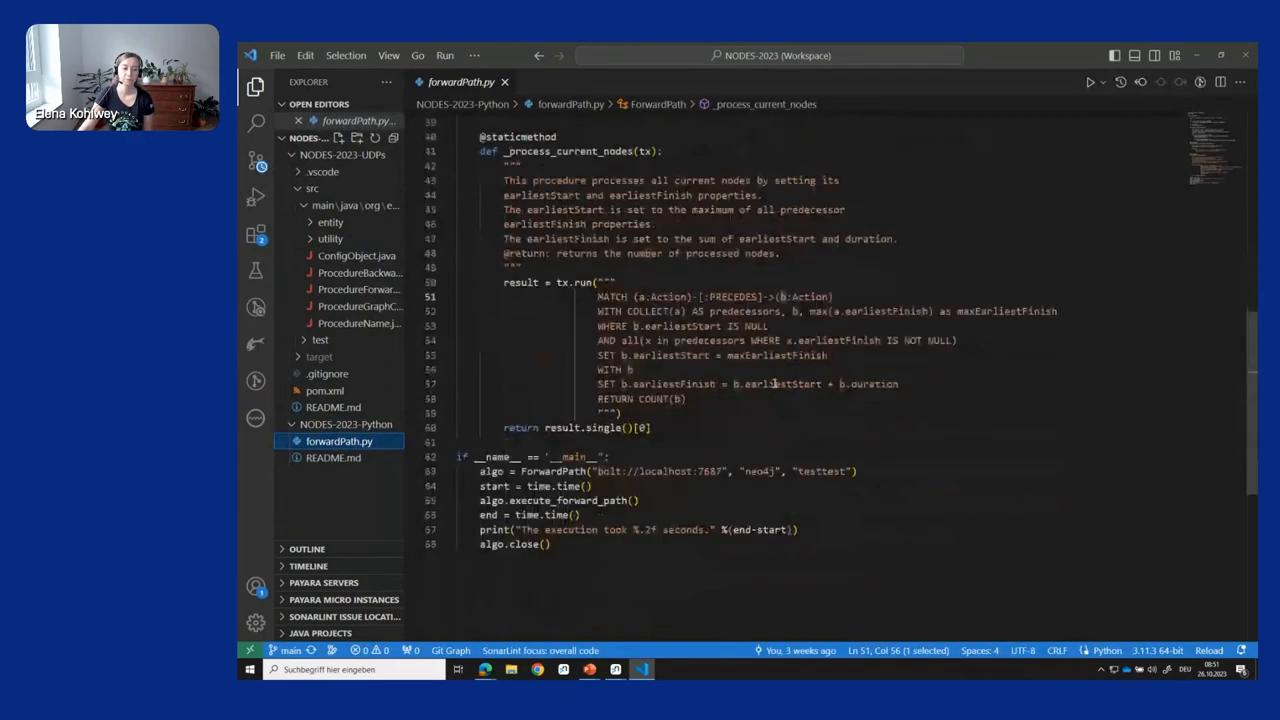
Scroll forwardPath.py to _process_current_nodes and highlight earliestStart in its SET clause.
scroll("up", 3)
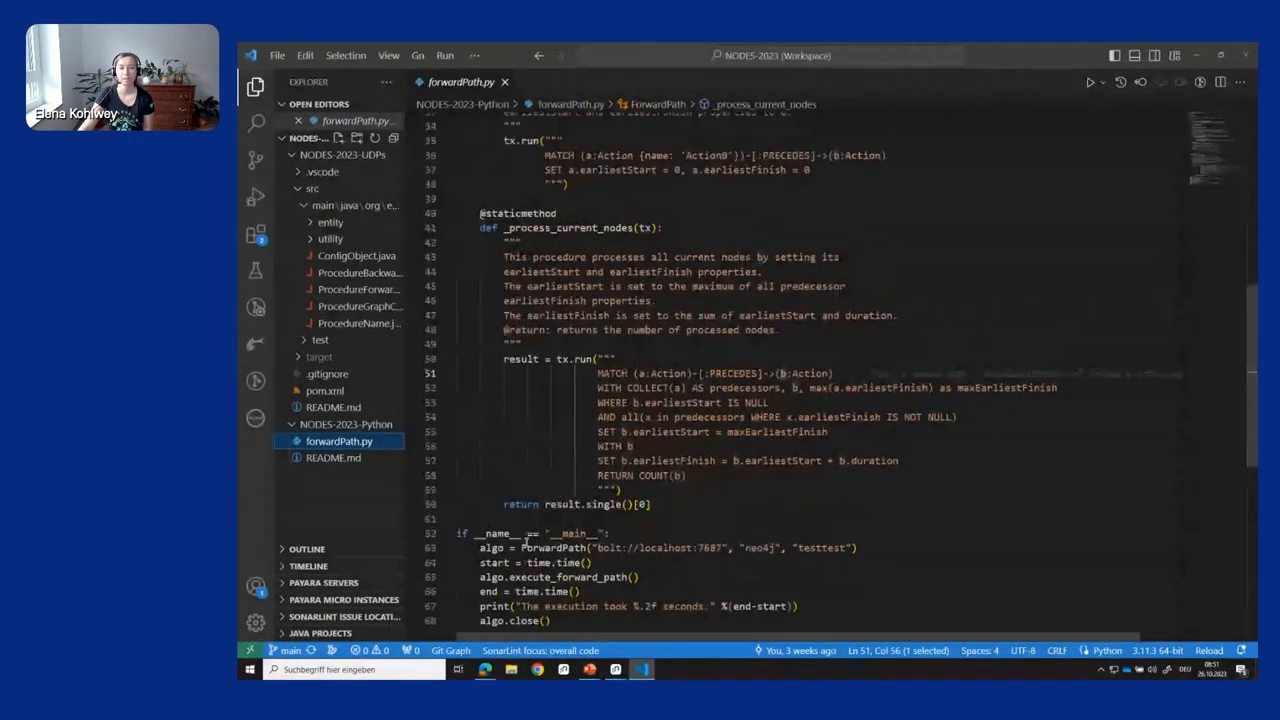
scroll("up", 3)
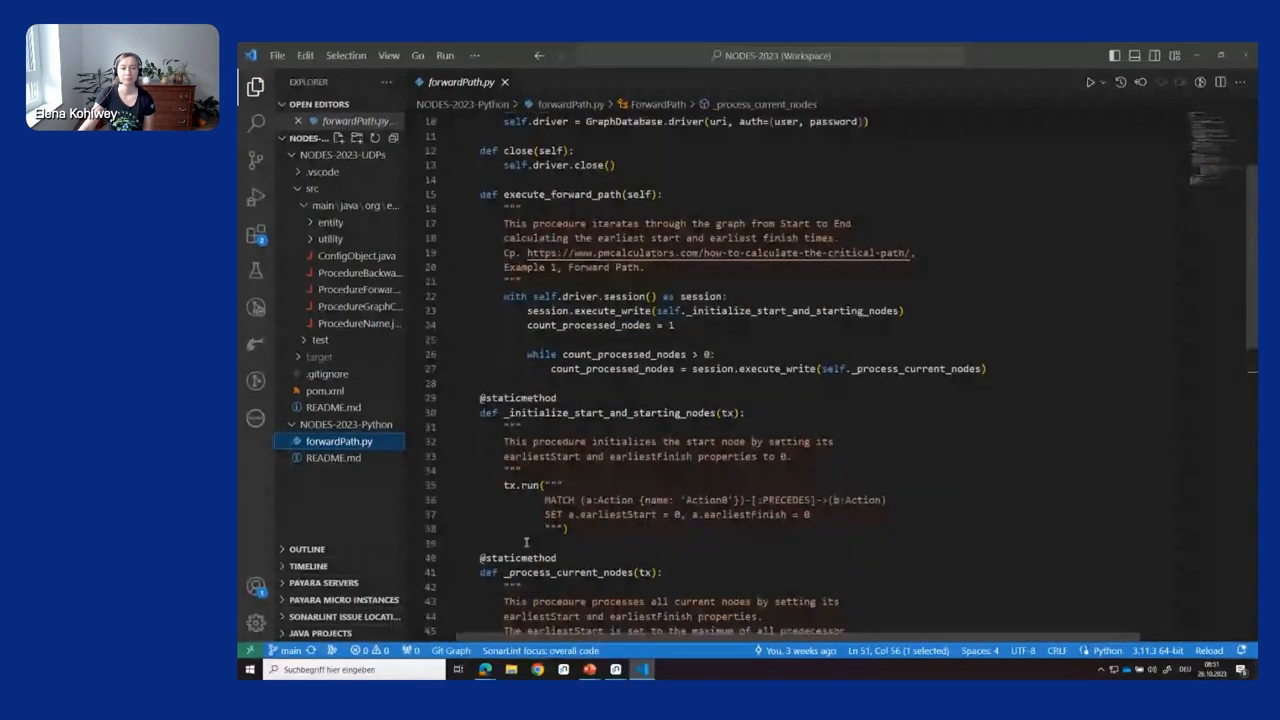
scroll("up", 3)
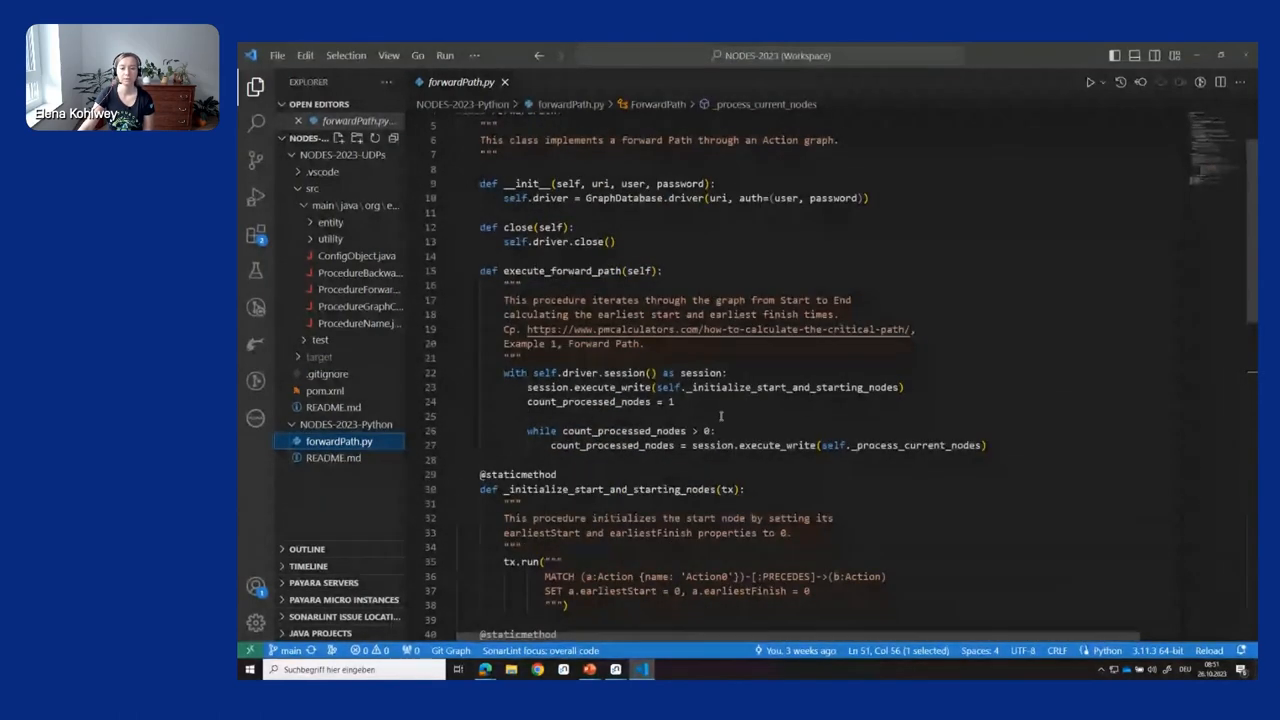
mouse_move(730, 388)
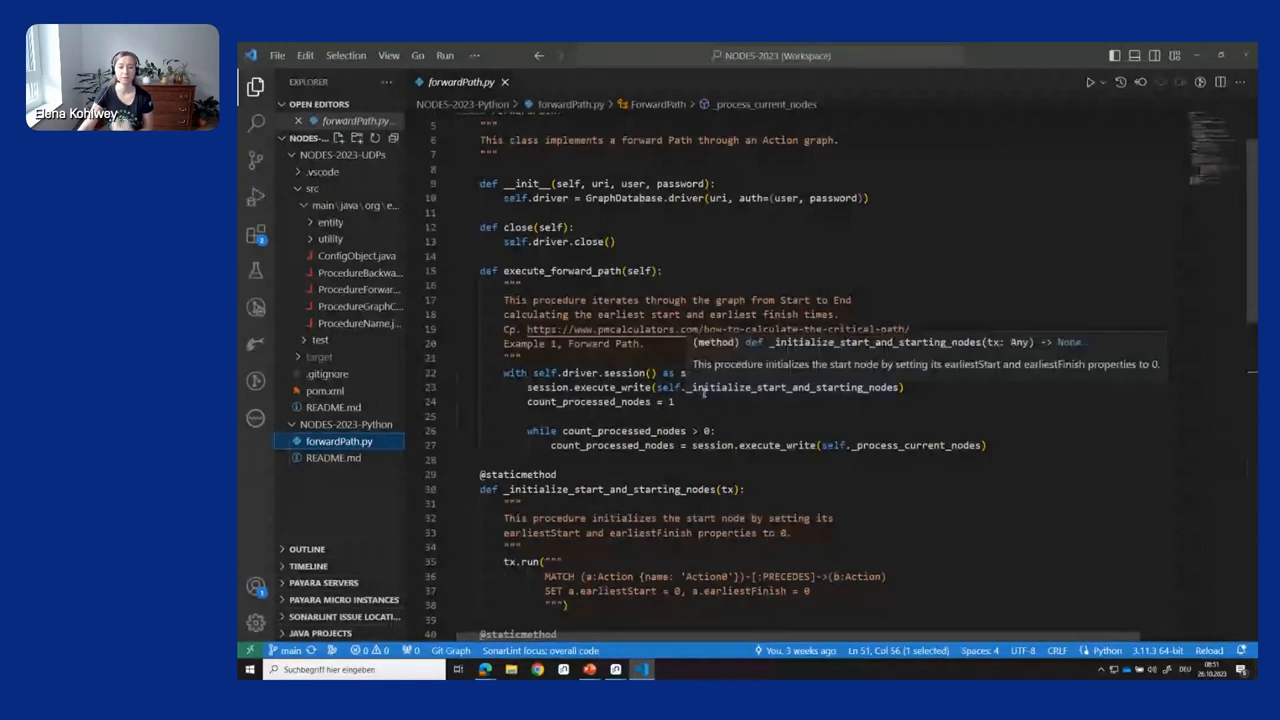
scroll("down", 3)
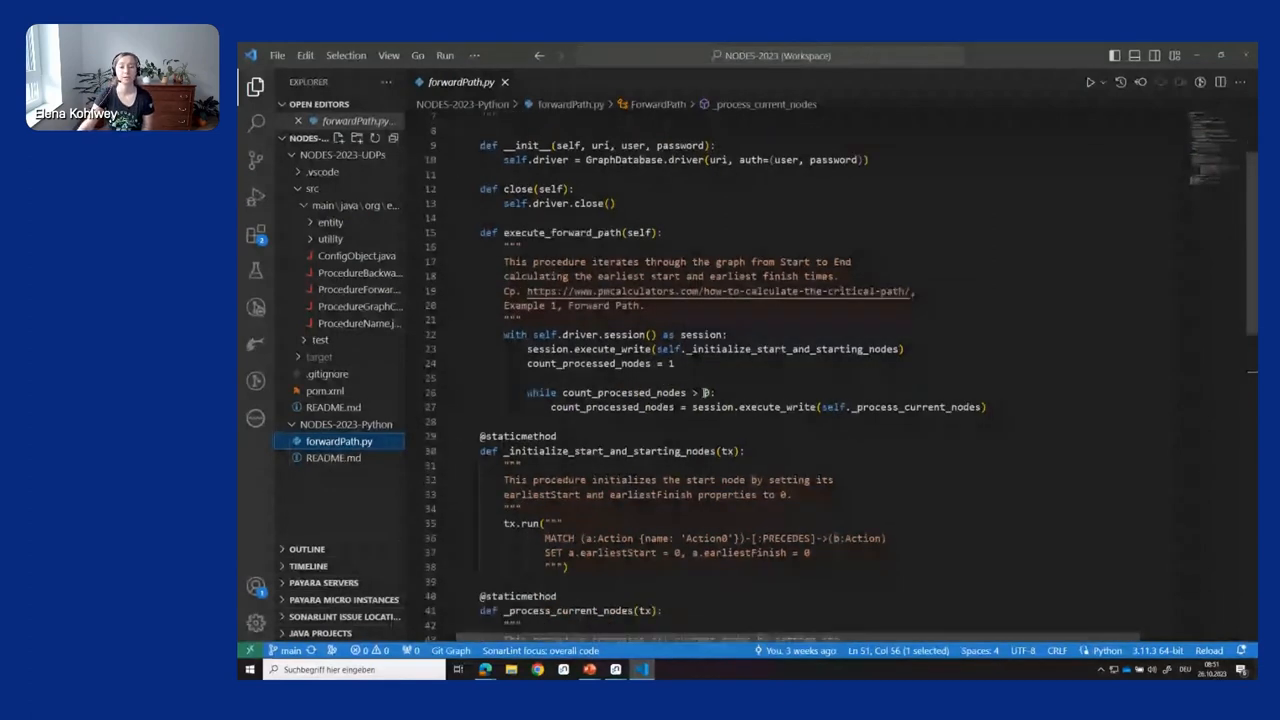
scroll("down", 3)
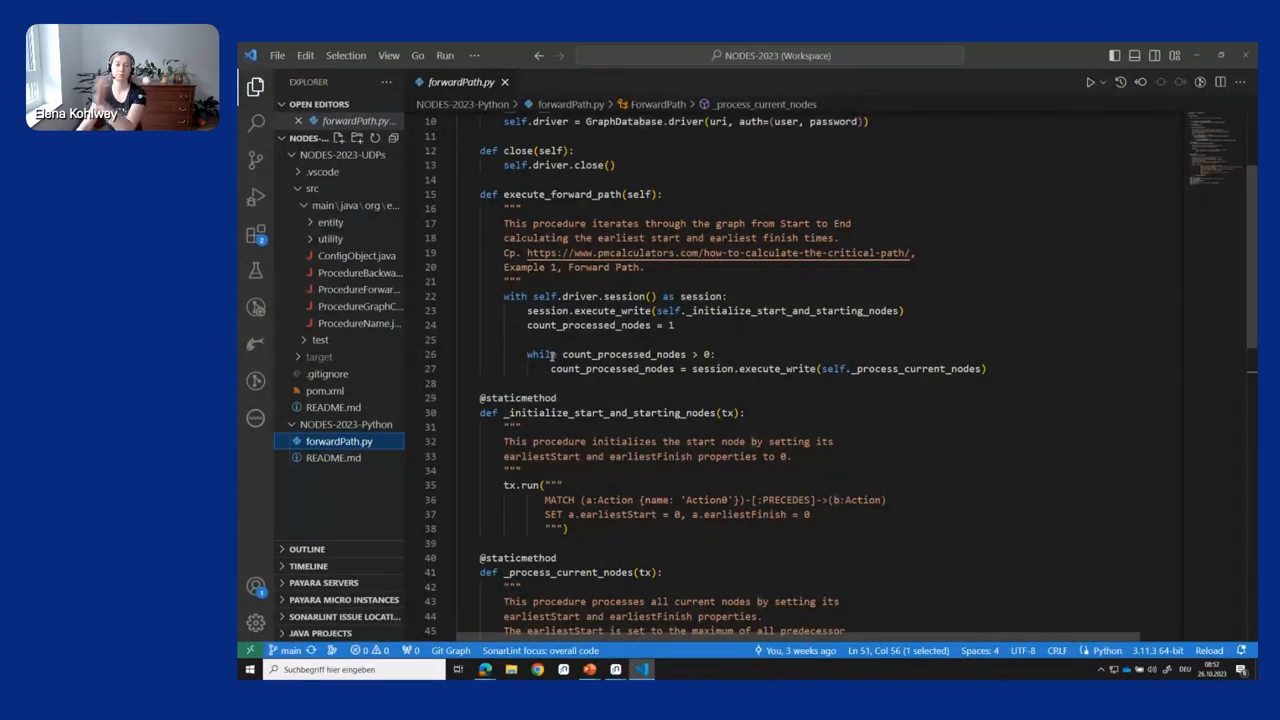
mouse_move(600, 354)
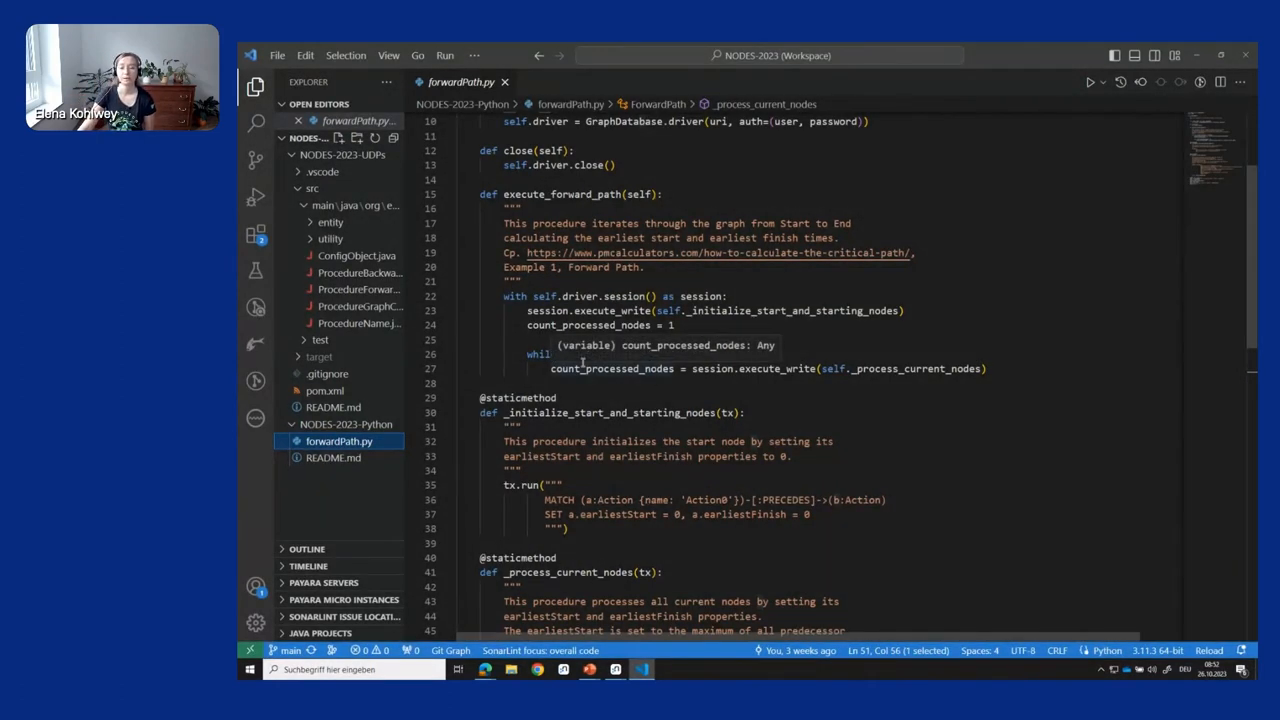
scroll("down", 3)
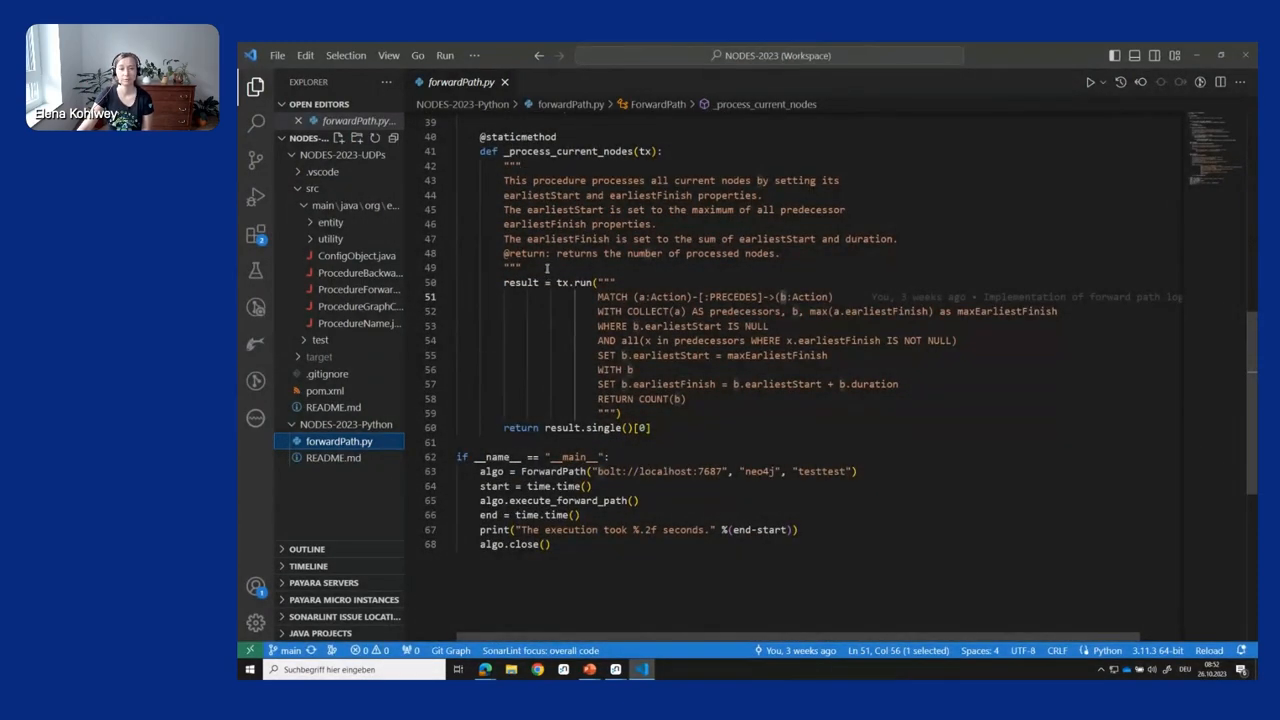
mouse_move(564, 280)
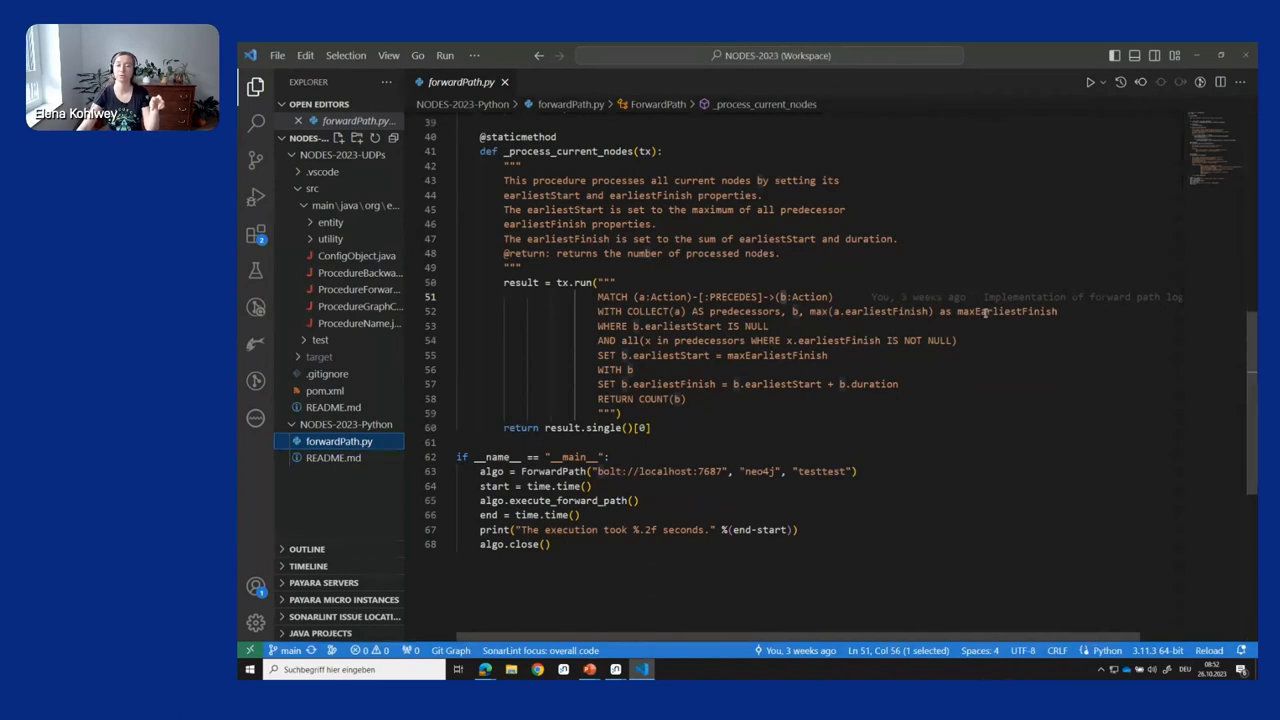
left_click(650, 356)
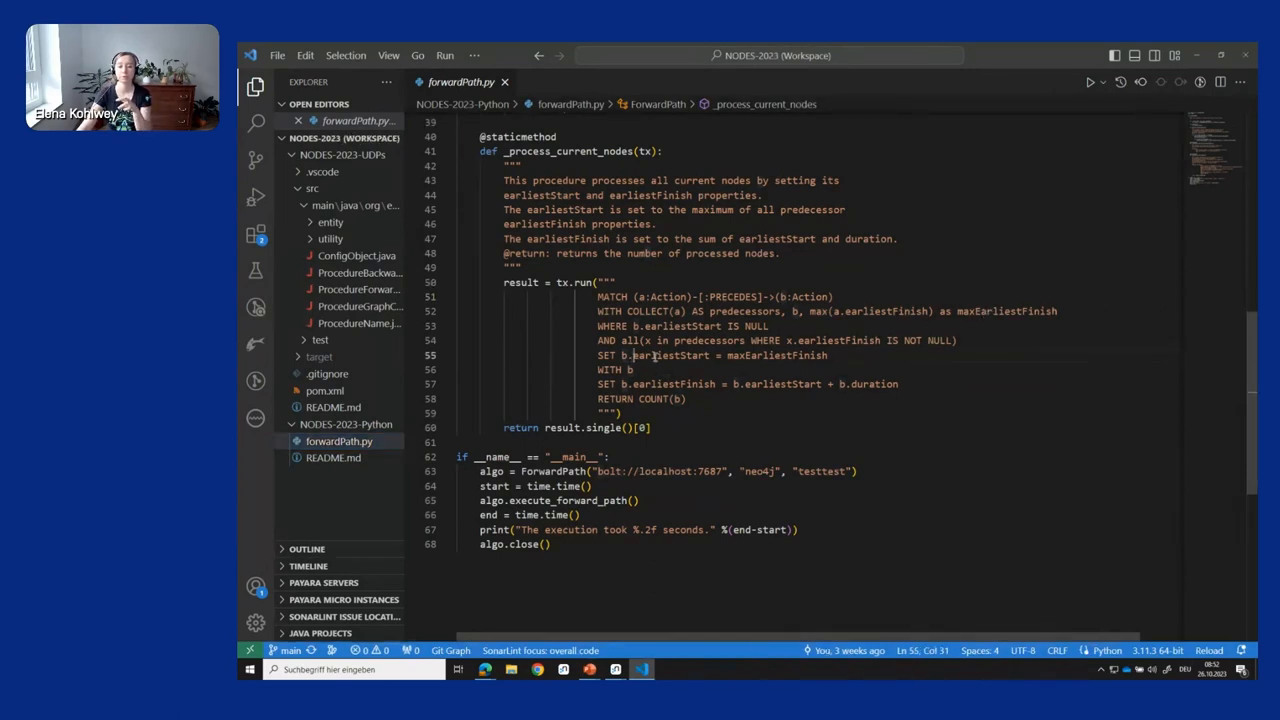
double_click(670, 356)
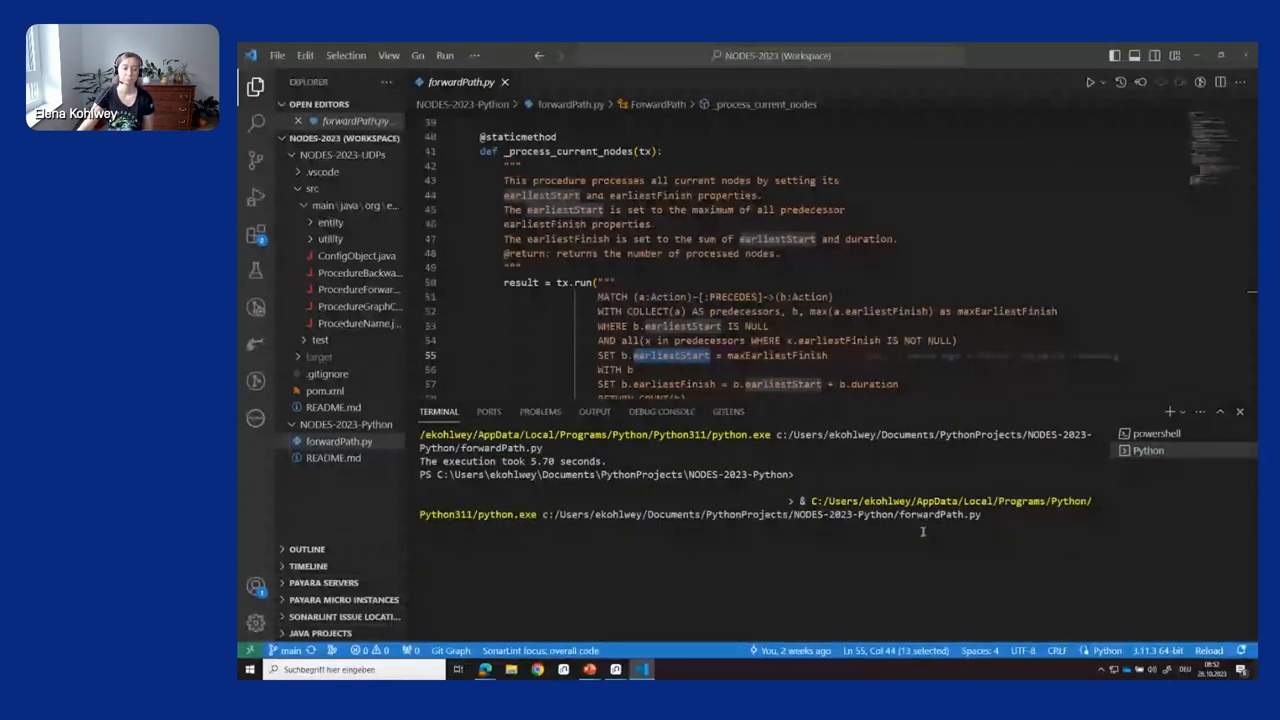
Rerun python ForwardPath.py in the integrated terminal.
key("Return")
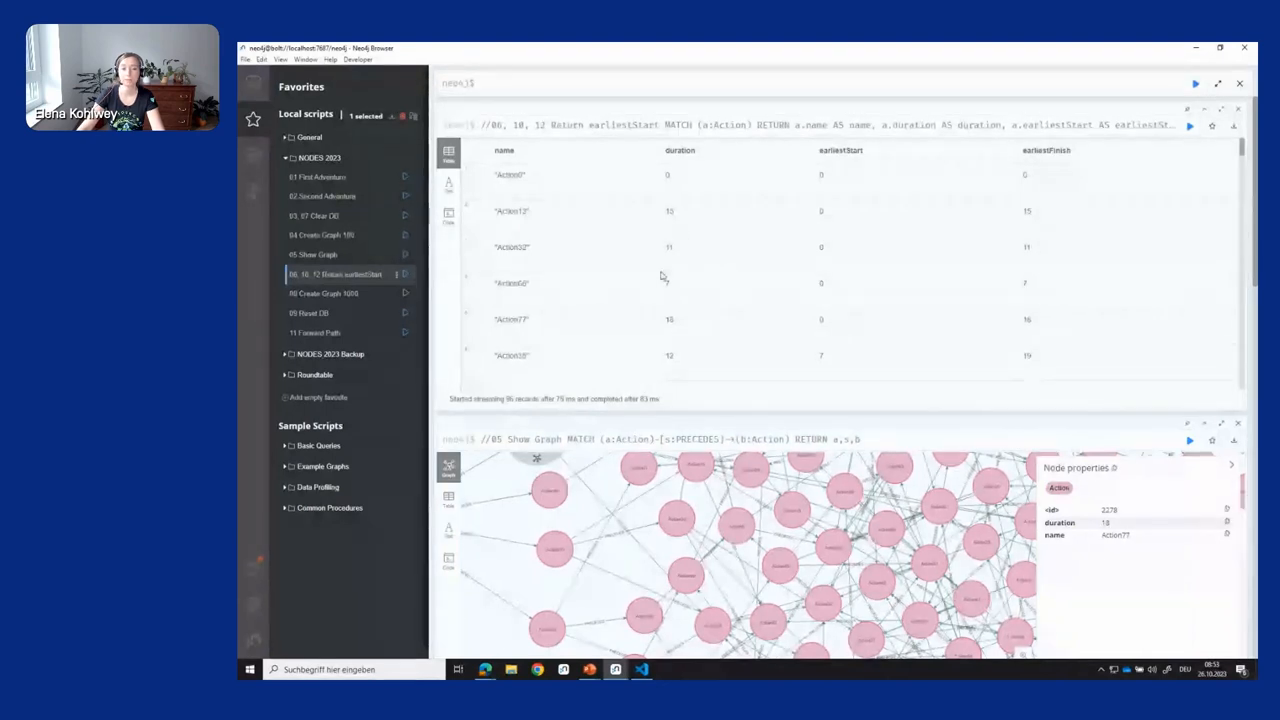
mouse_move(656, 234)
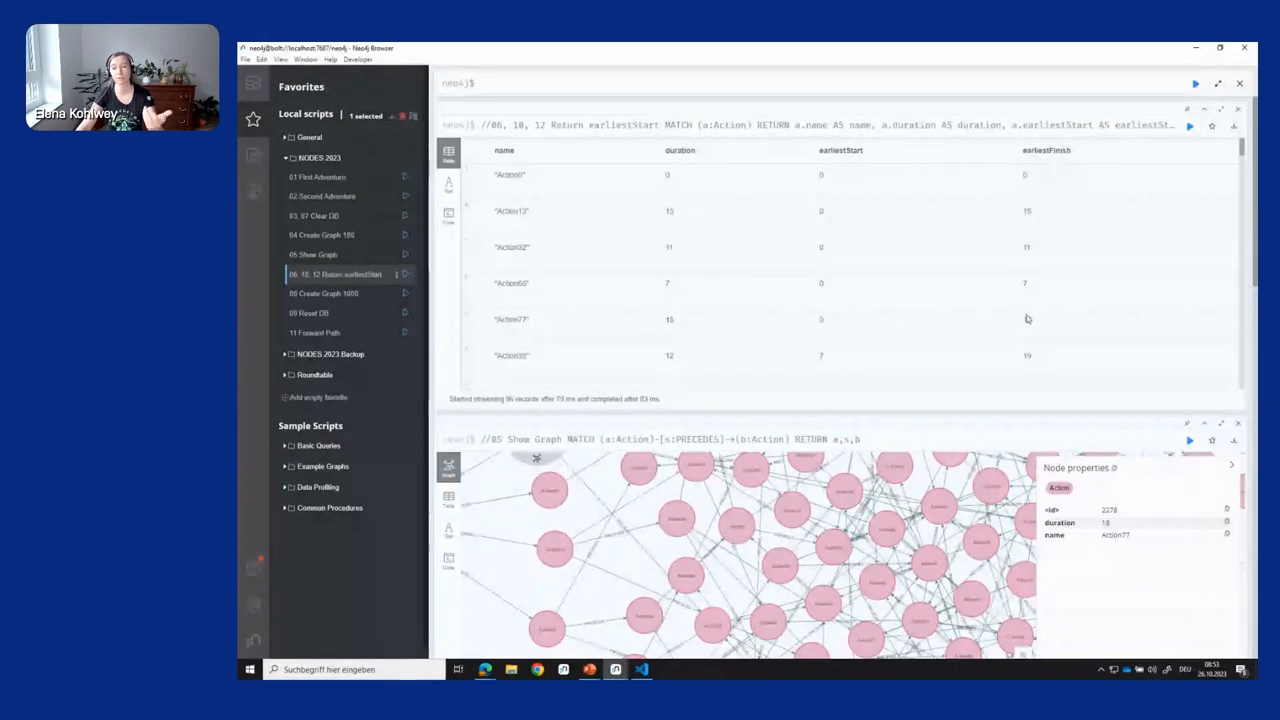
Scroll the results table down to actions with earliestStart above 400 and finishes around 441.
scroll("down", 3)
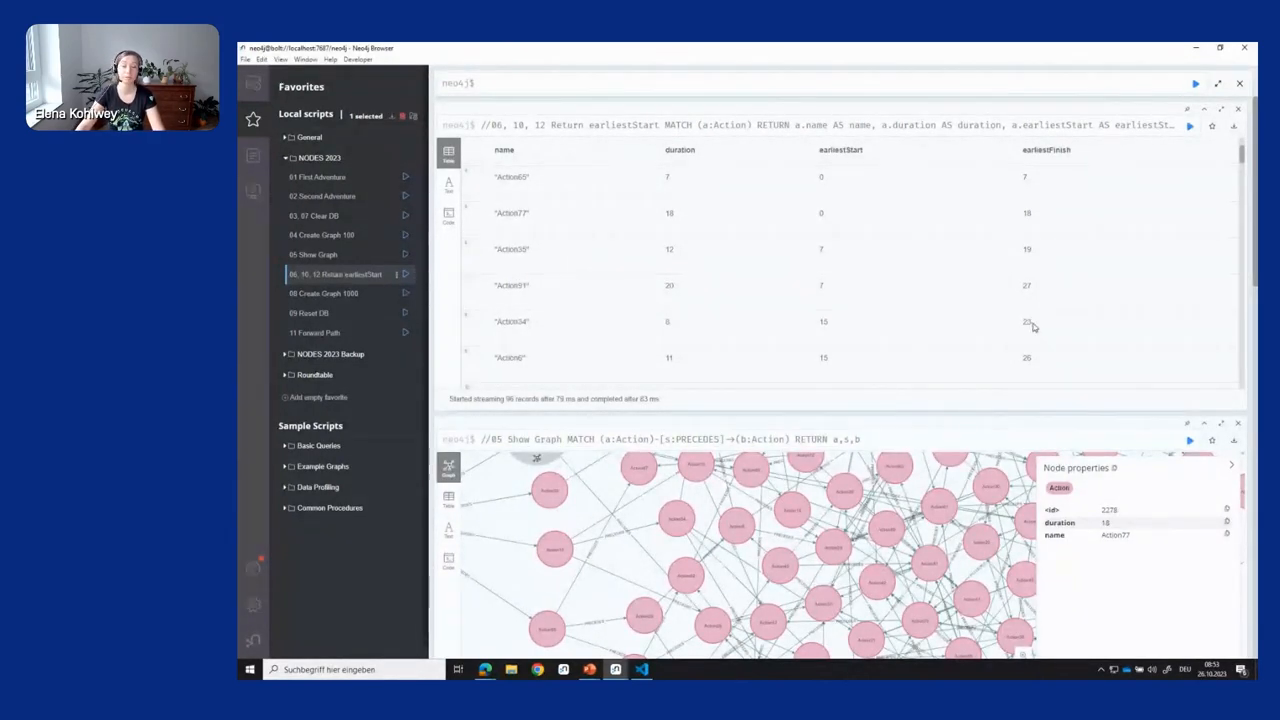
scroll("down", 3)
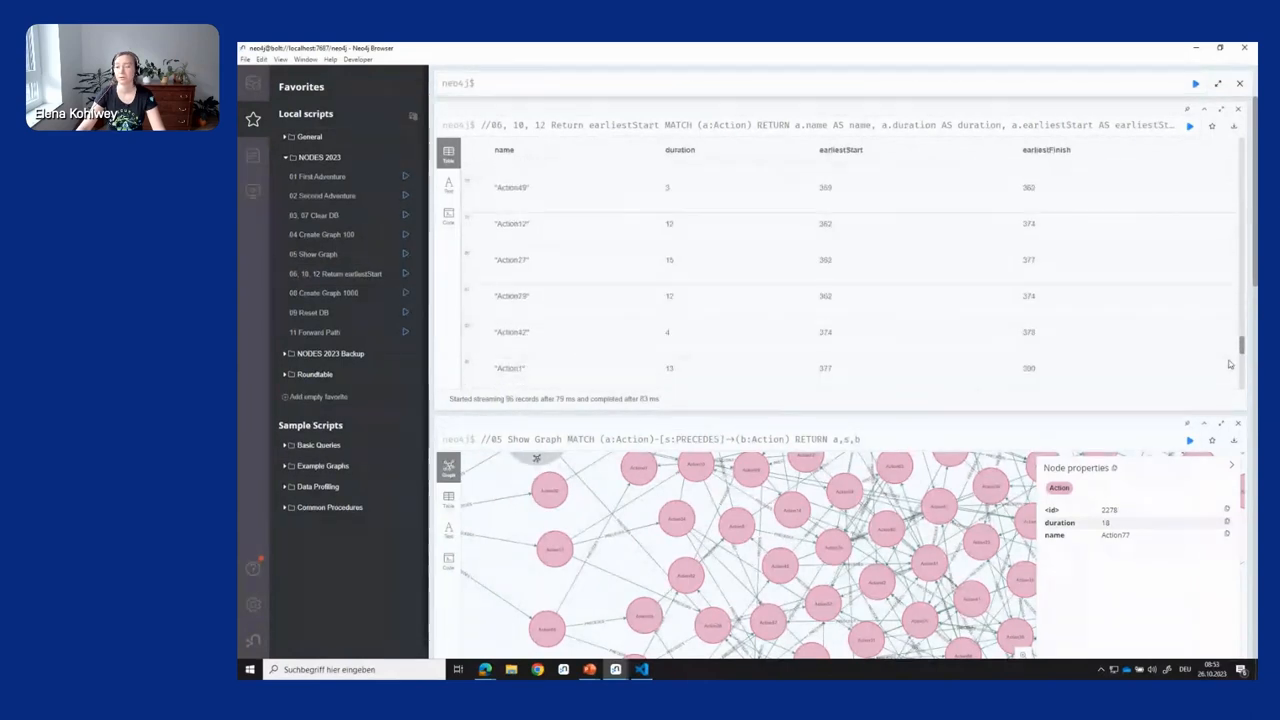
scroll("down", 3)
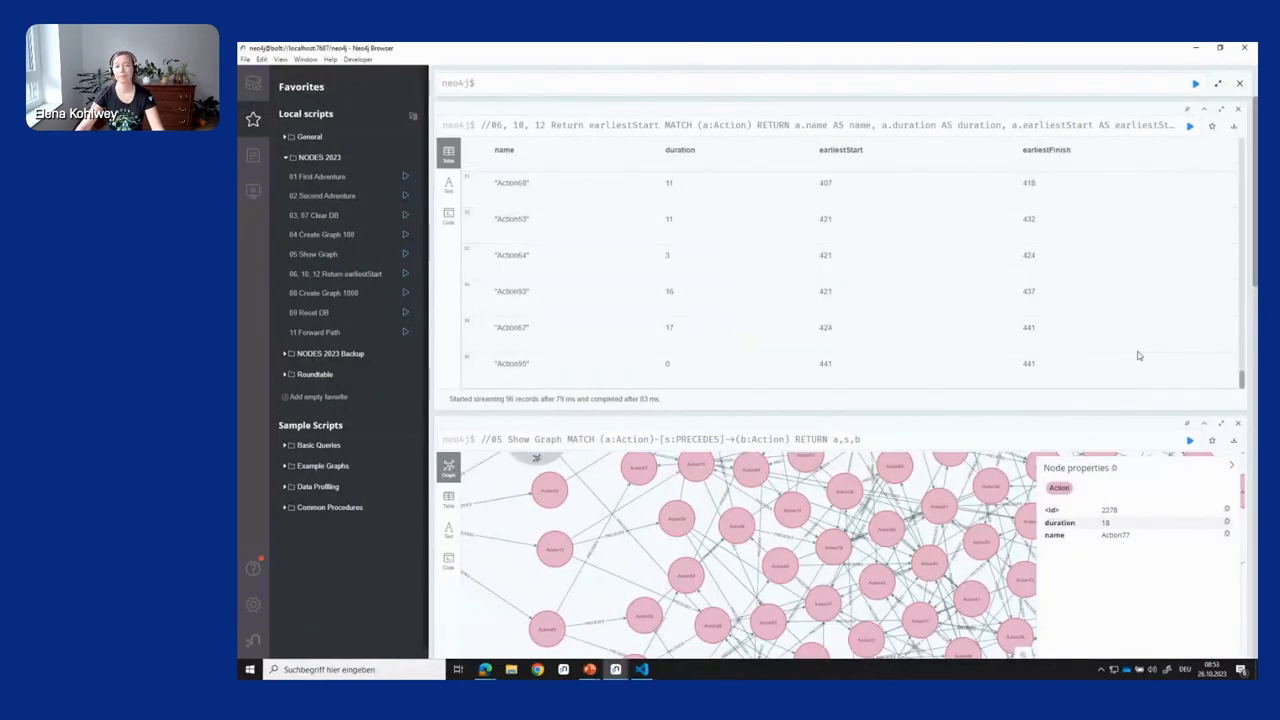
mouse_move(992, 328)
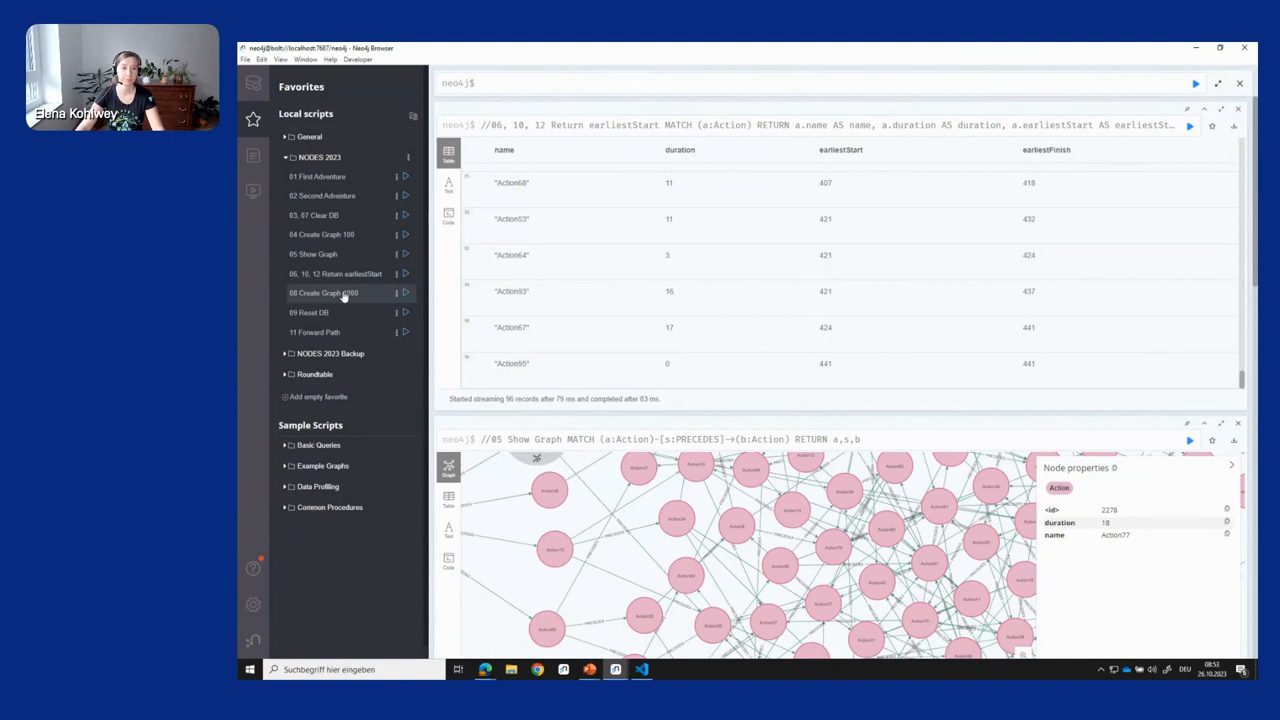
Run 08 Create Graph 1000 and highlight its count of 994 action nodes.
left_click(324, 292)
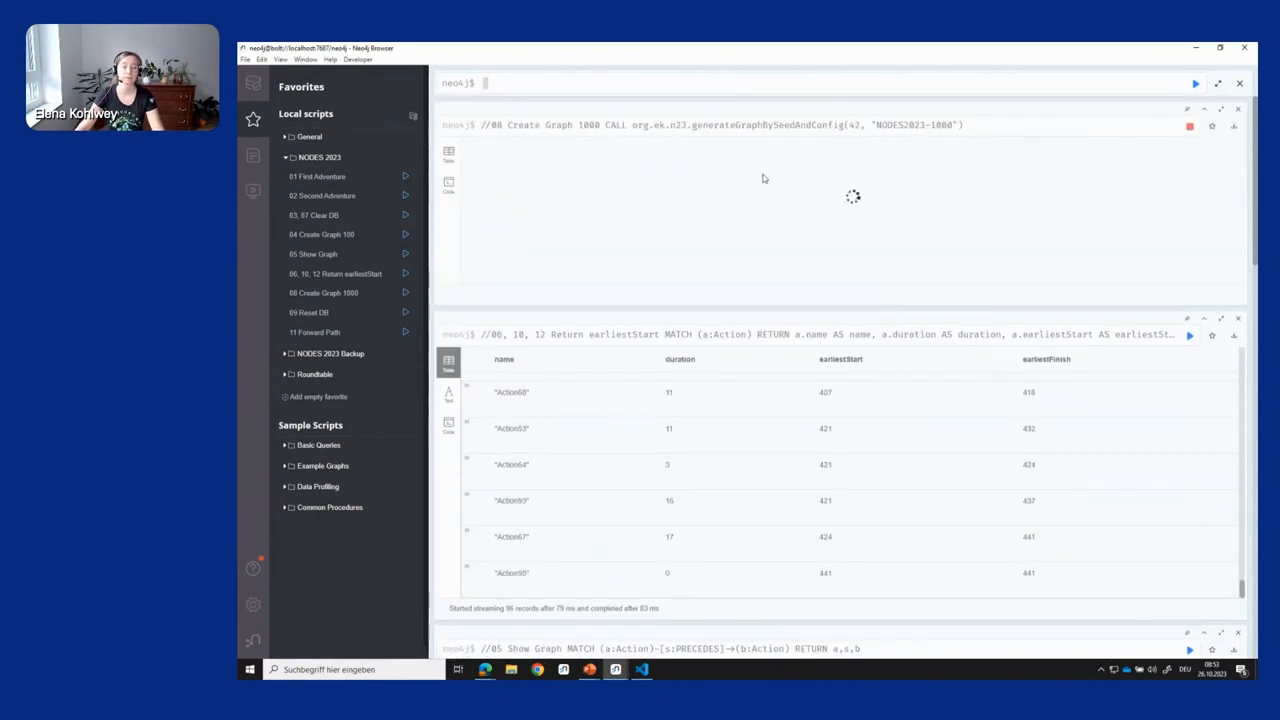
mouse_move(546, 184)
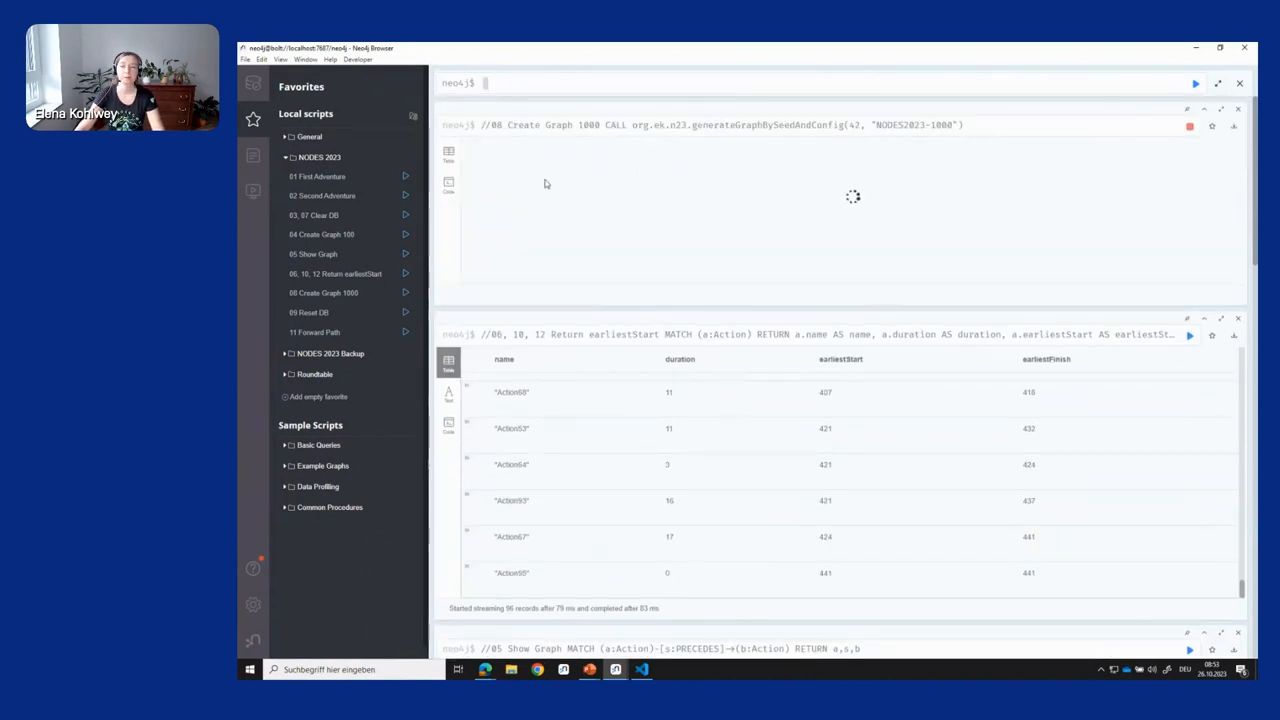
mouse_move(670, 210)
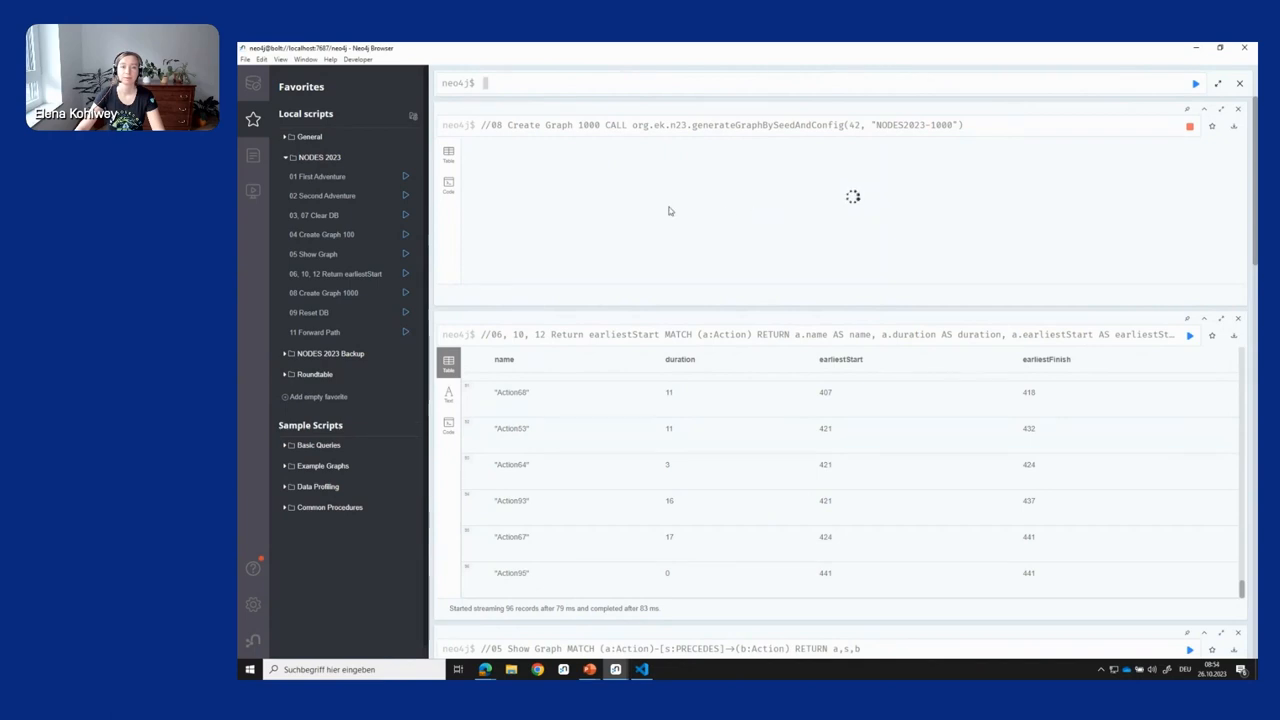
mouse_move(560, 192)
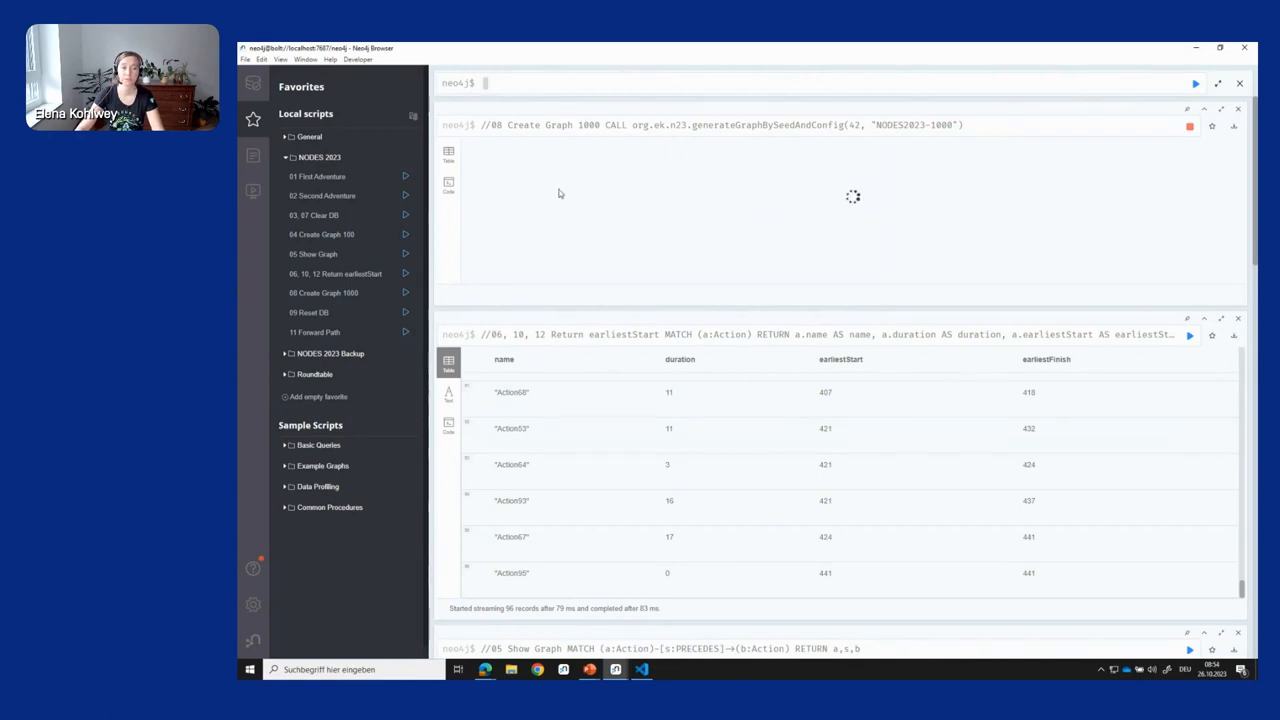
mouse_move(590, 220)
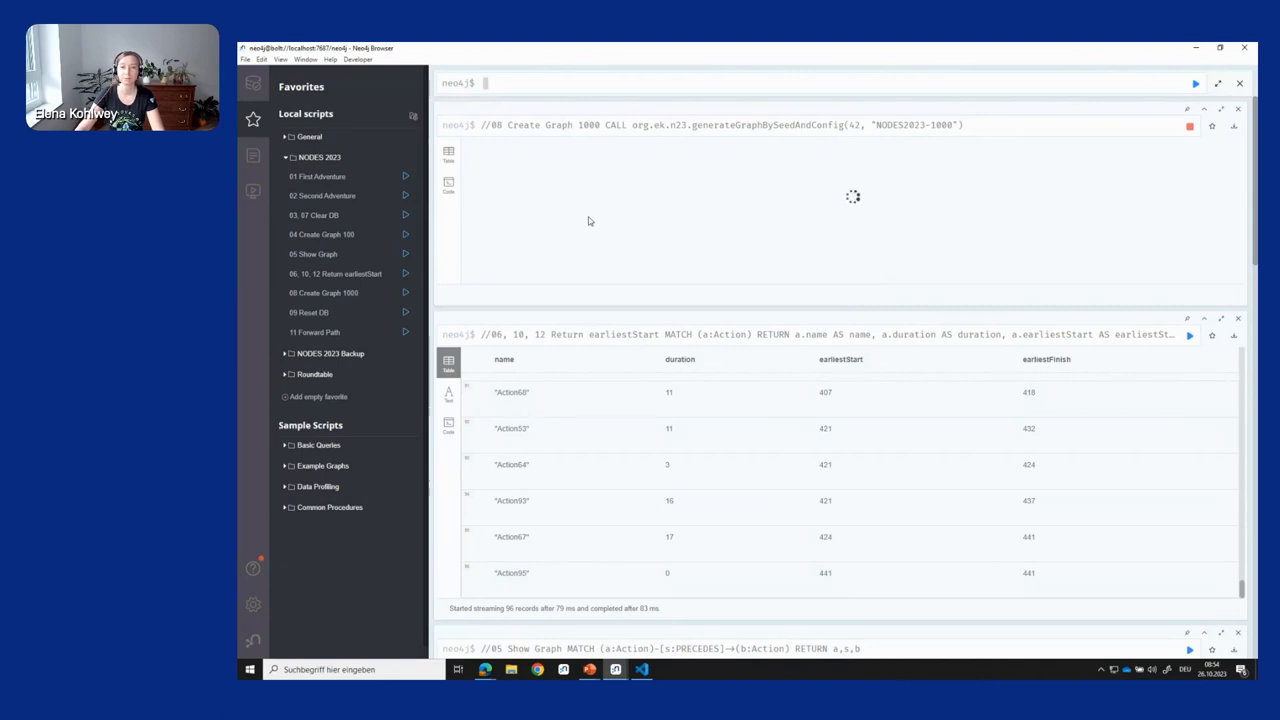
mouse_move(588, 260)
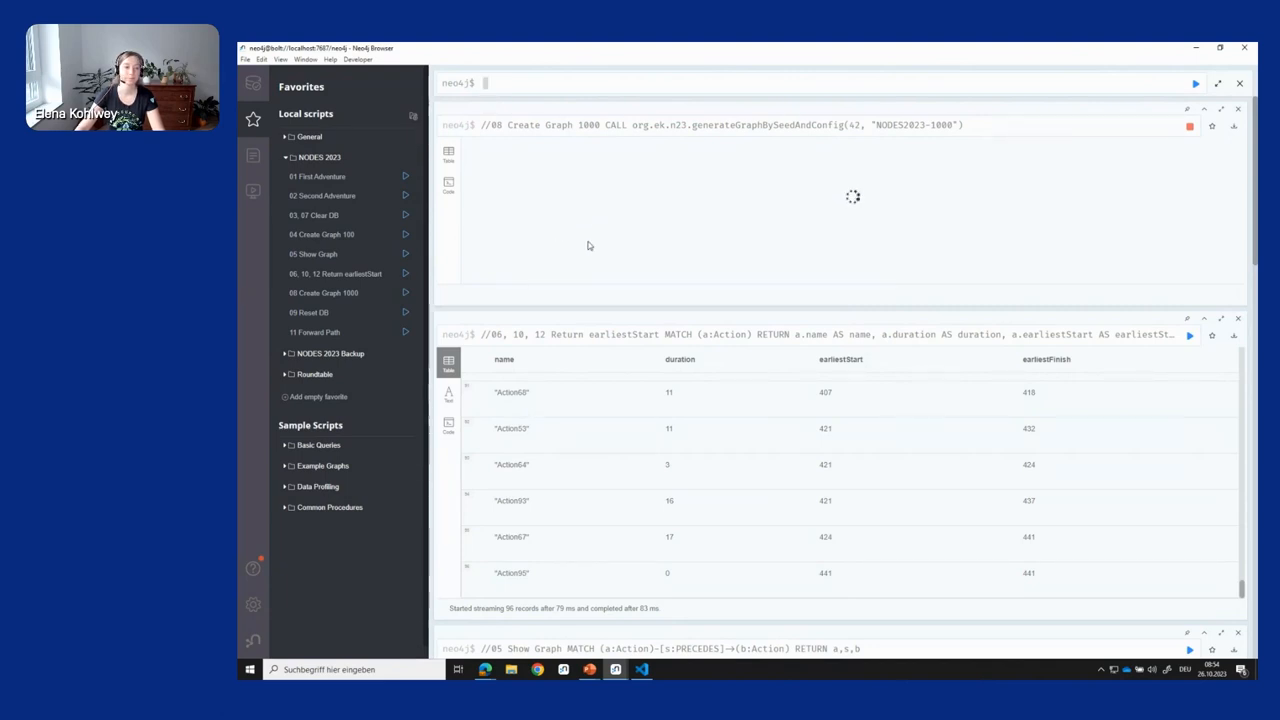
mouse_move(548, 198)
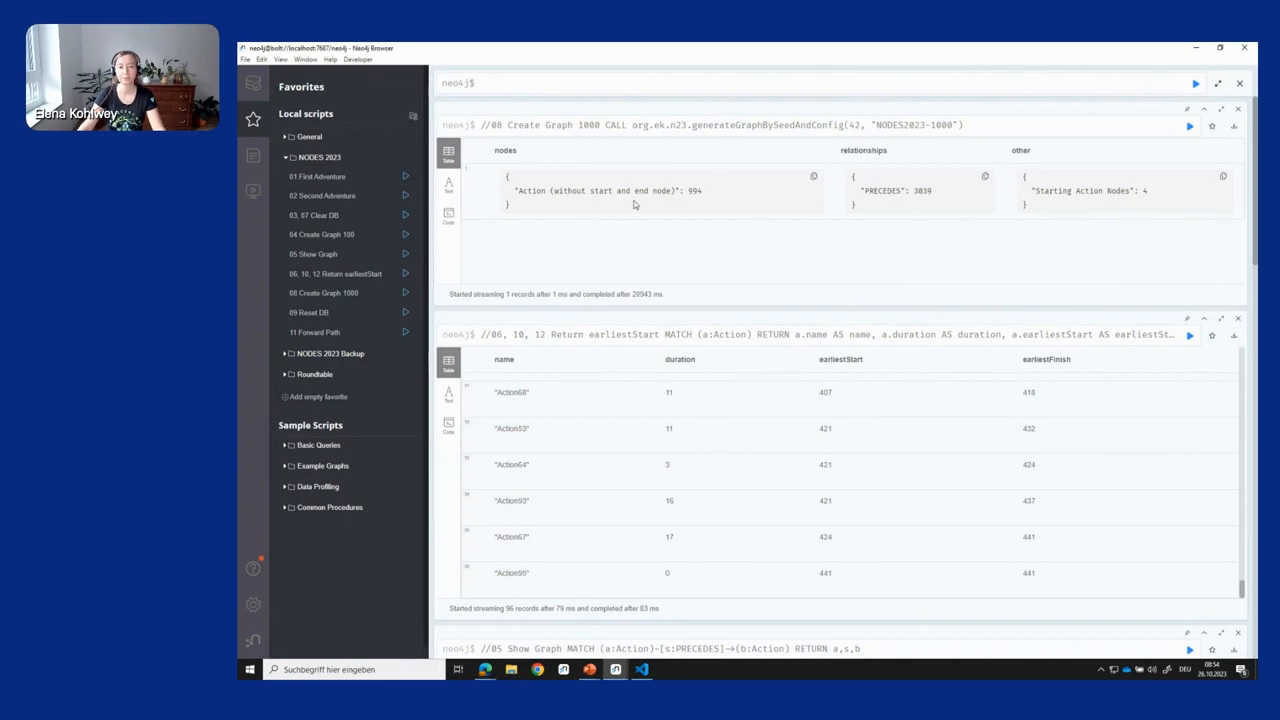
double_click(694, 190)
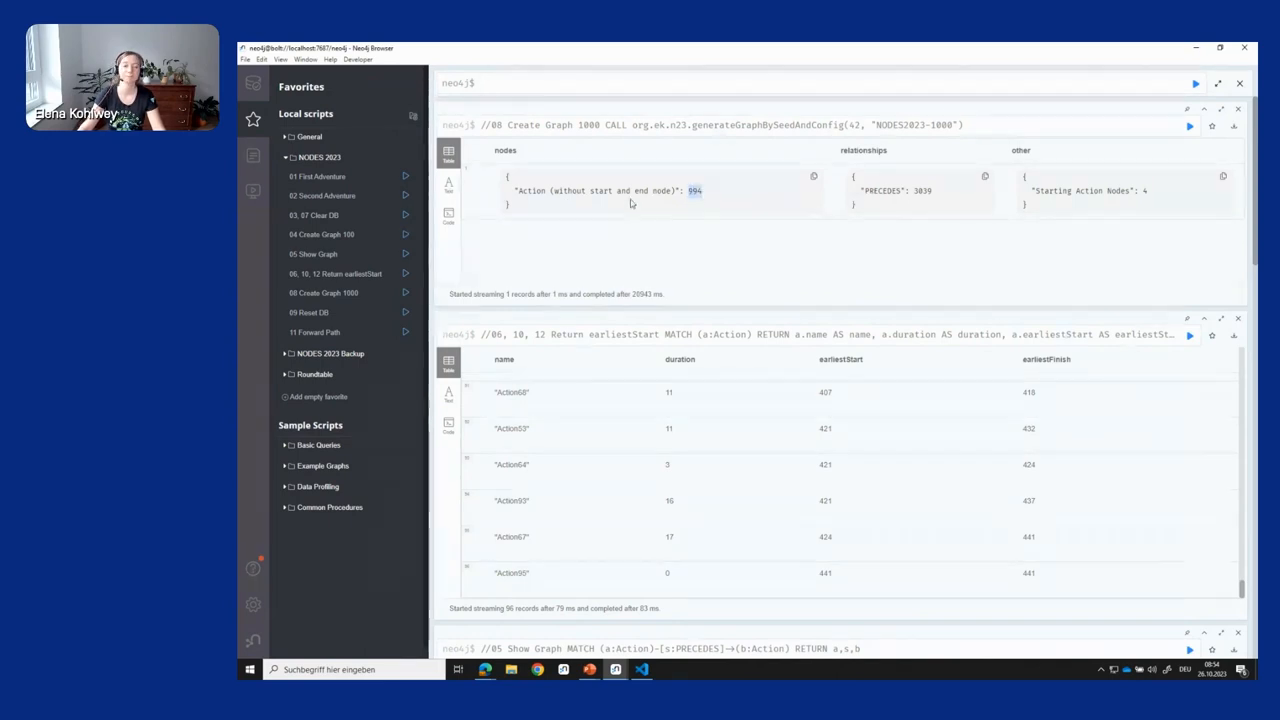
mouse_move(884, 300)
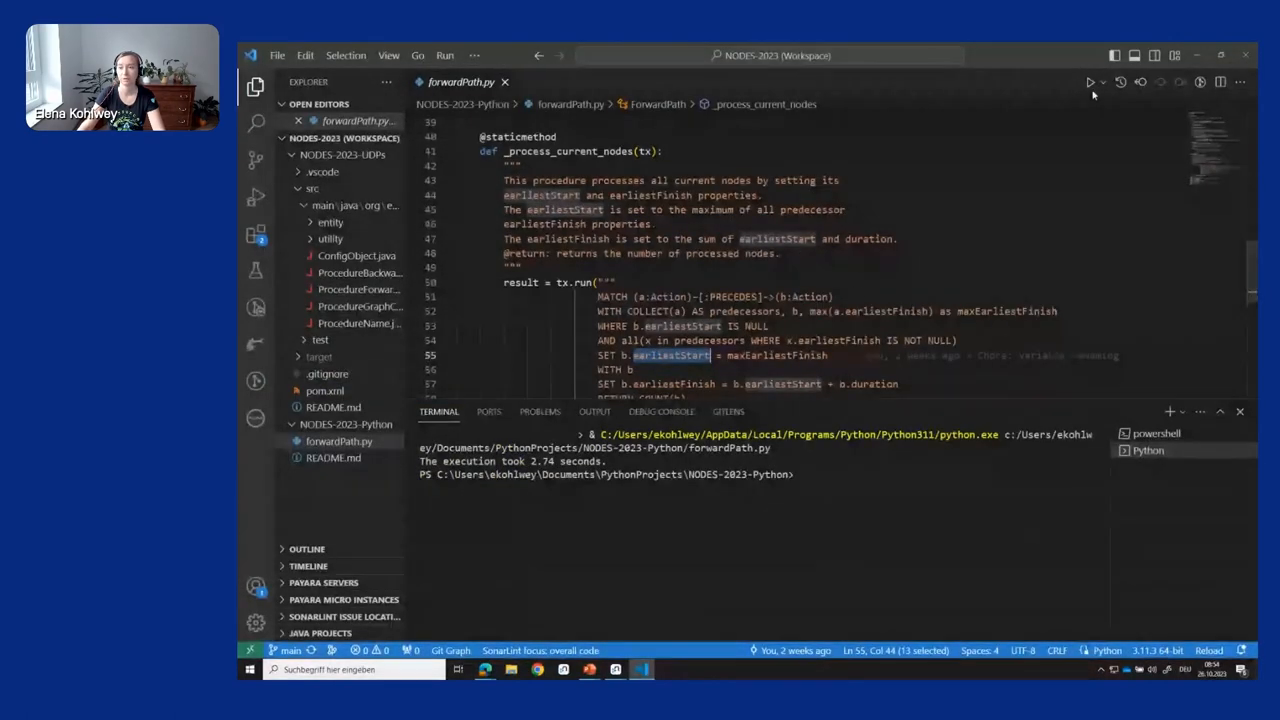
Run ForwardPath.py in the terminal to get a fresh execution time.
left_click(1090, 82)
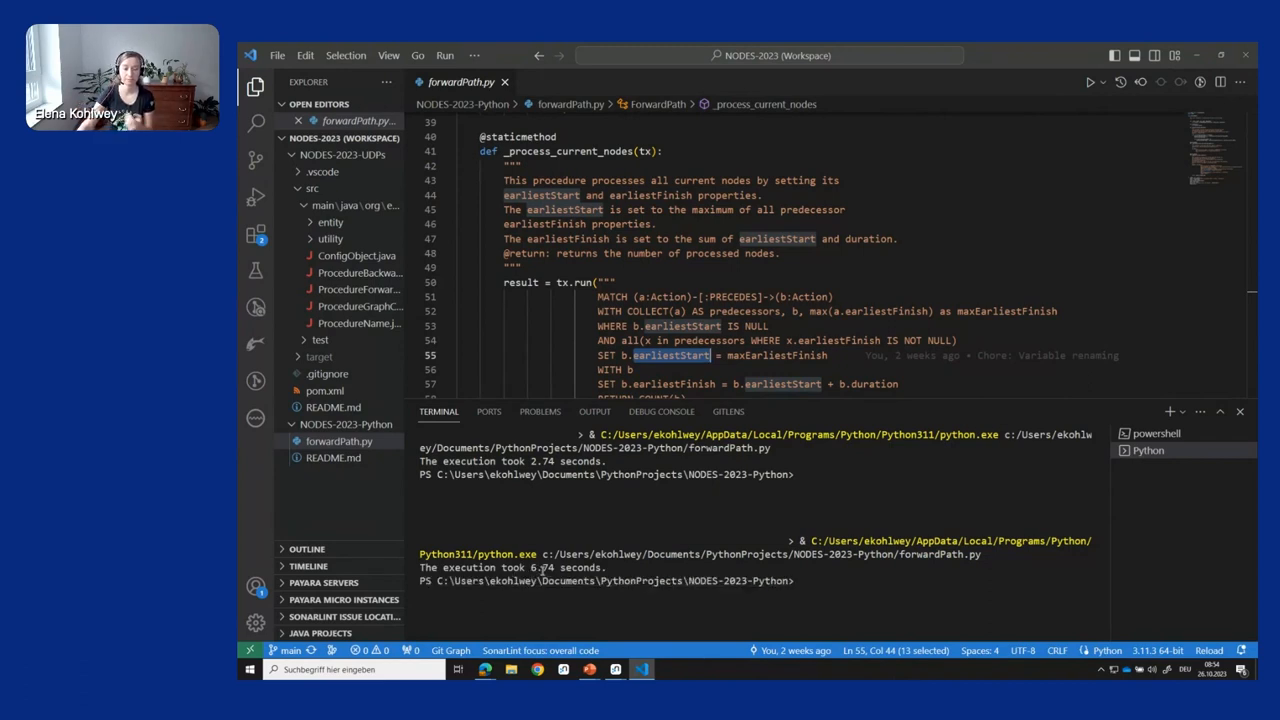
mouse_move(700, 490)
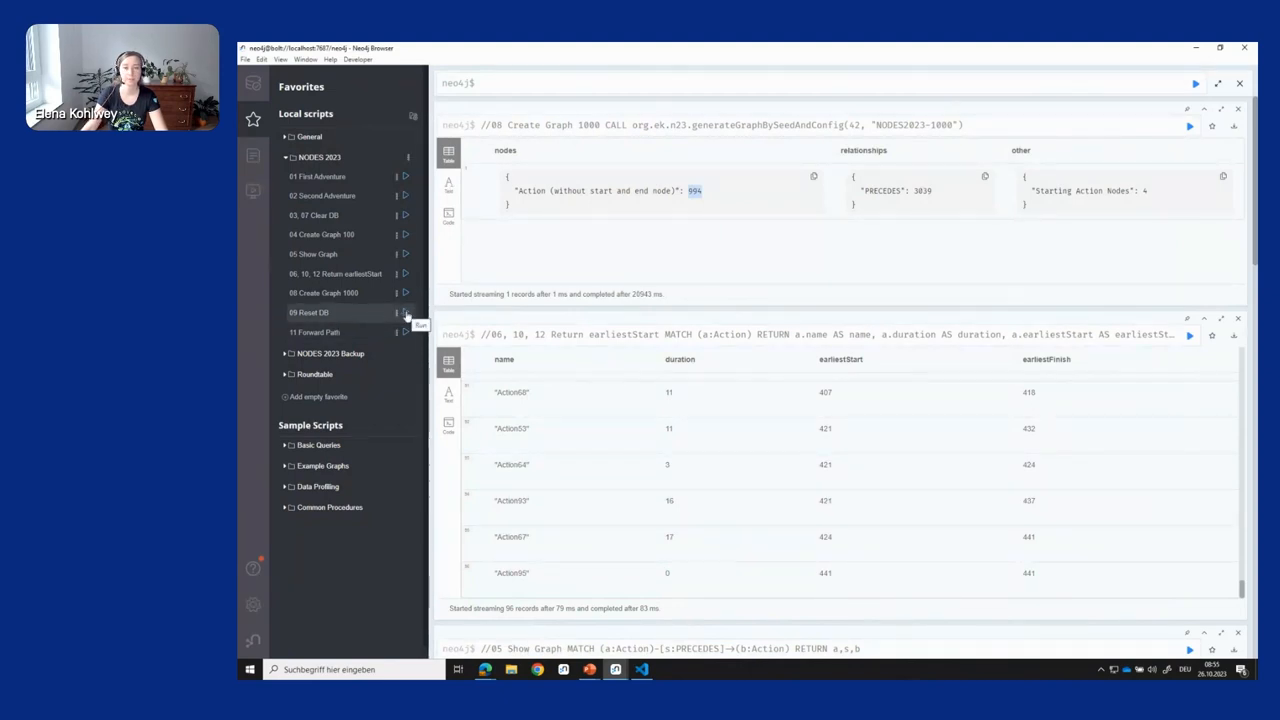
Run the Reset DB script clearing earliestStart and earliestFinish, then view the null-valued results.
left_click(404, 312)
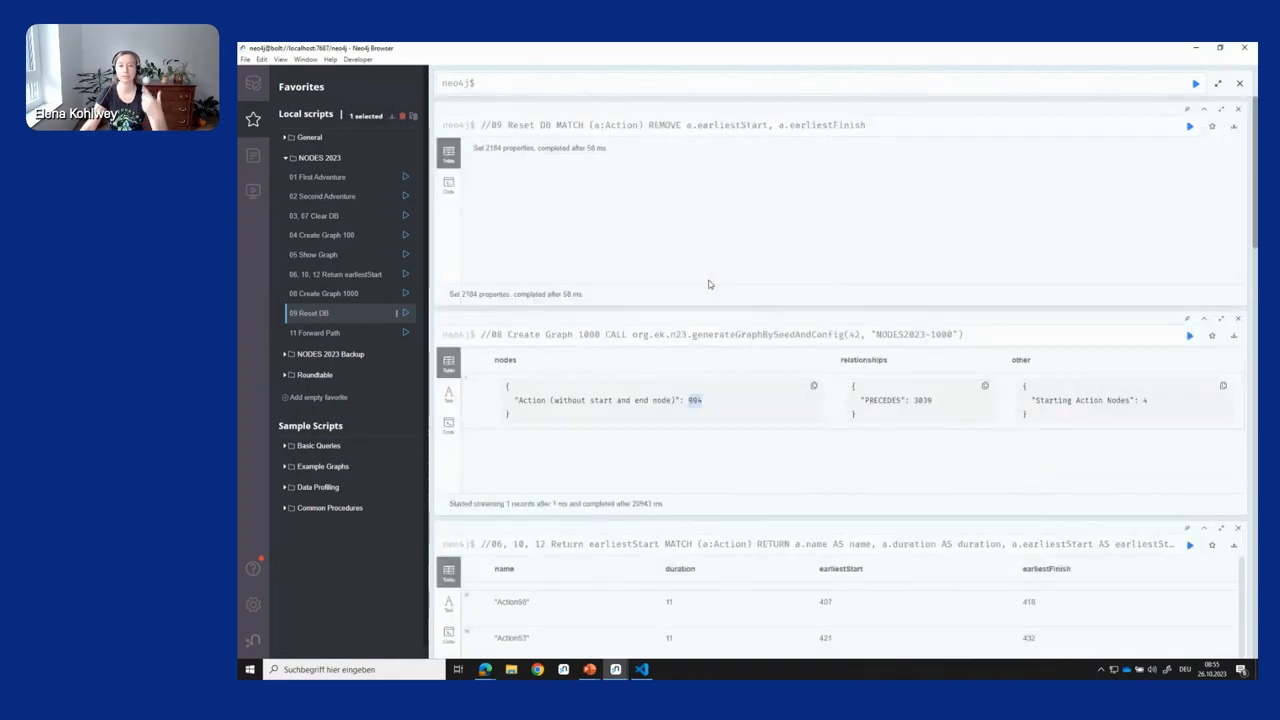
mouse_move(350, 290)
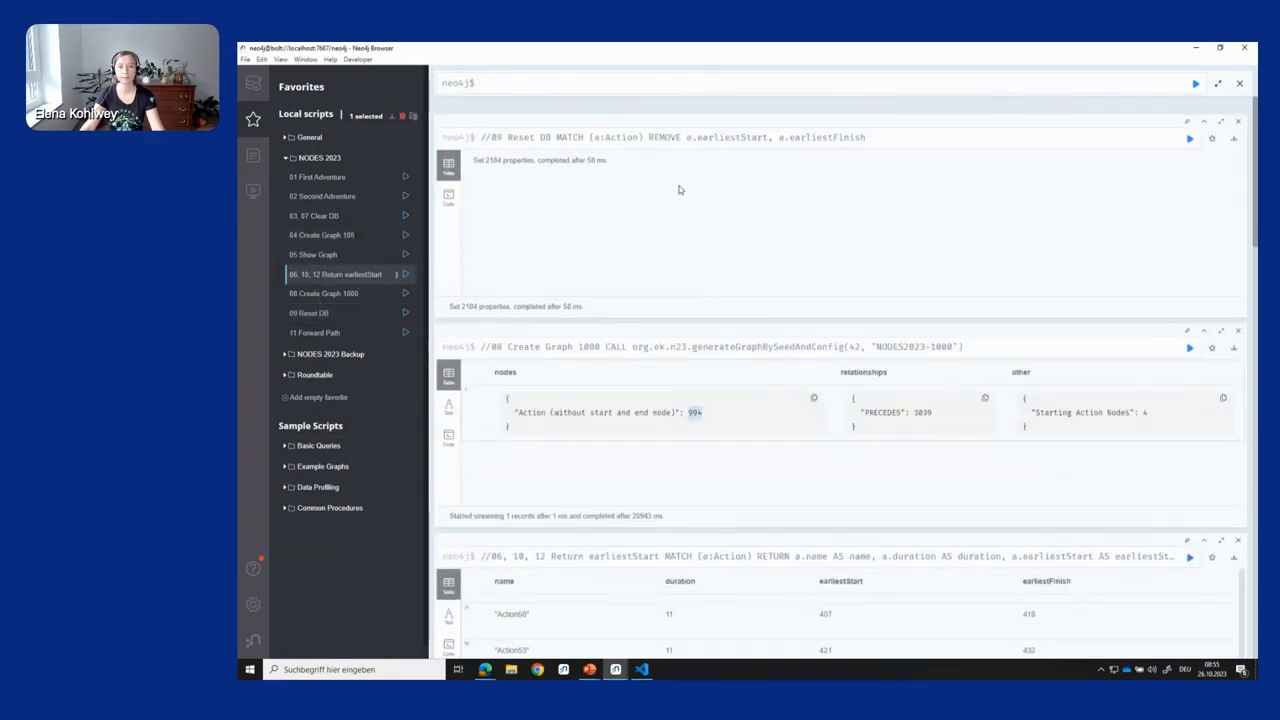
mouse_move(762, 200)
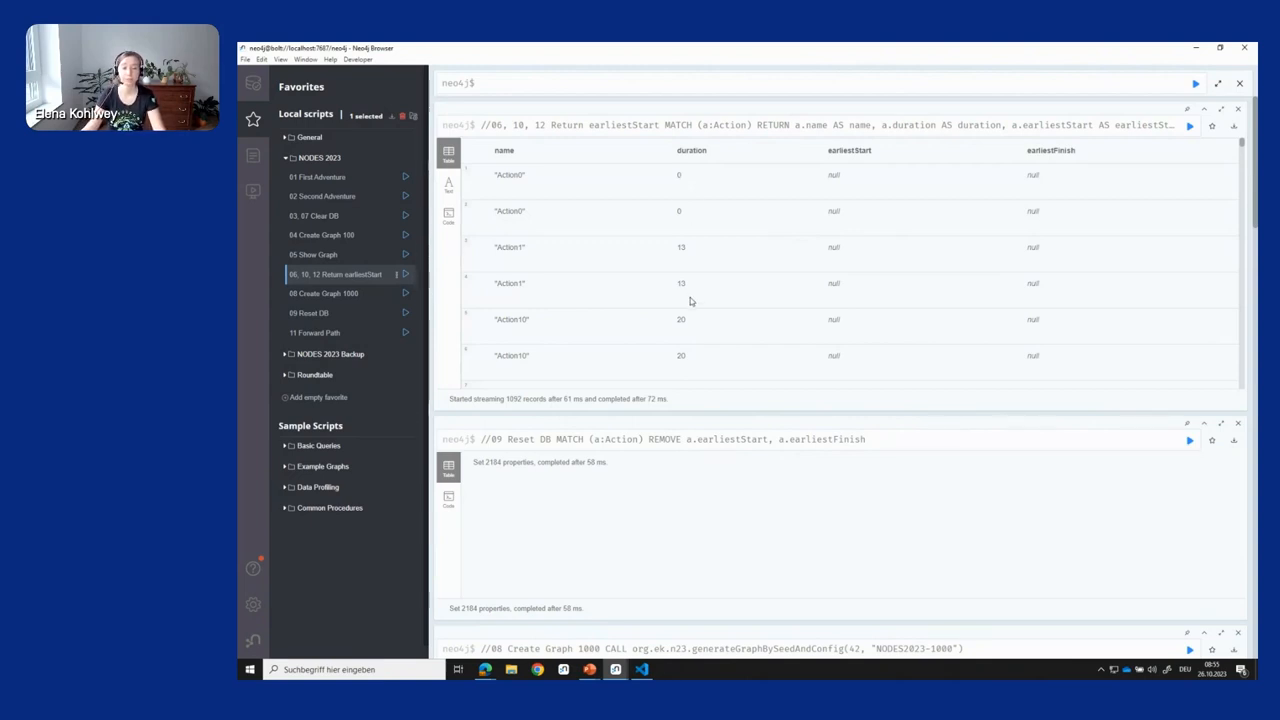
mouse_move(590, 250)
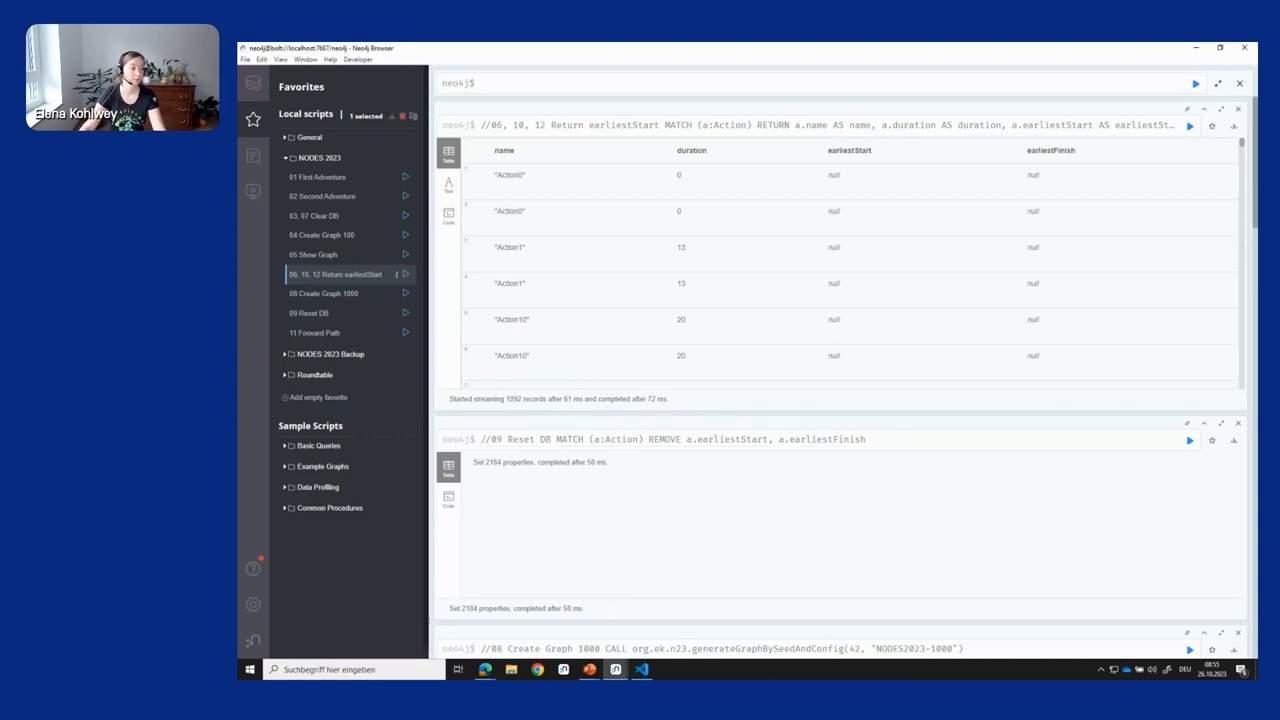
left_click(640, 668)
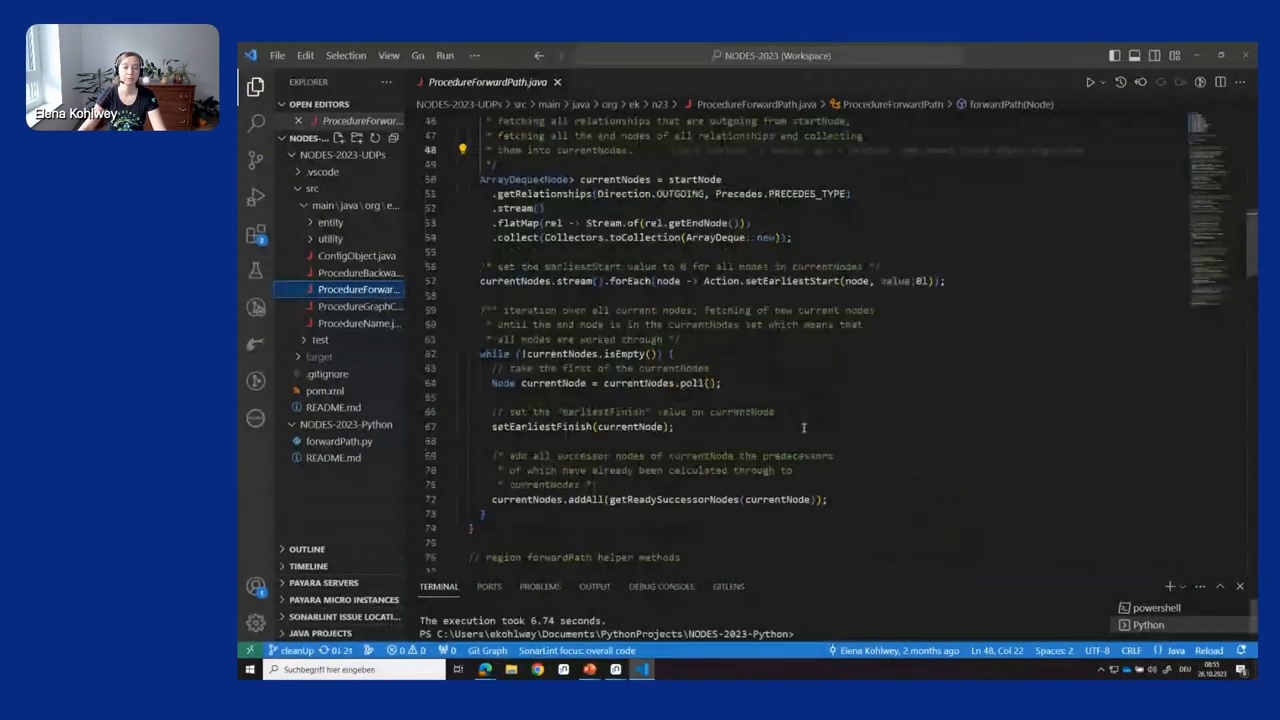
Scroll through ProcedureForwardPath.java from the imports to the helper methods and main loop.
scroll("down", 3)
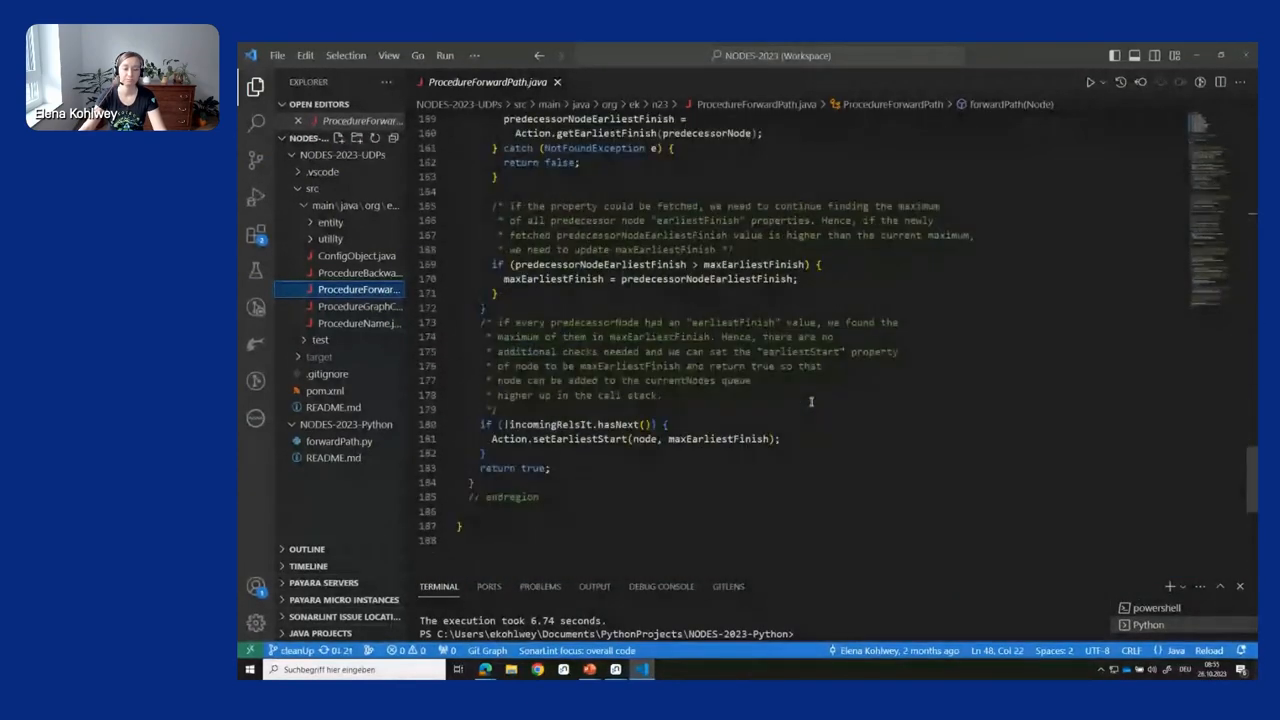
scroll("down", 3)
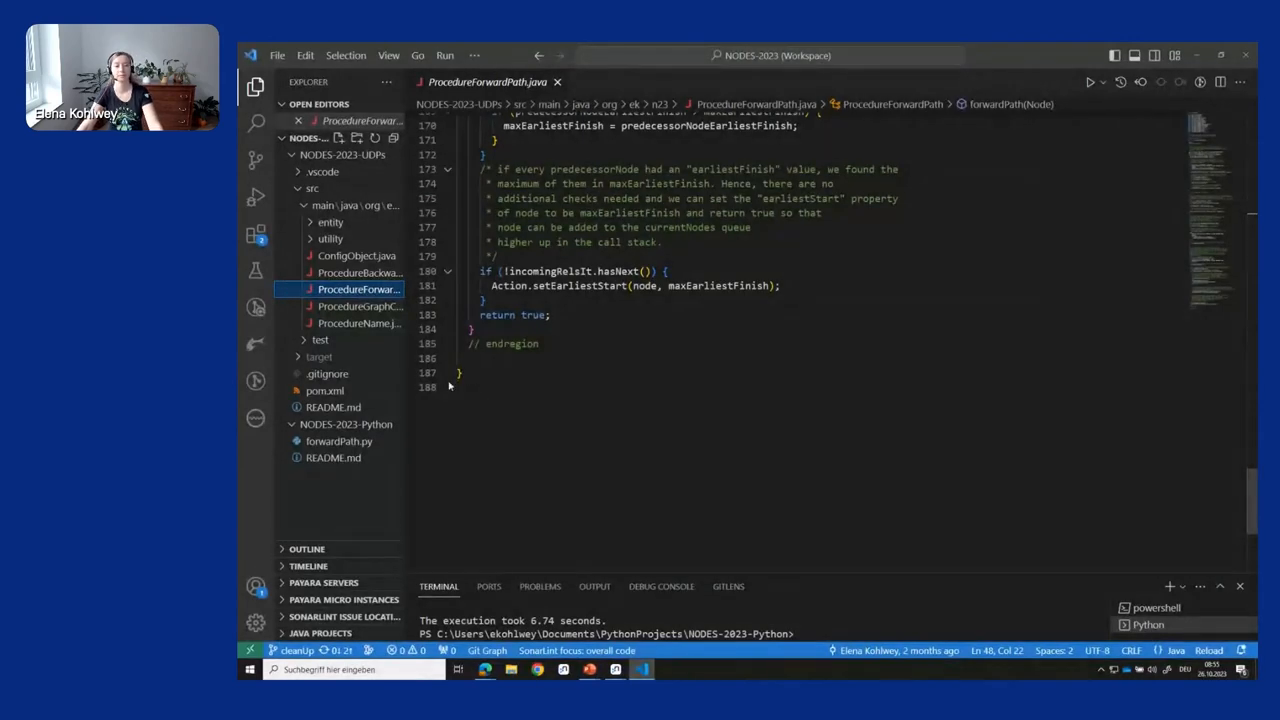
scroll("up", 3)
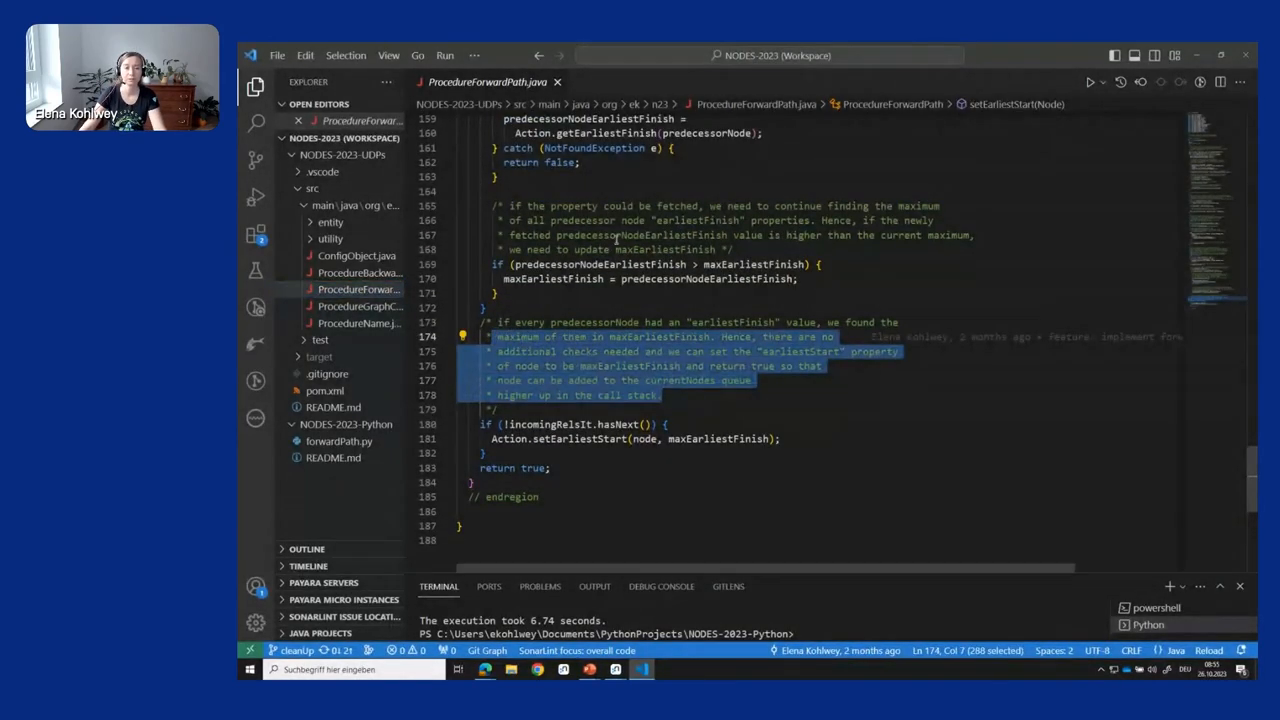
scroll("up", 3)
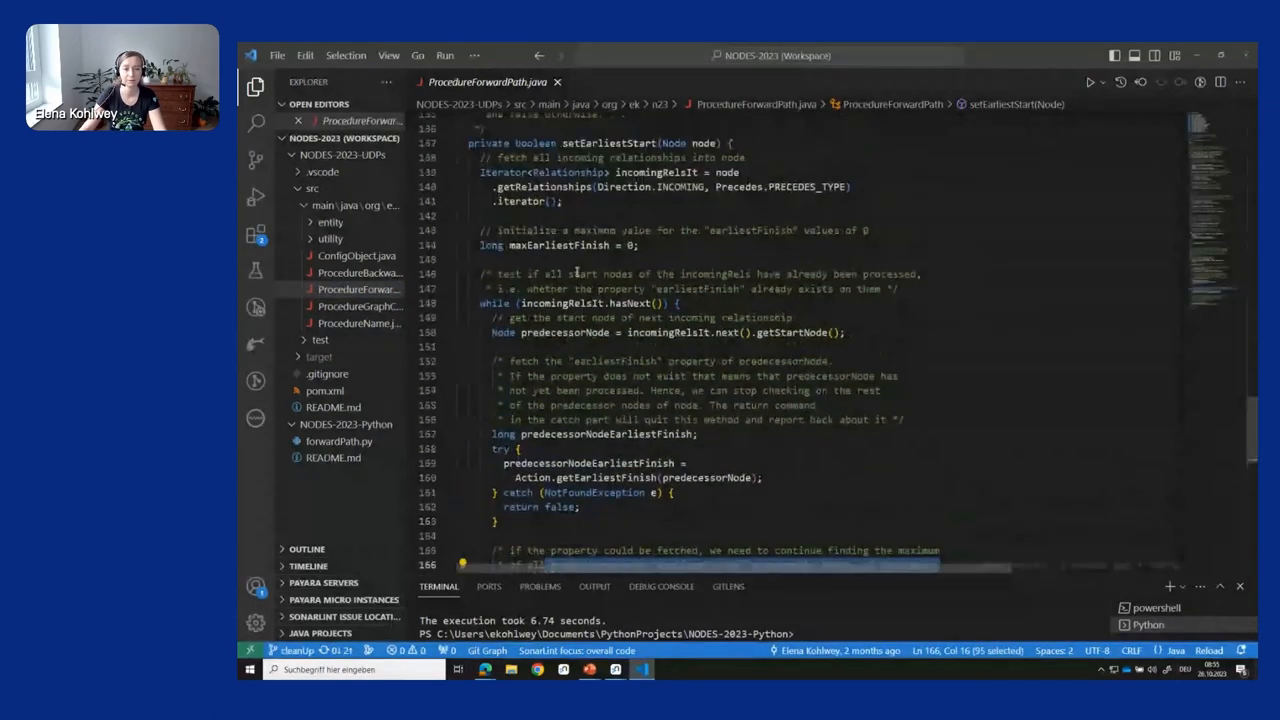
scroll("up", 3)
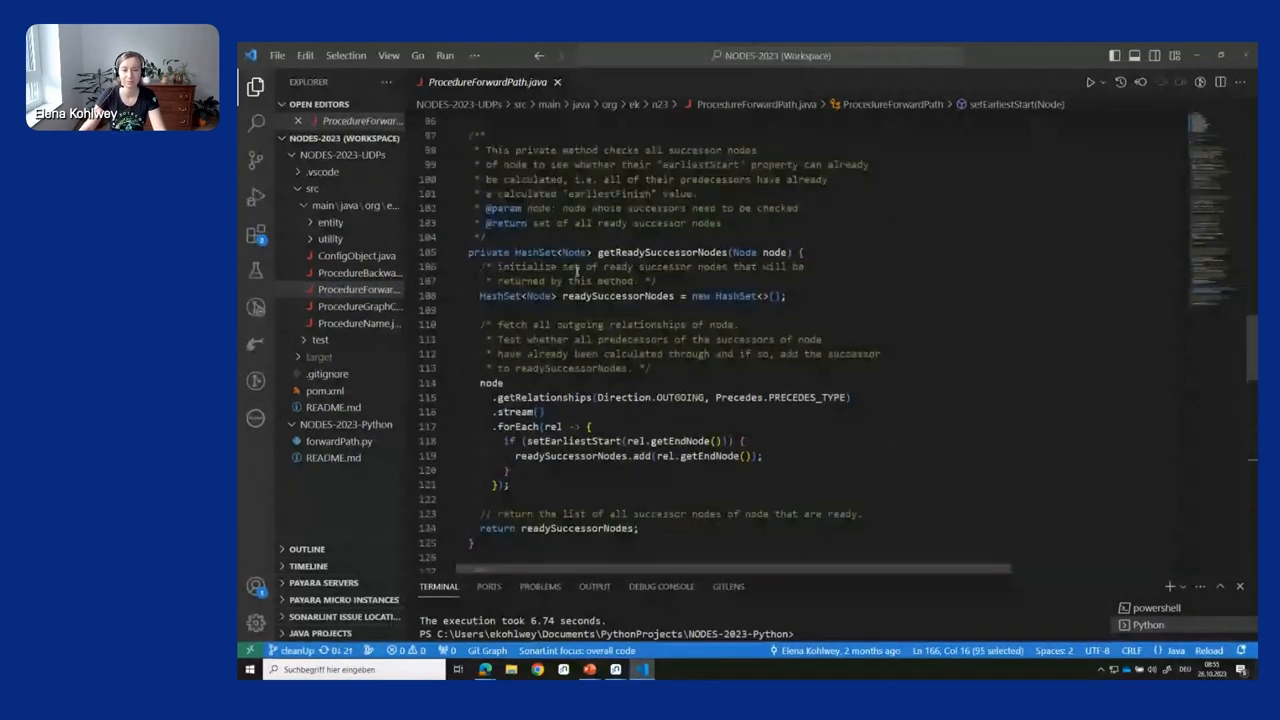
scroll("up", 3)
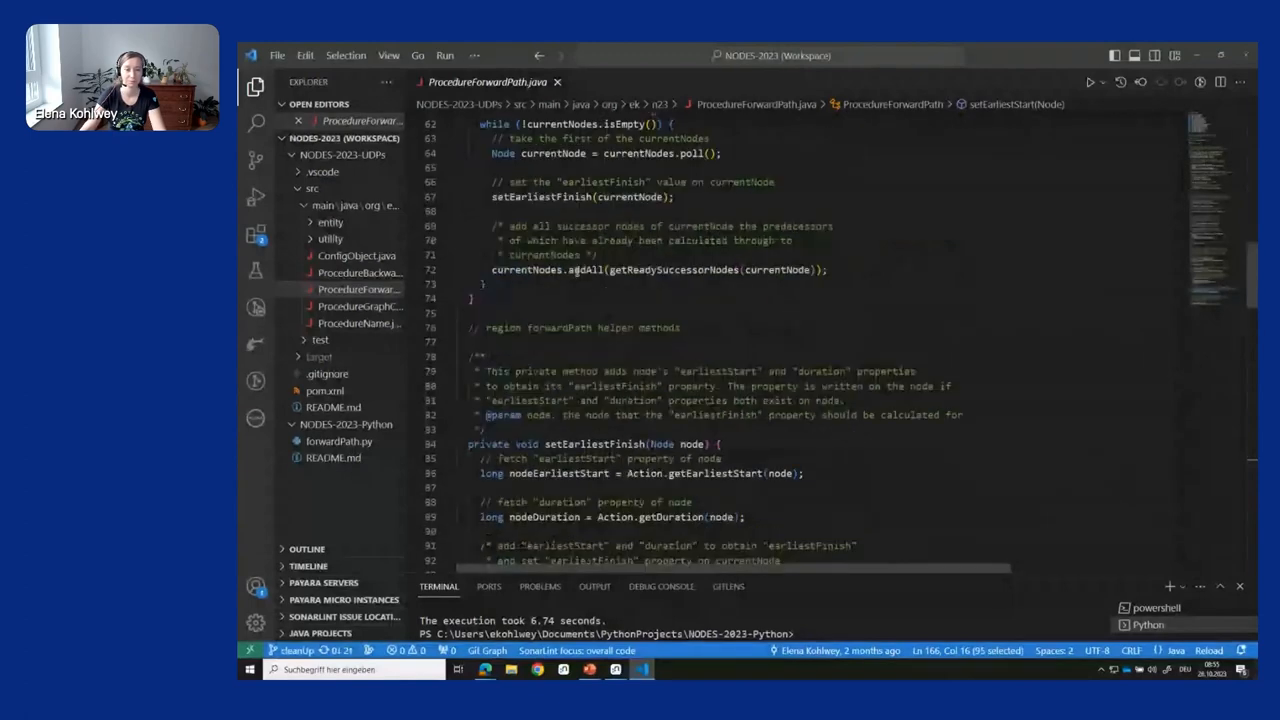
scroll("up", 3)
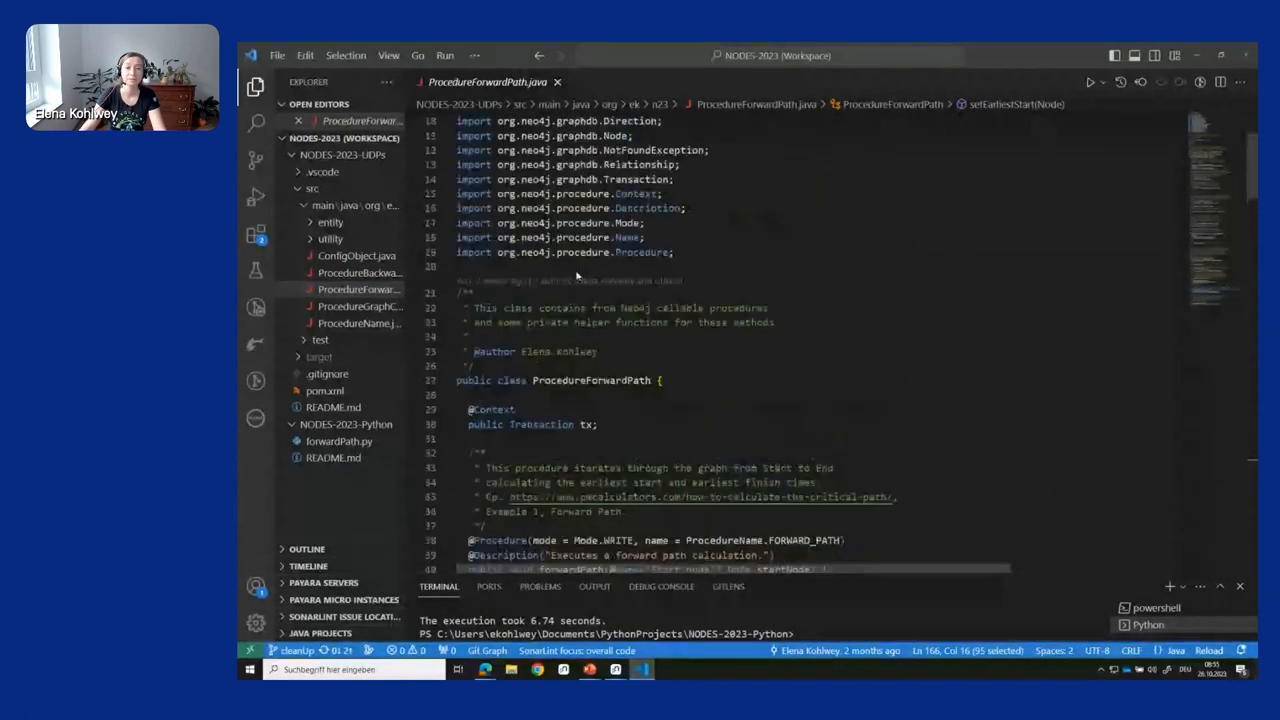
scroll("up", 3)
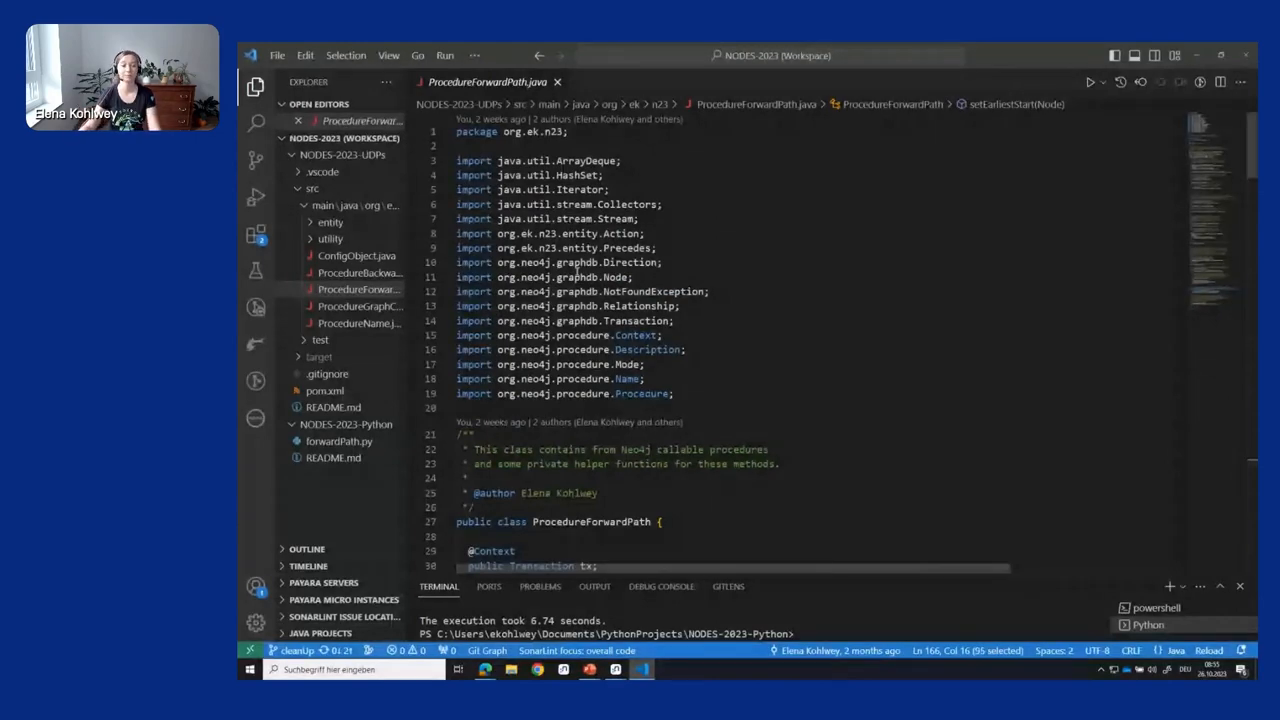
scroll("down", 3)
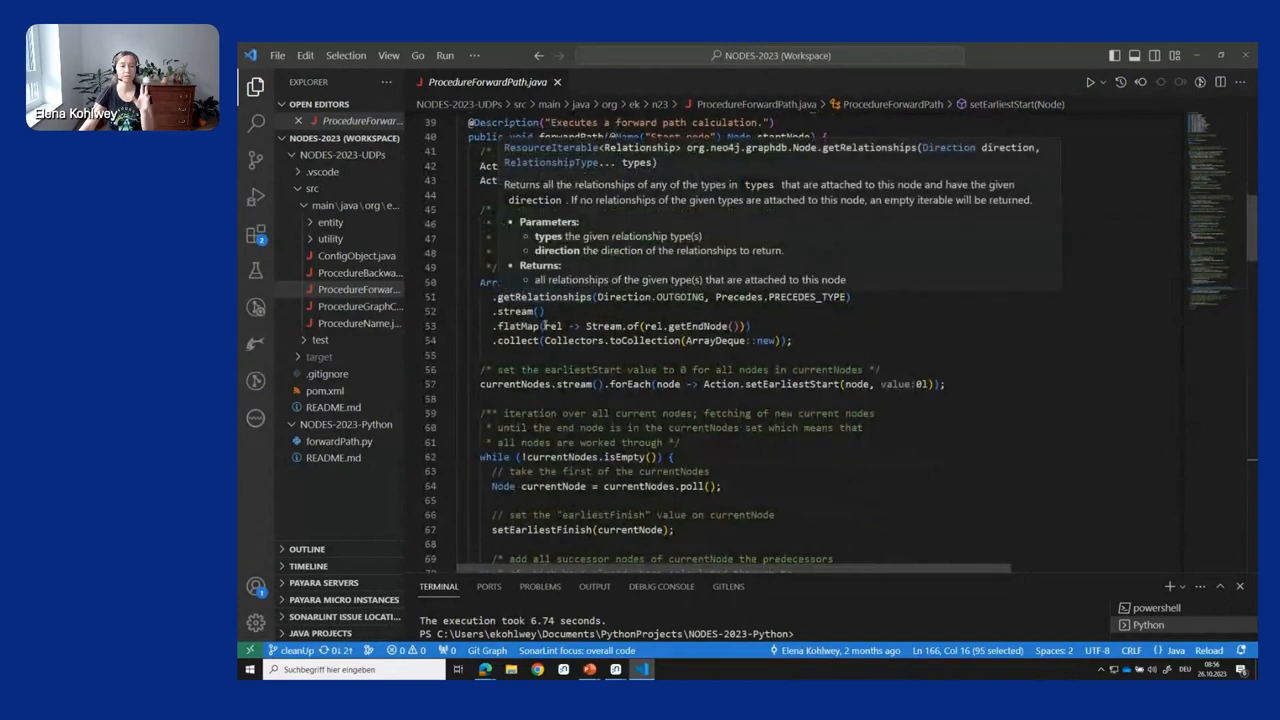
scroll("down", 3)
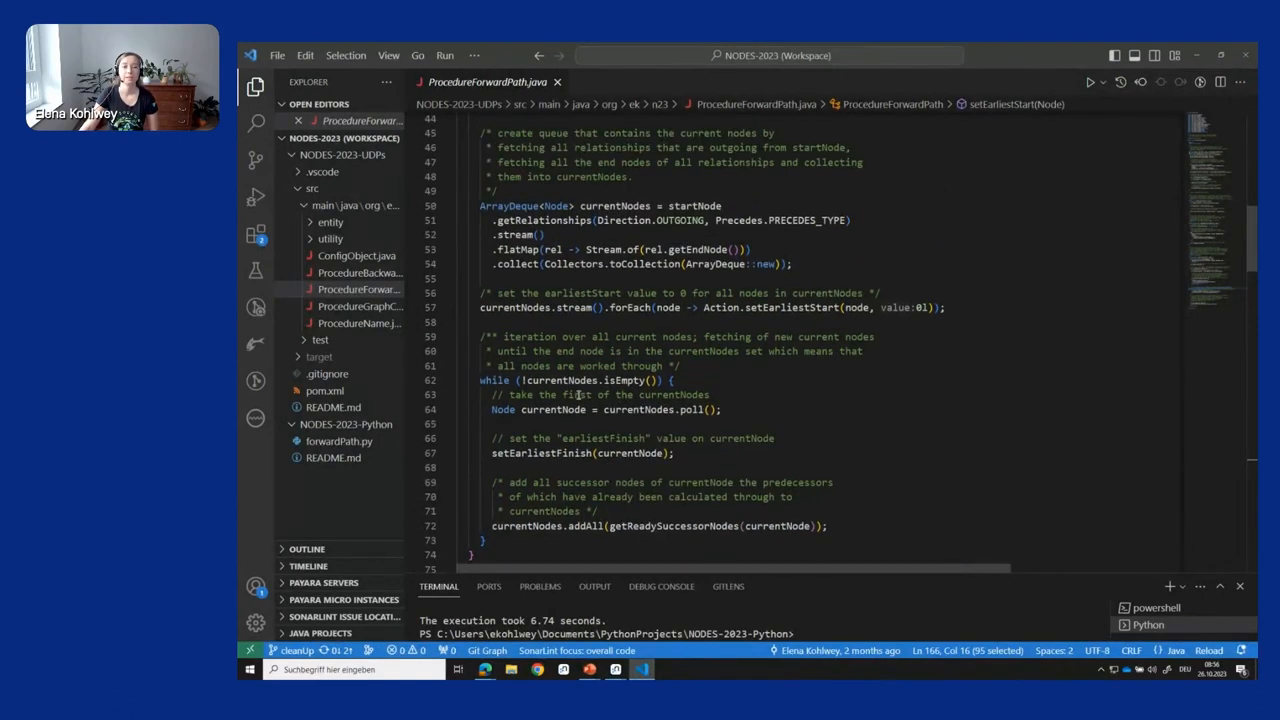
scroll("up", 3)
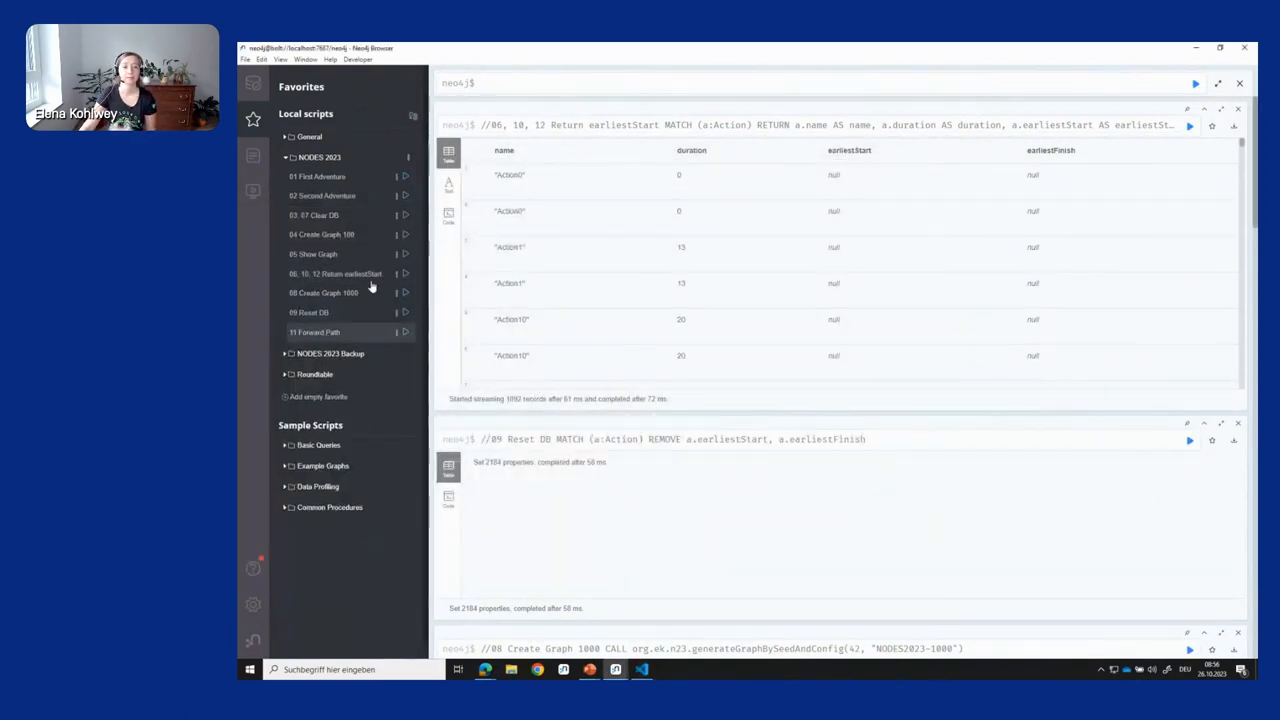
Run the '11 Forward Path' favourite from Action0 and rerun the earliestStart query to show computed values.
left_click(314, 332)
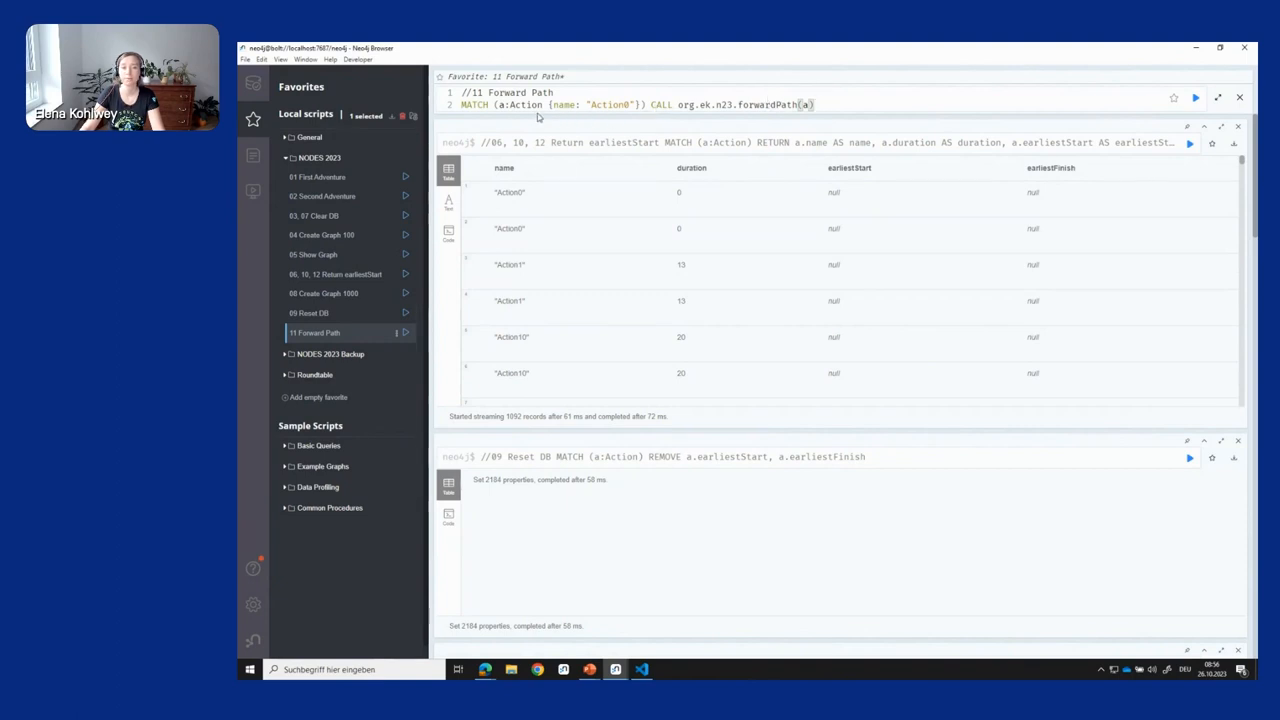
mouse_move(906, 118)
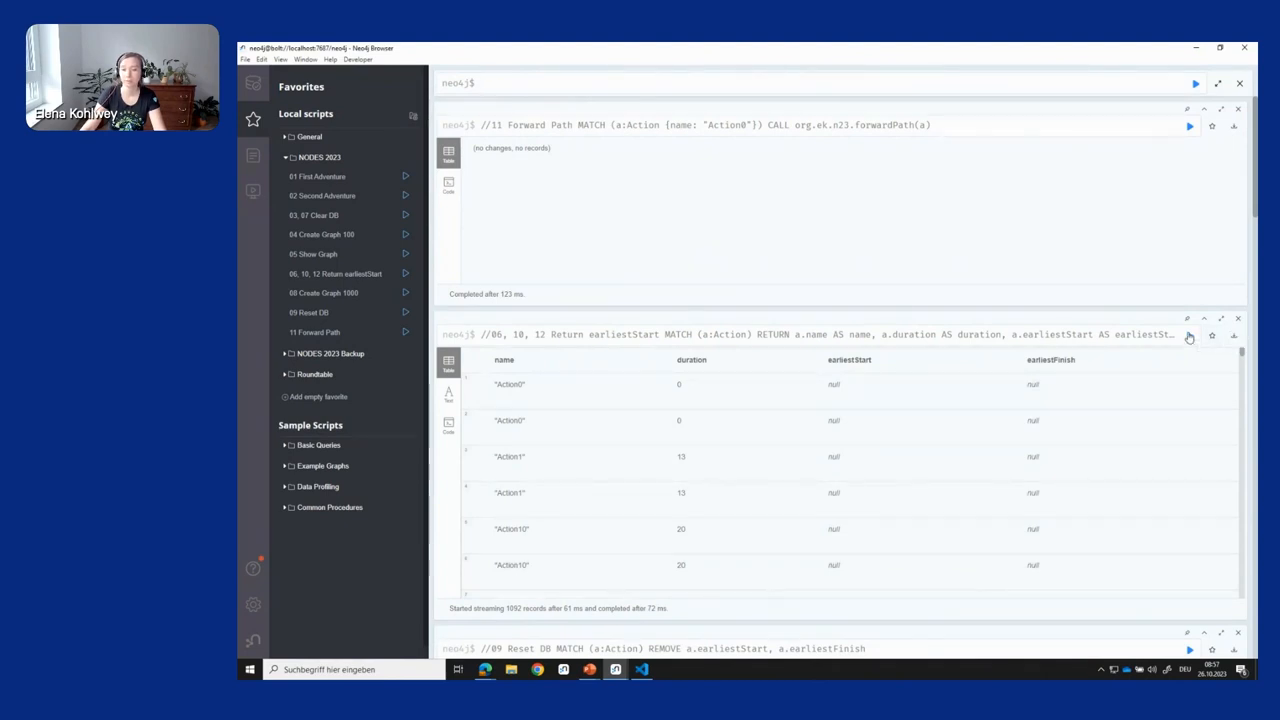
left_click(1188, 334)
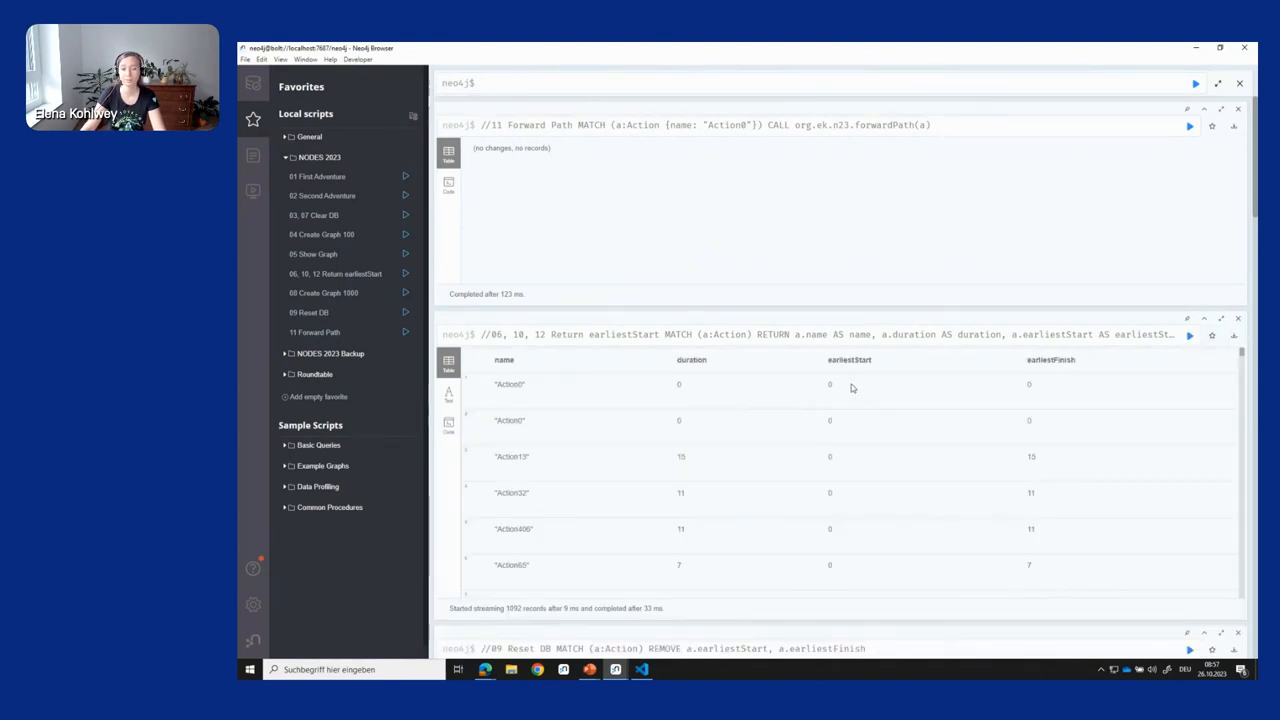
mouse_move(1220, 376)
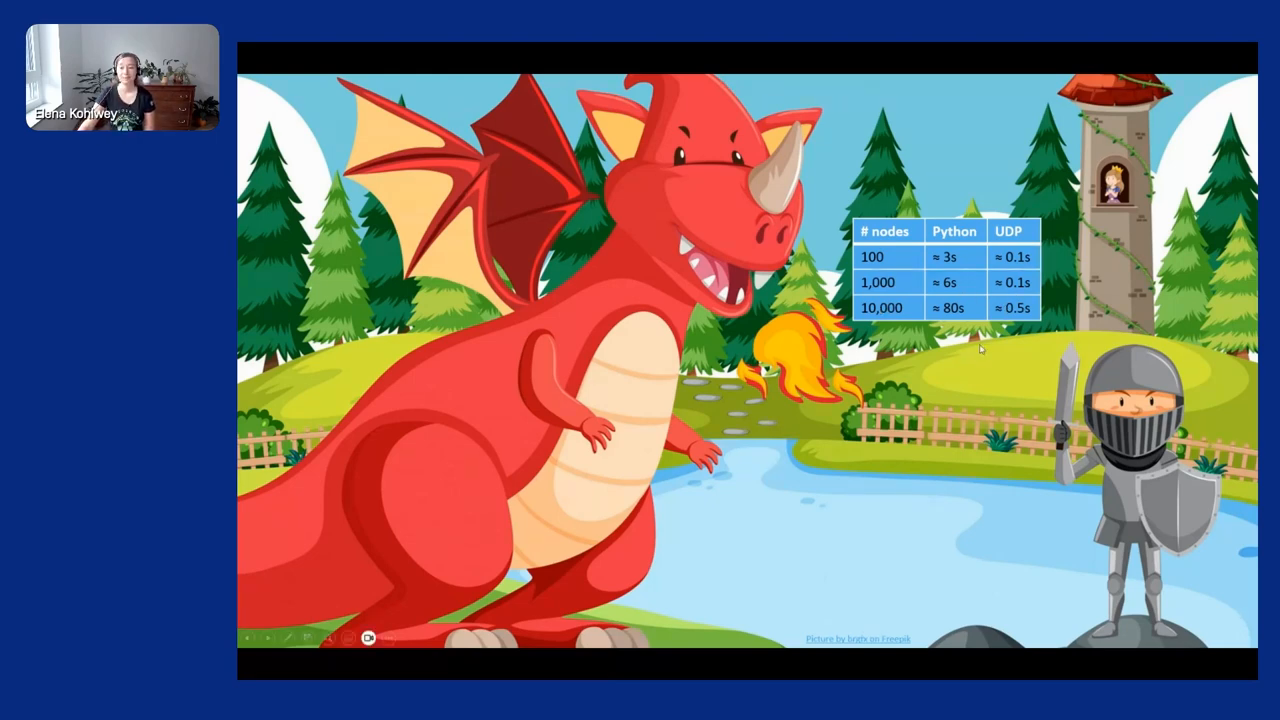
mouse_move(944, 398)
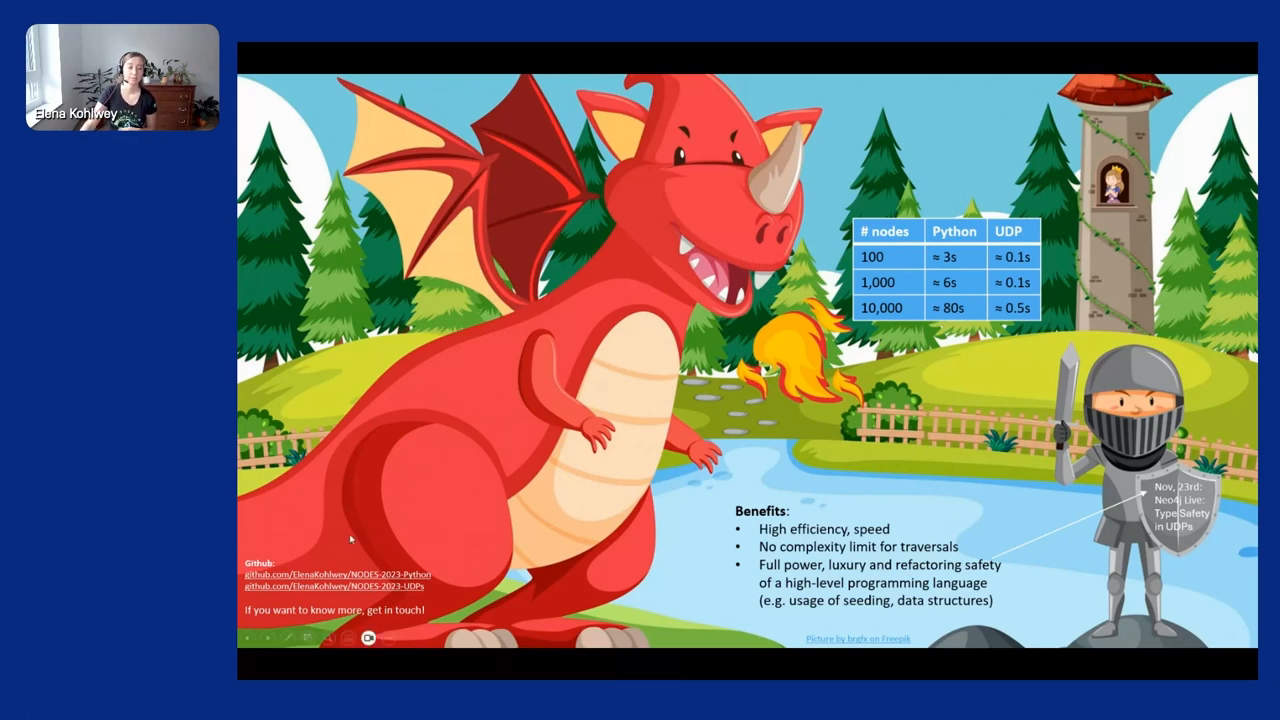
mouse_move(356, 570)
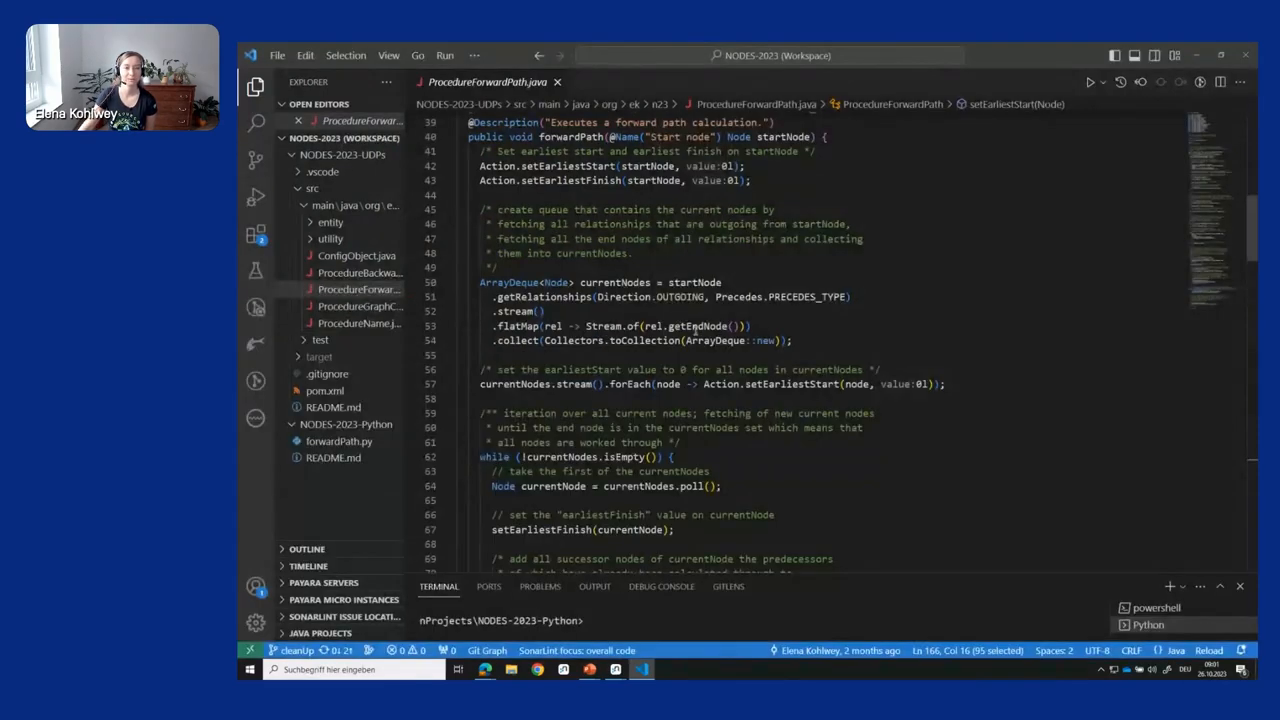
scroll("up", 3)
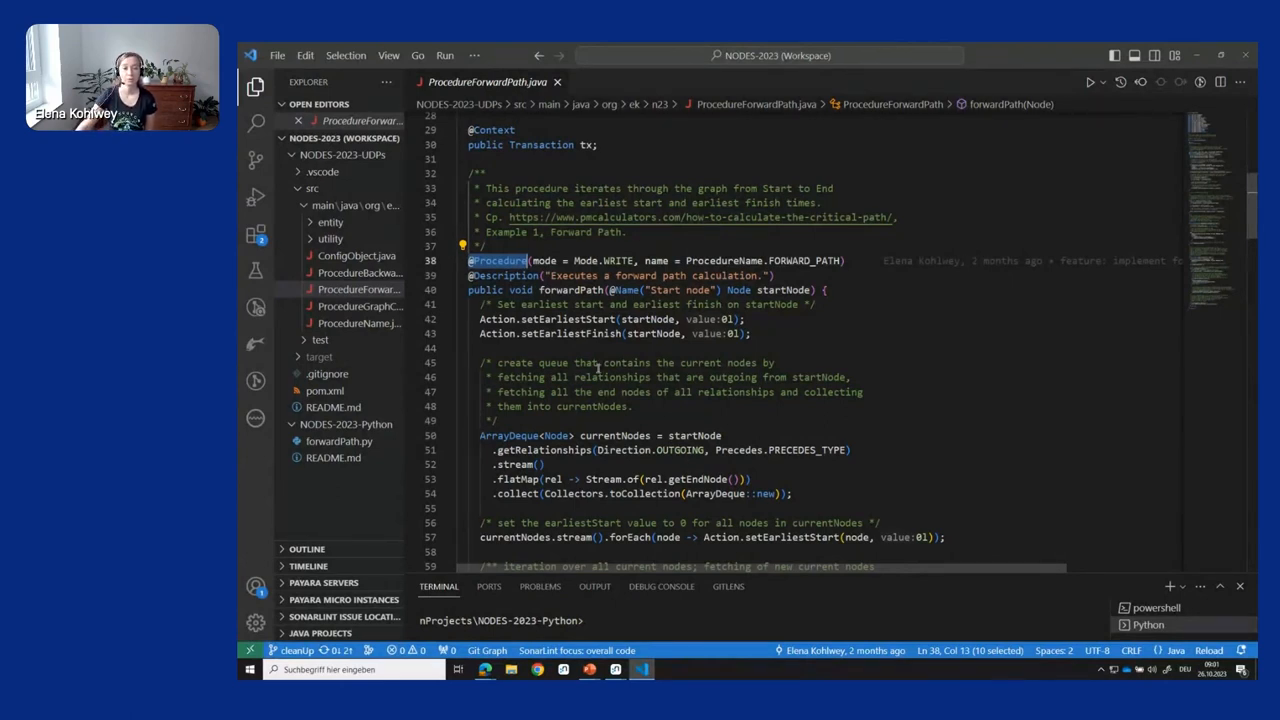
mouse_move(532, 318)
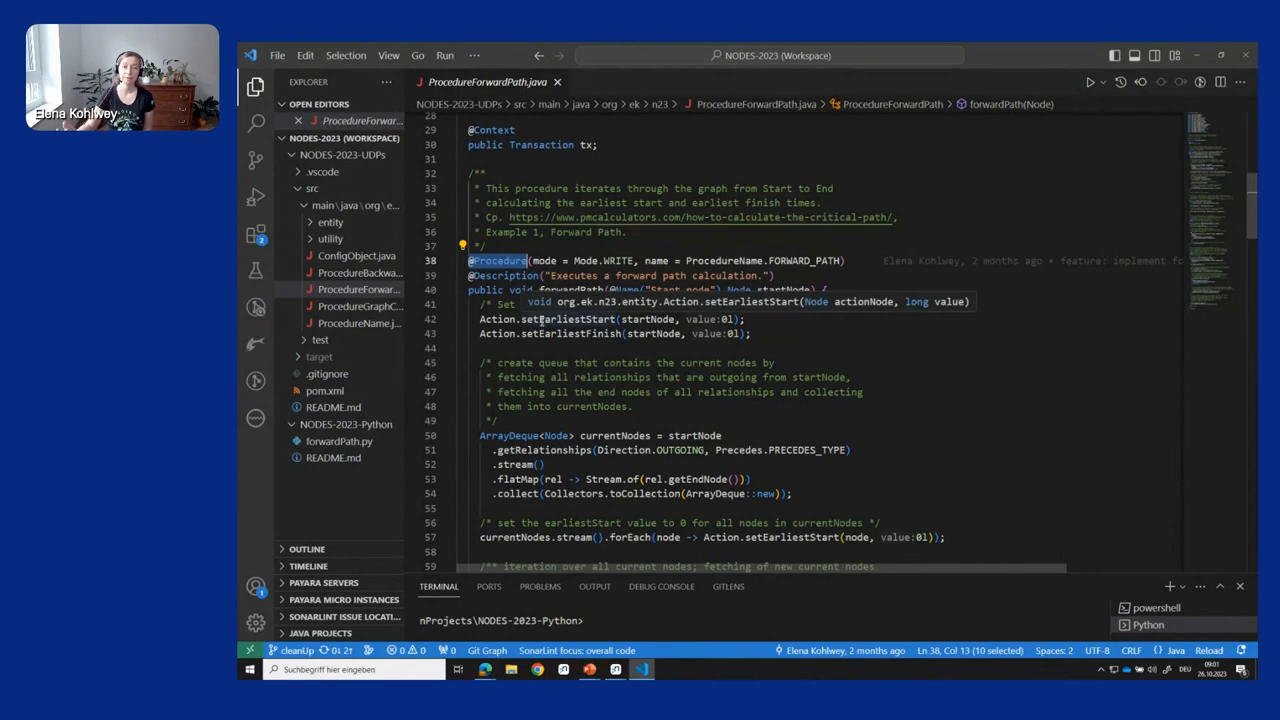